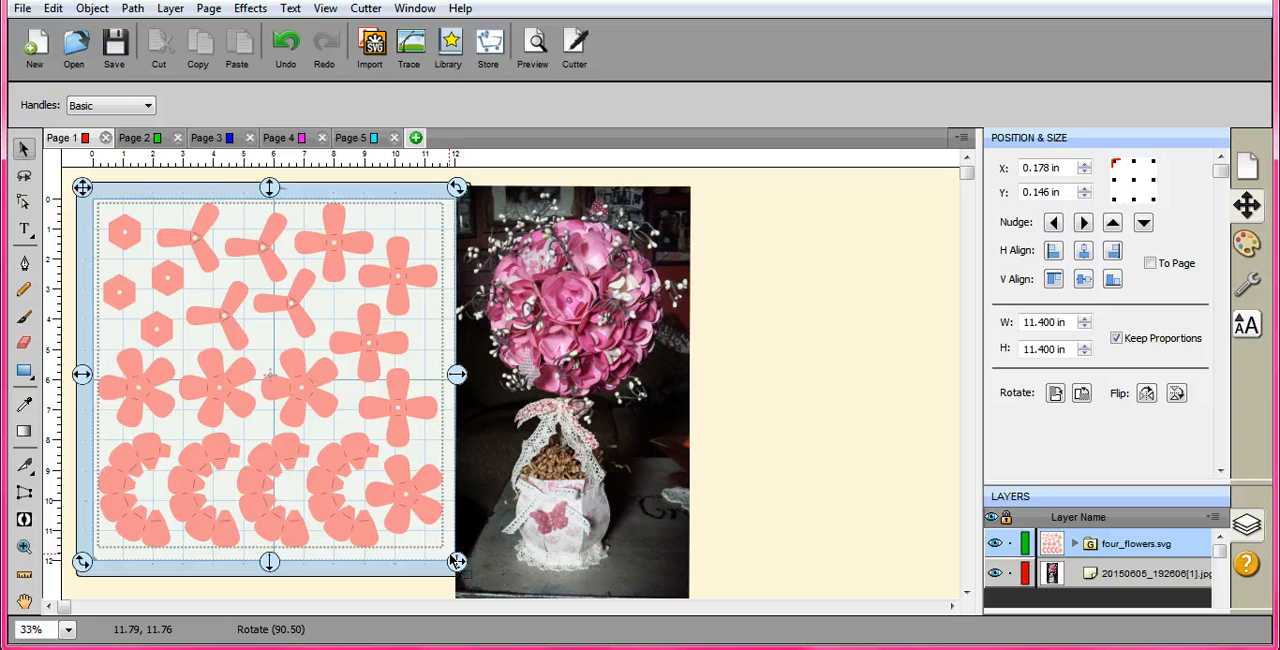
{"action": "mouse_move", "coordinate": [570, 470]}
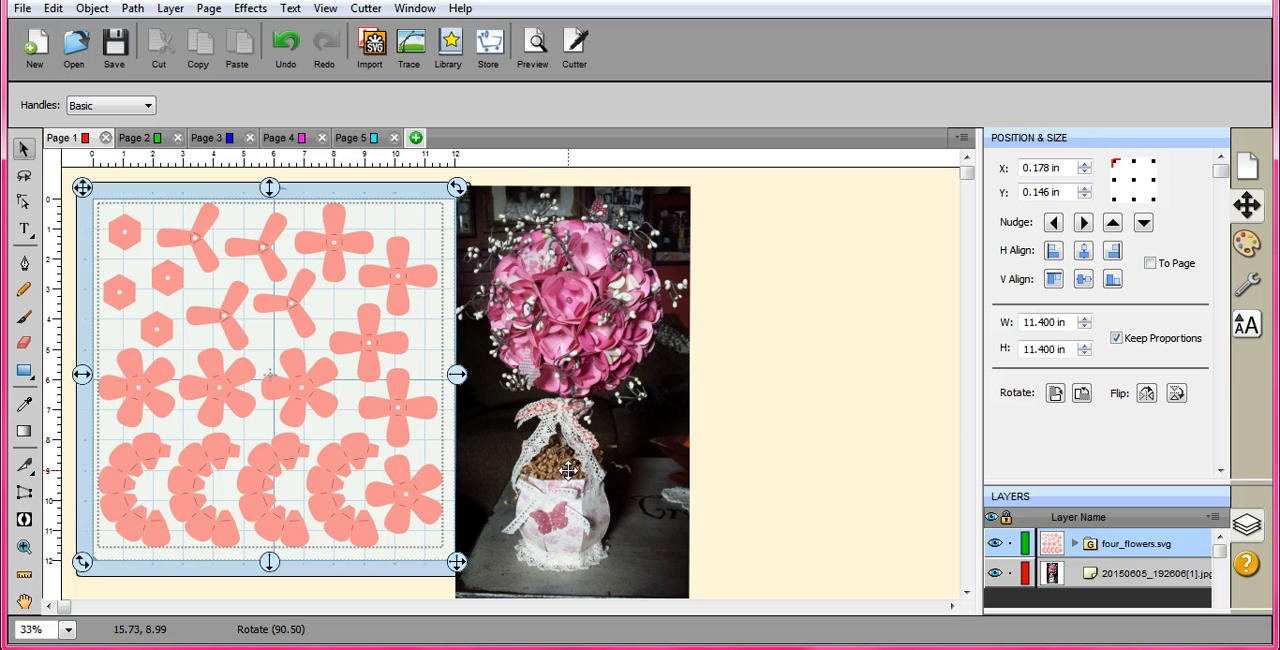
{"action": "mouse_move", "coordinate": [544, 350]}
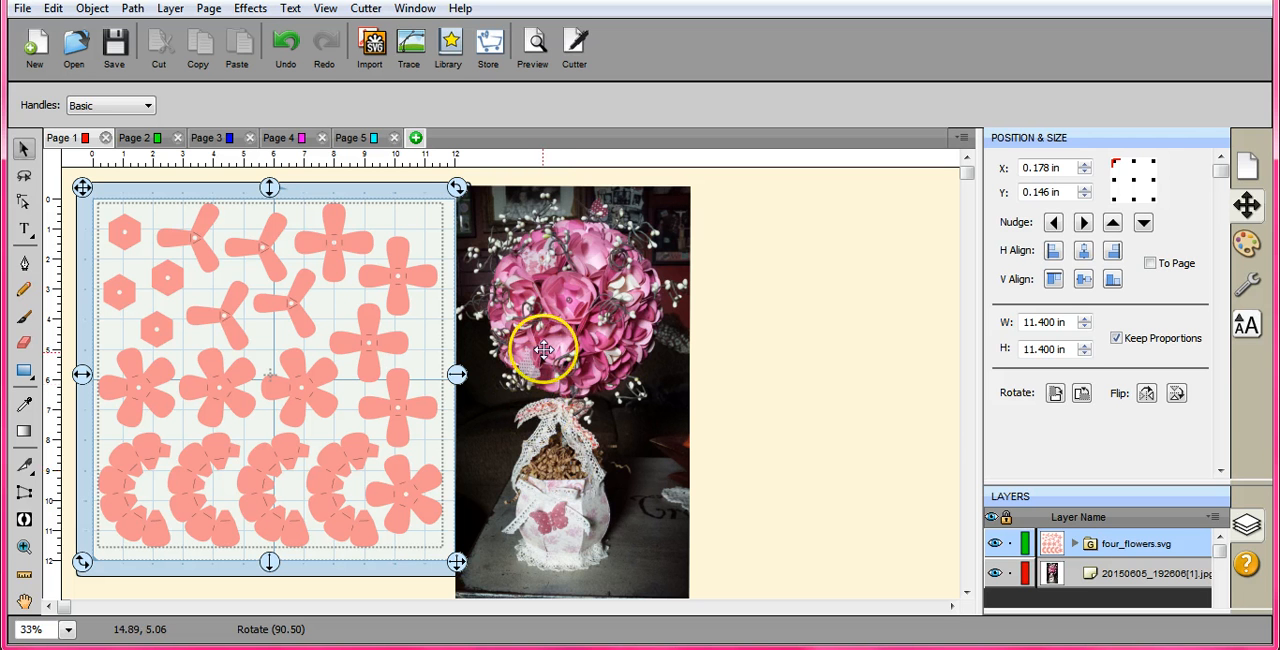
{"action": "mouse_move", "coordinate": [544, 348]}
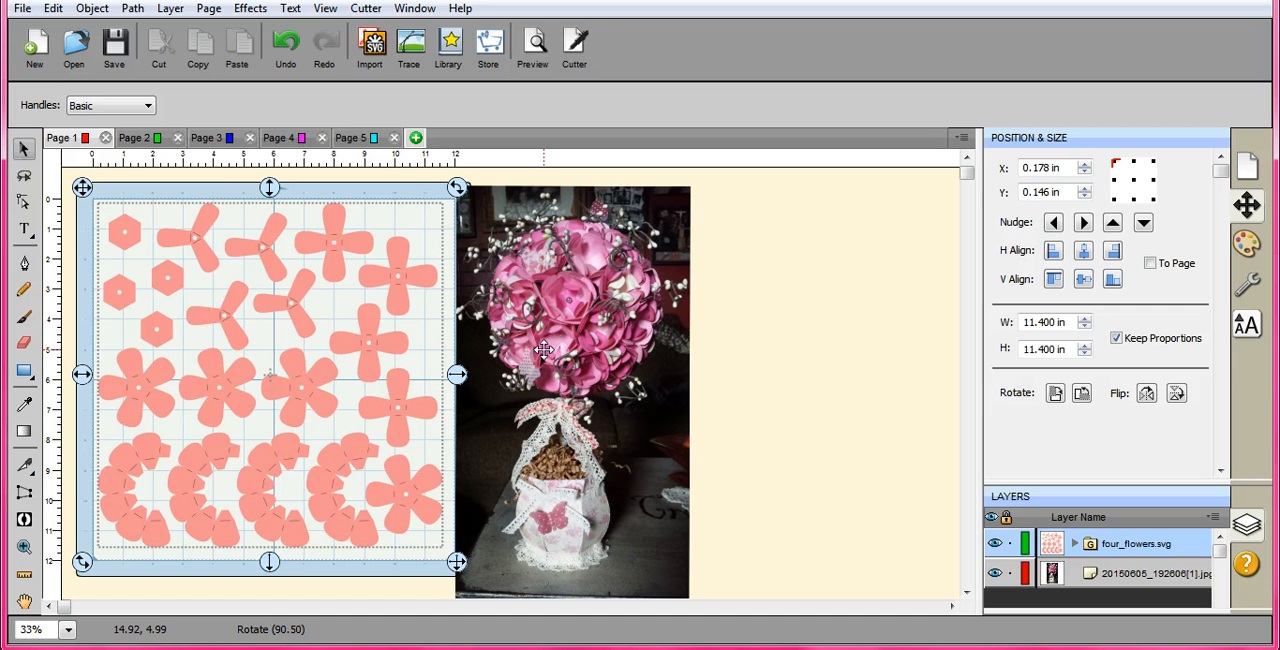
{"action": "mouse_move", "coordinate": [96, 170]}
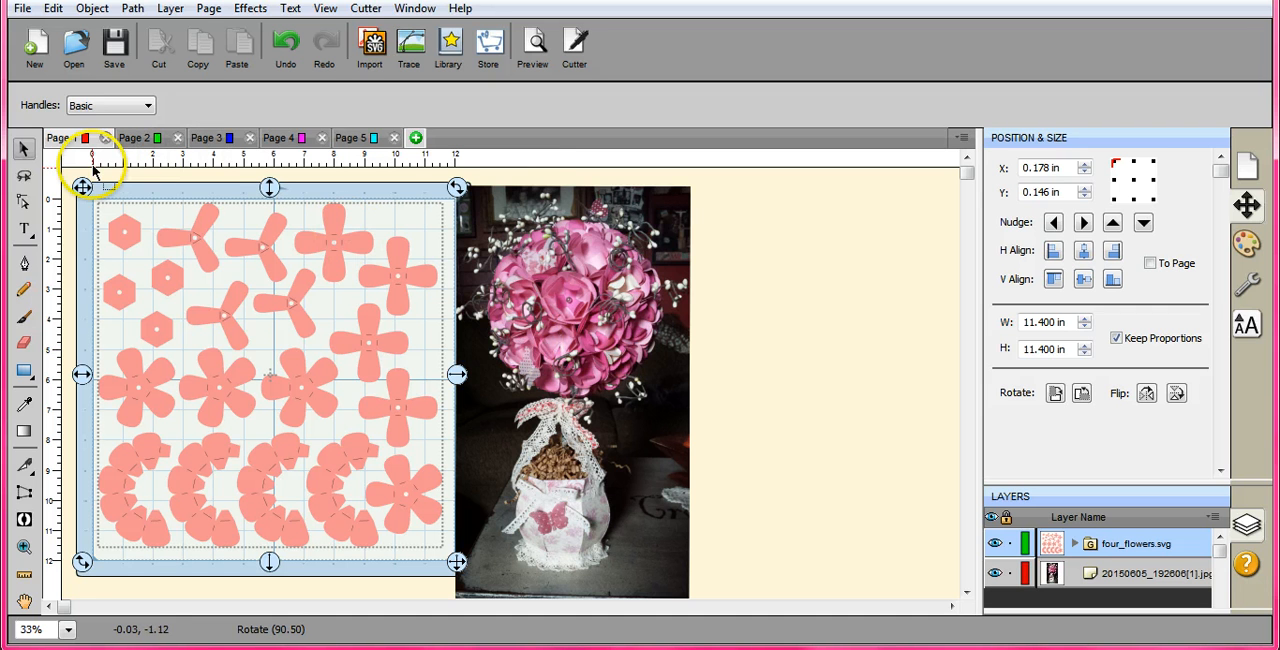
{"action": "mouse_move", "coordinate": [570, 374]}
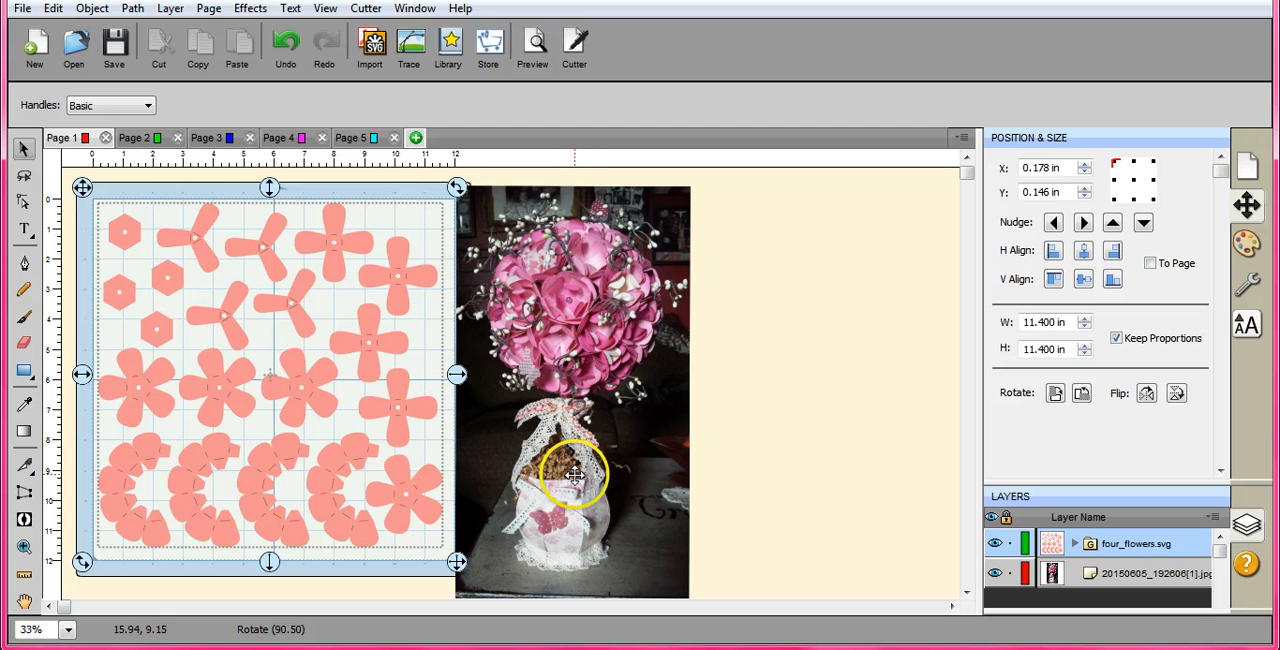
{"action": "mouse_move", "coordinate": [552, 276]}
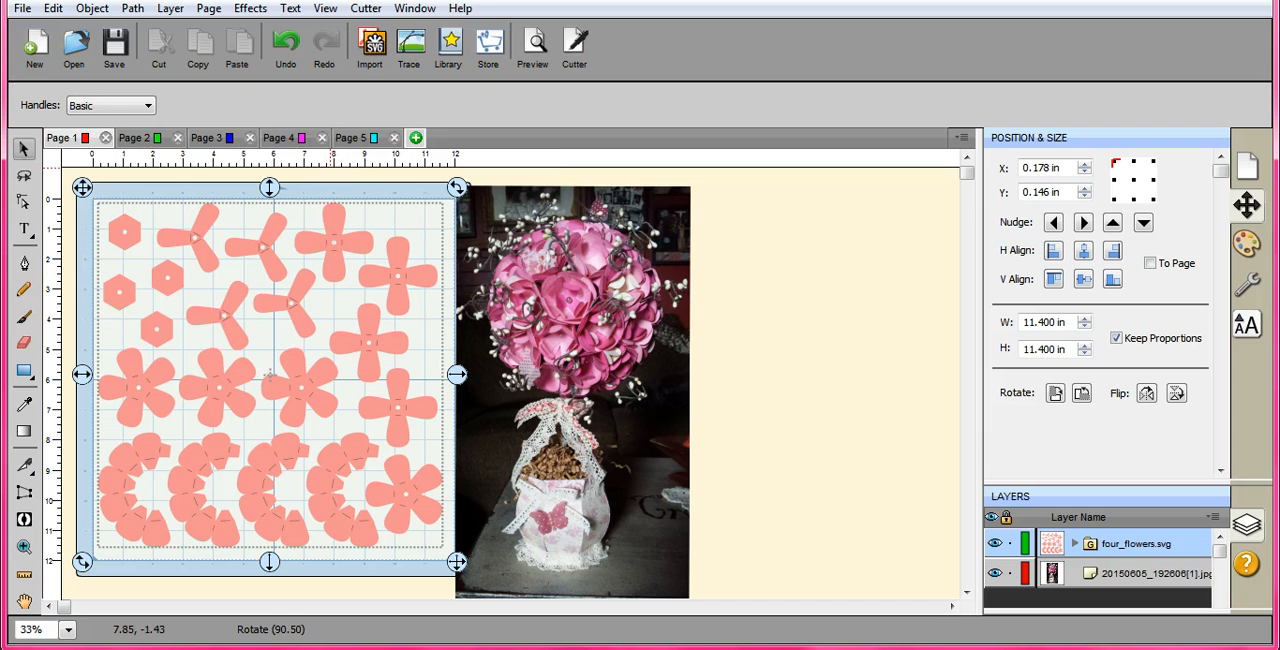
Flip through the urn-panel and octagon-base pages, landing back on the flower page
{"action": "left_click", "coordinate": [20, 8]}
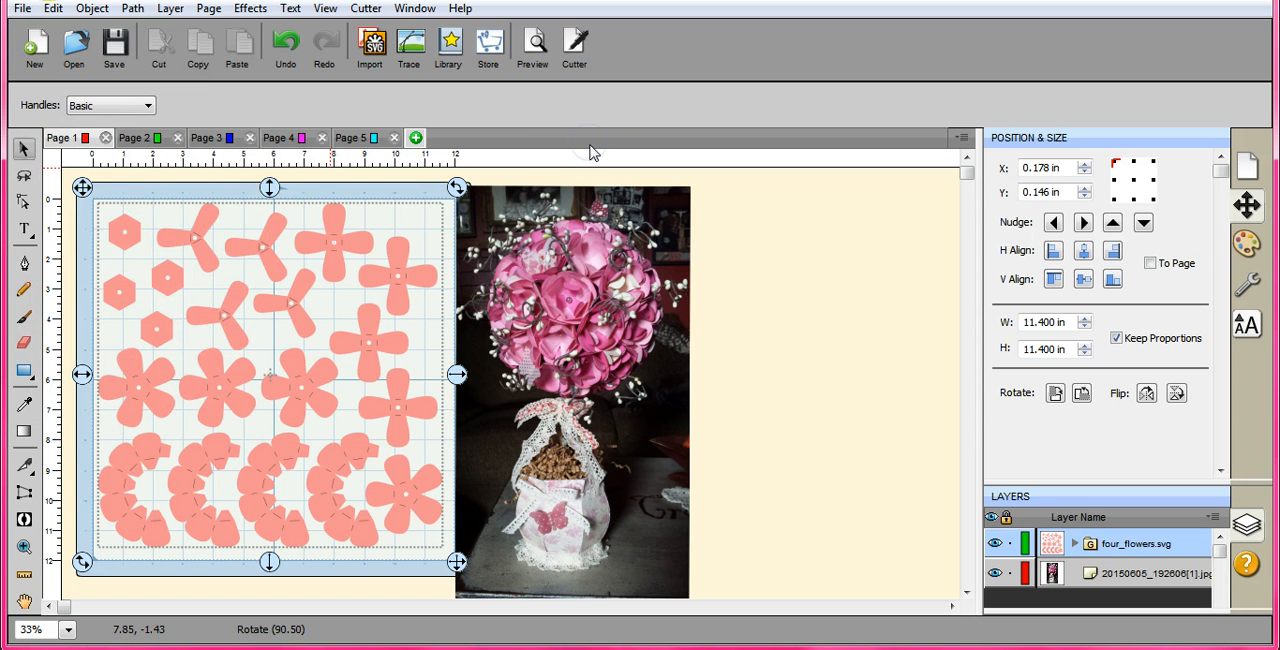
{"action": "mouse_move", "coordinate": [528, 324]}
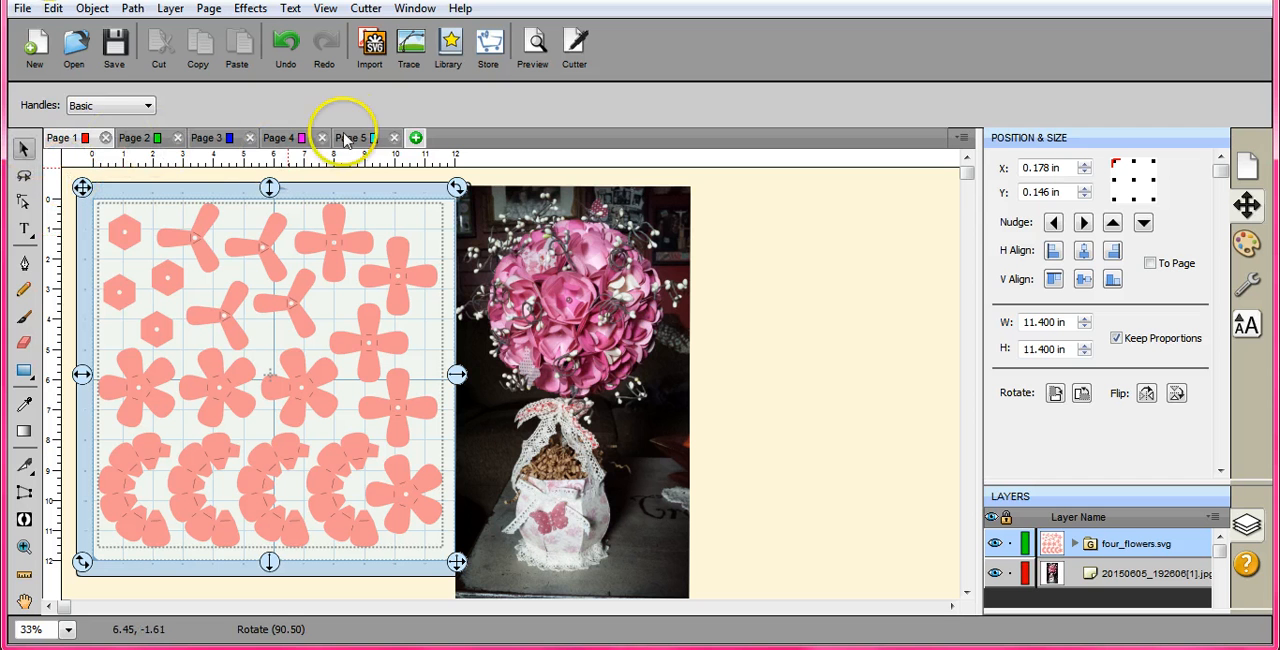
{"action": "mouse_move", "coordinate": [168, 242]}
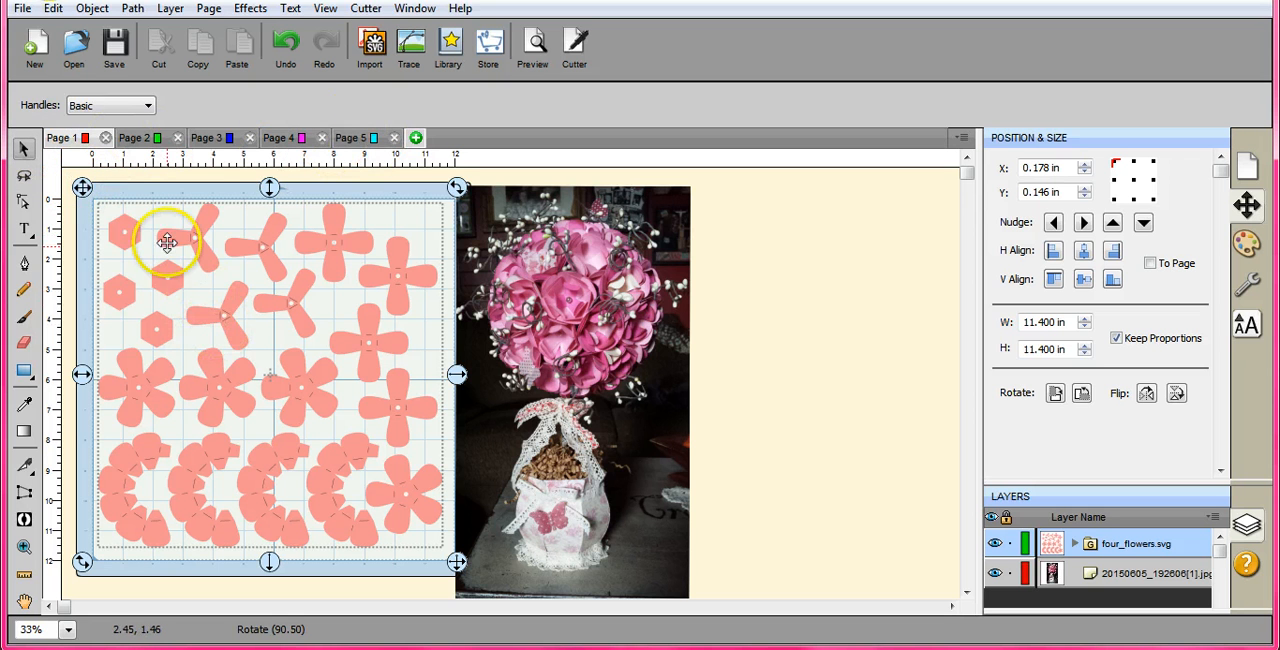
{"action": "mouse_move", "coordinate": [132, 180]}
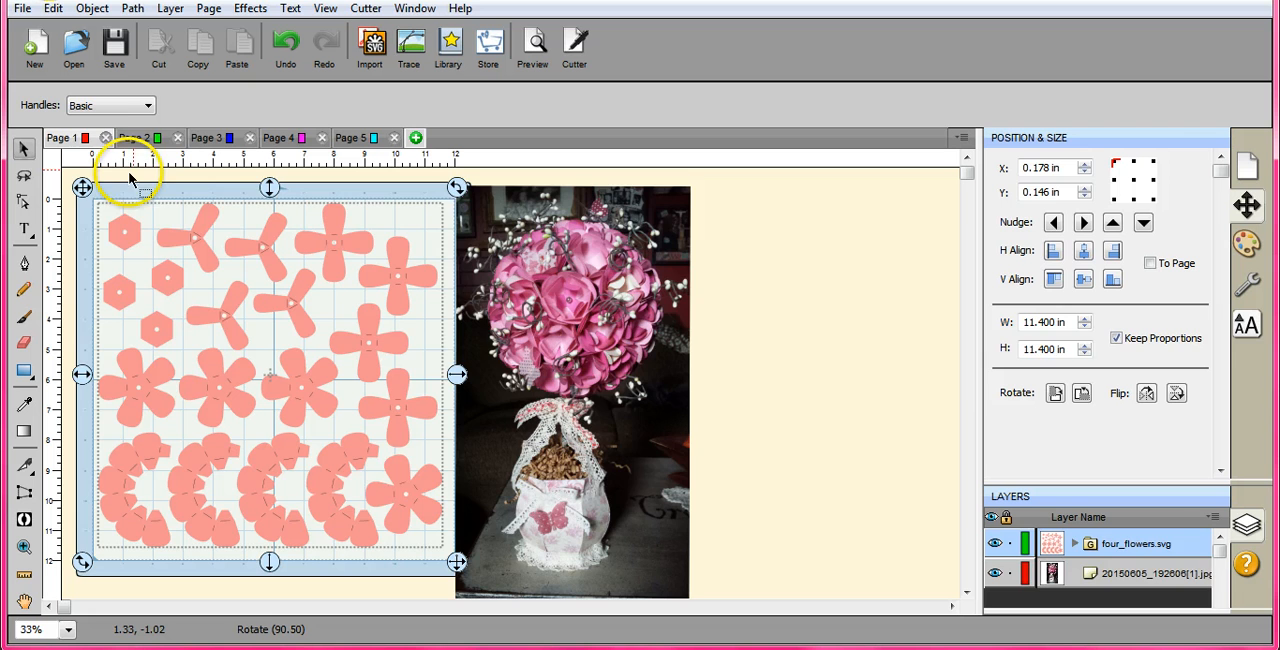
{"action": "left_click", "coordinate": [208, 136]}
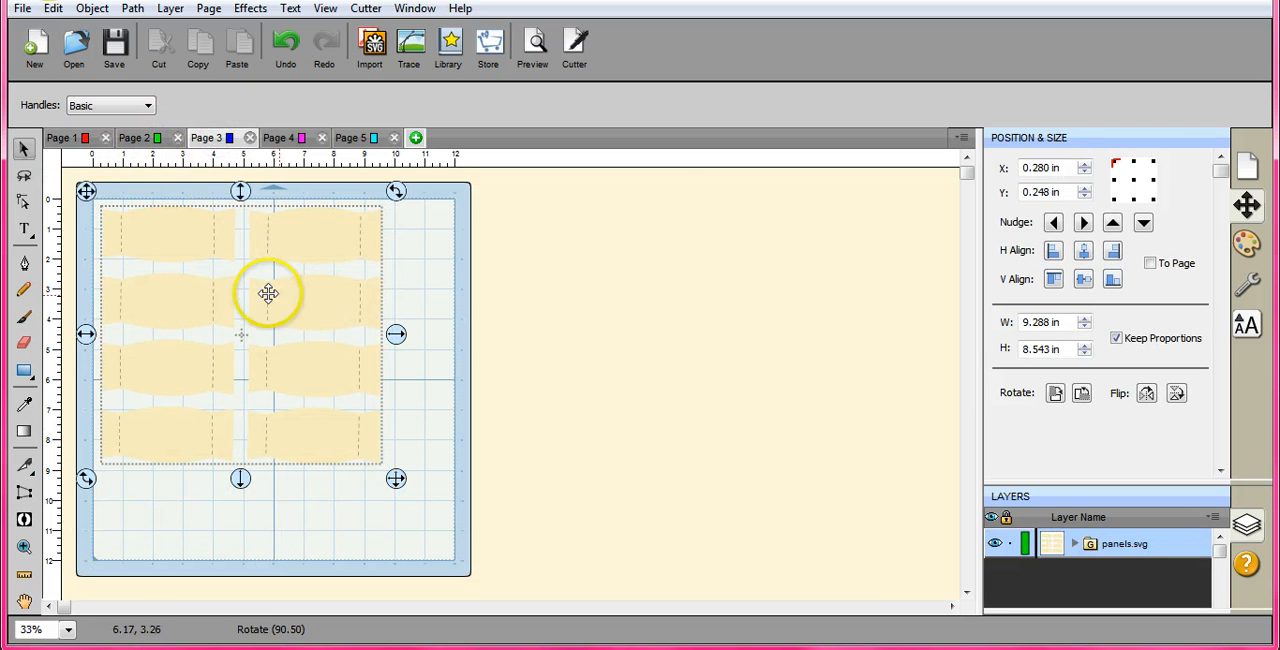
{"action": "left_click", "coordinate": [278, 136]}
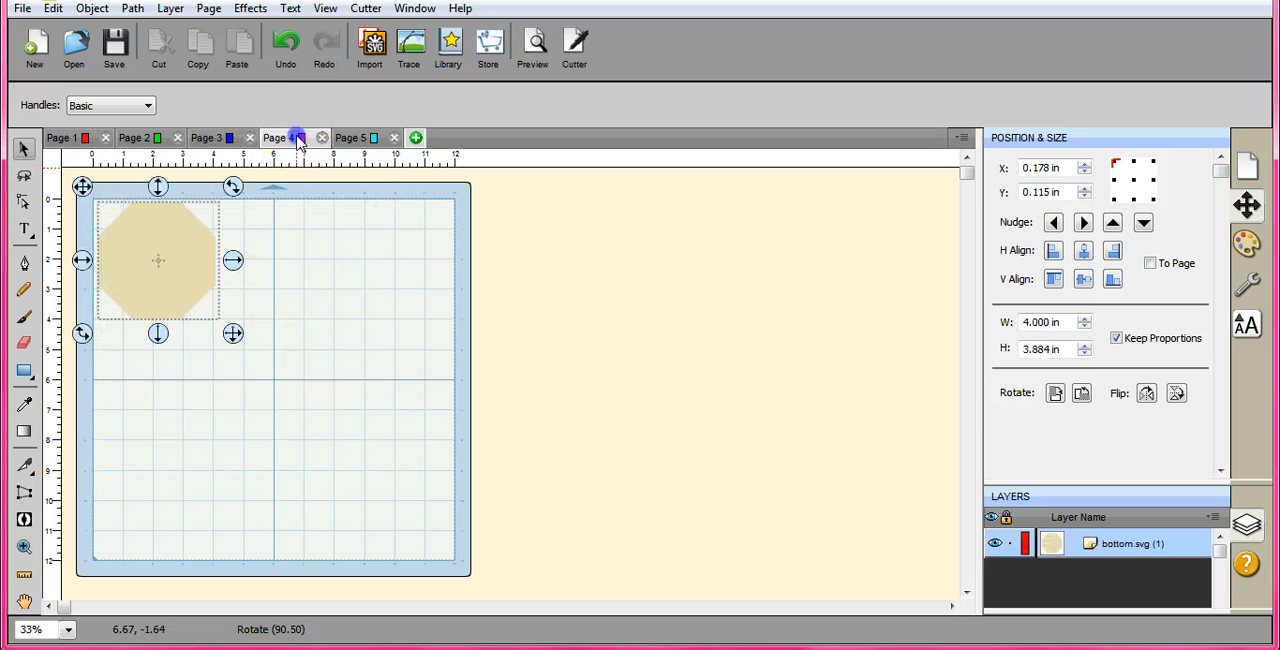
{"action": "left_click", "coordinate": [348, 136]}
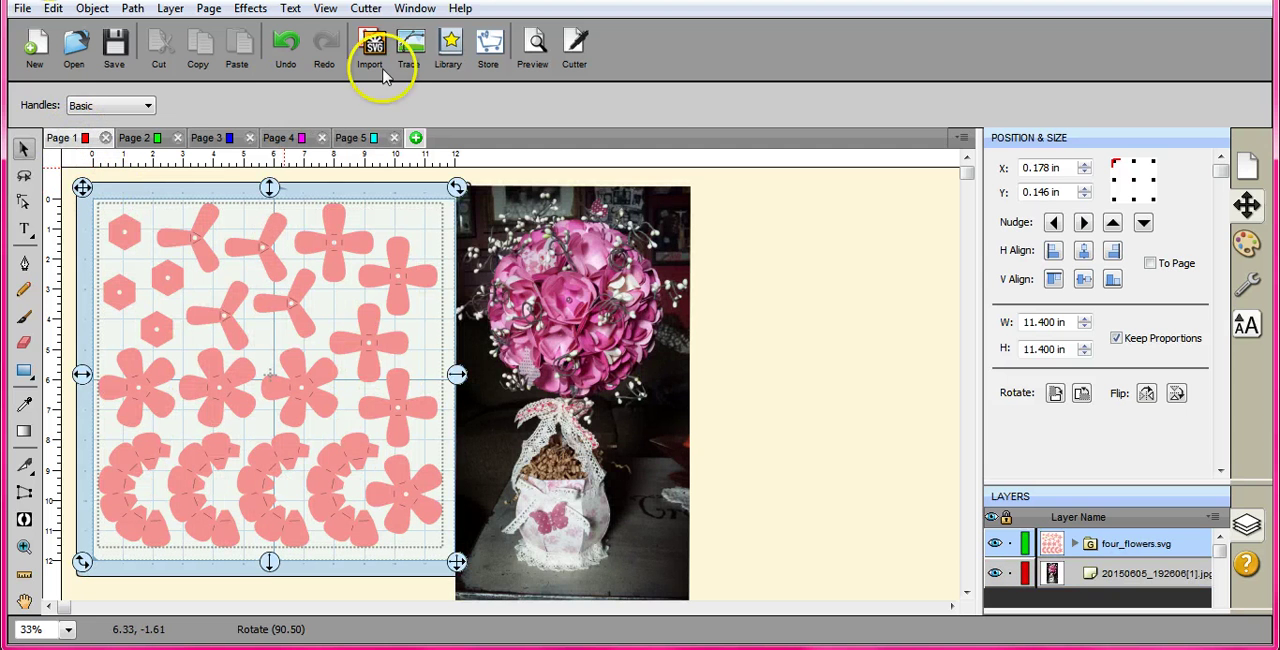
Browse to Floral Topiary > 3D Flowers in the Import dialog and preview filler_flowers.svg (8.0 x 6.8 in)
{"action": "left_click", "coordinate": [368, 44]}
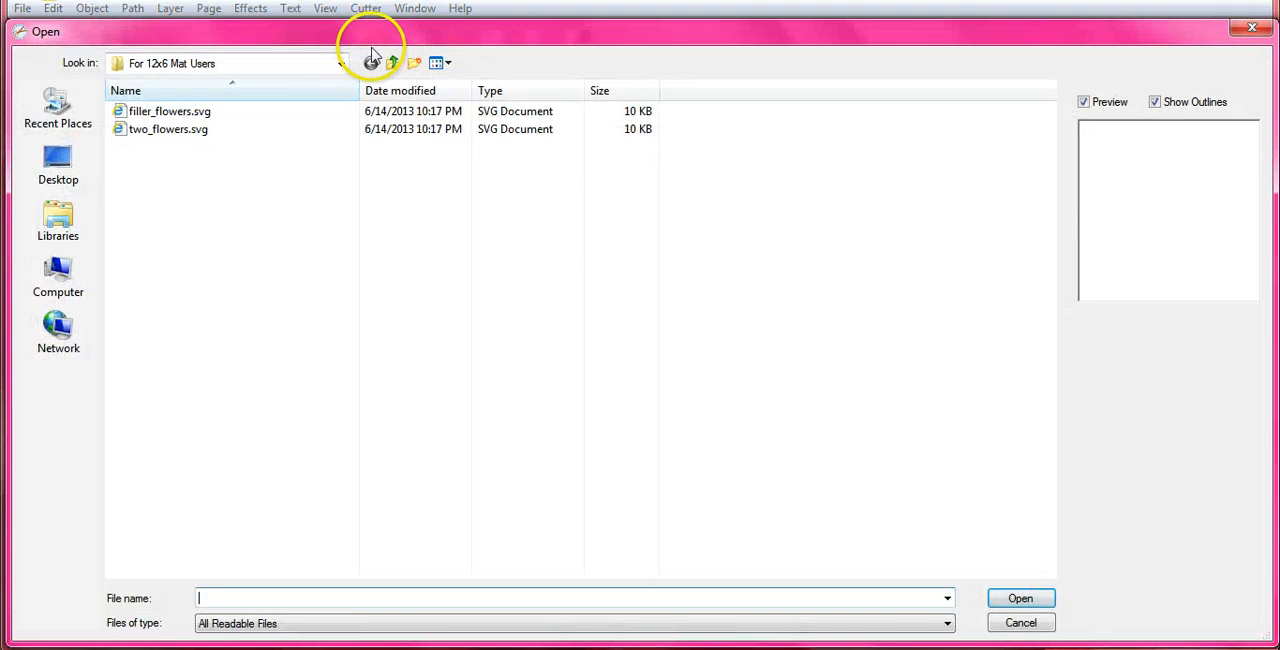
{"action": "left_click", "coordinate": [340, 62]}
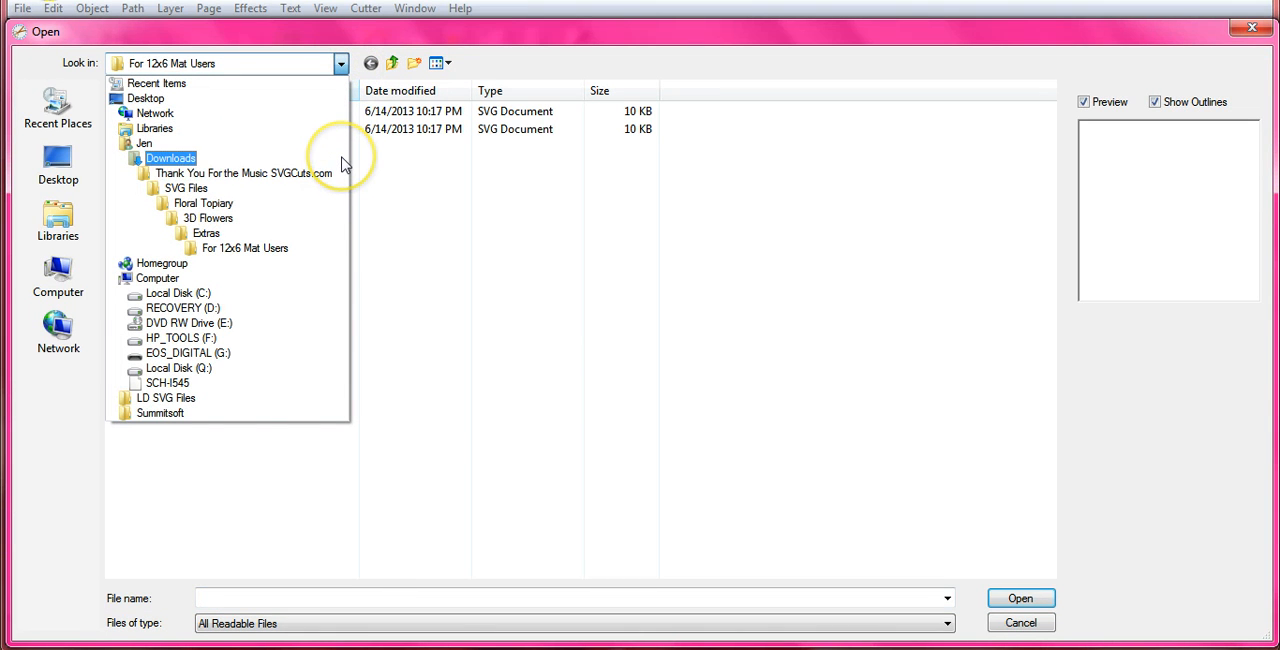
{"action": "left_click", "coordinate": [244, 172]}
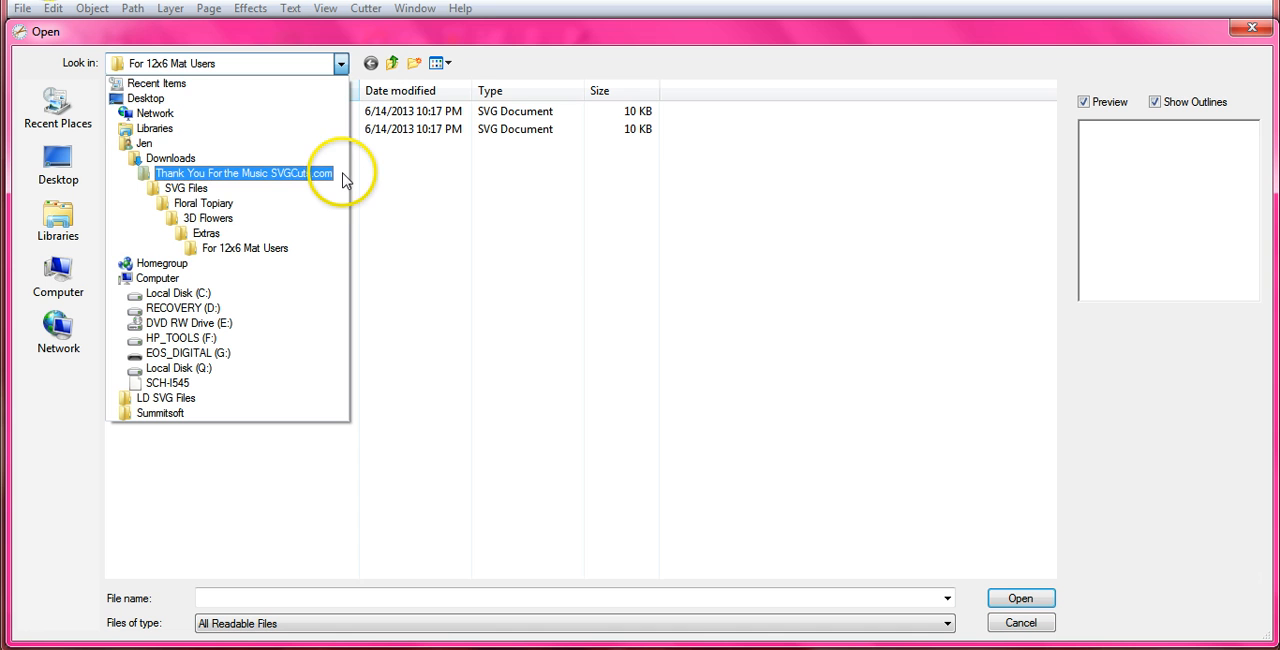
{"action": "left_click", "coordinate": [204, 204]}
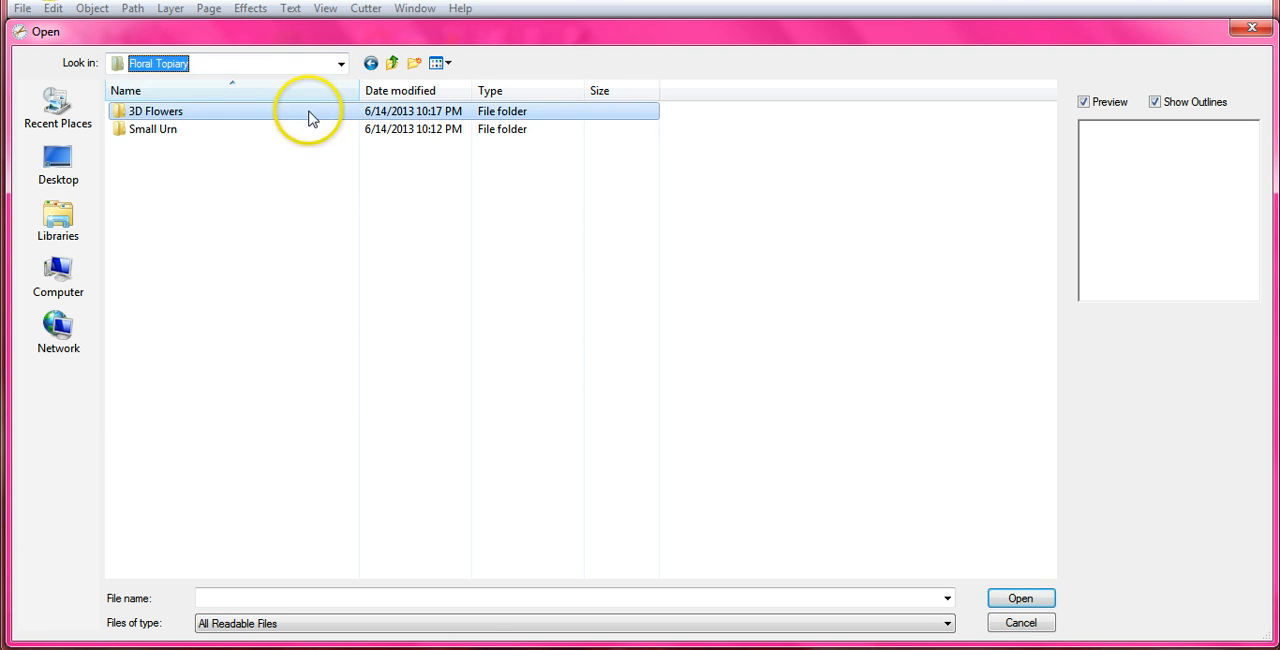
{"action": "double_click", "coordinate": [156, 110]}
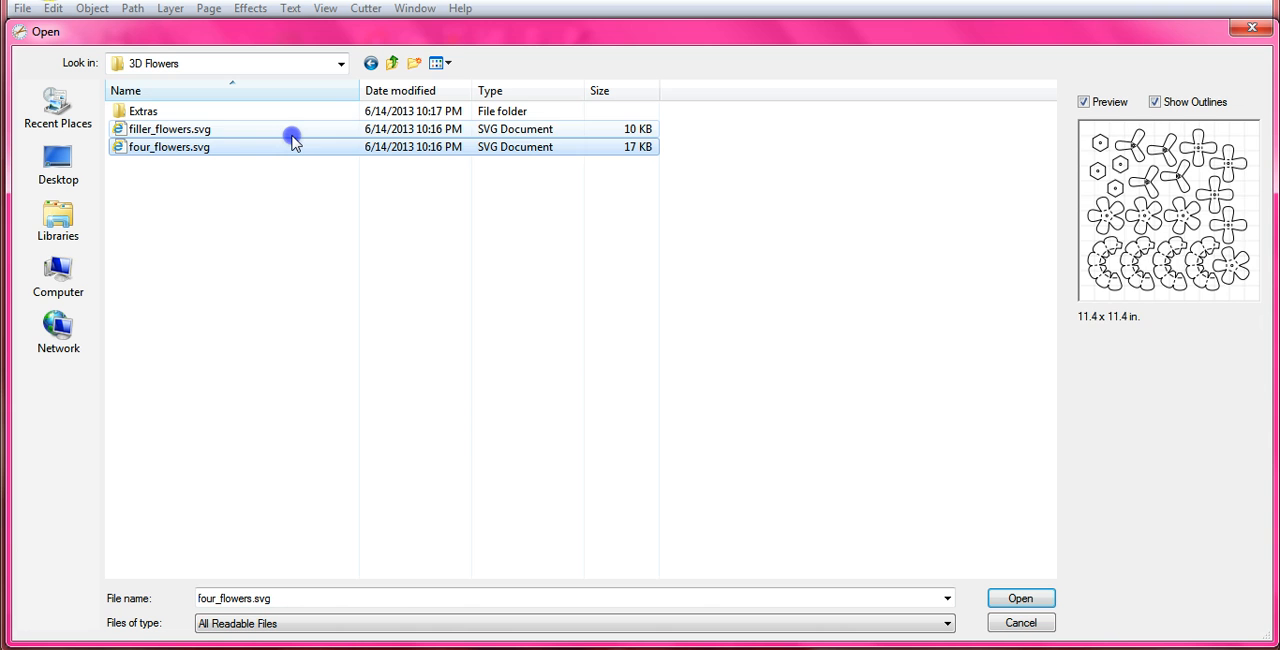
{"action": "left_click", "coordinate": [168, 128]}
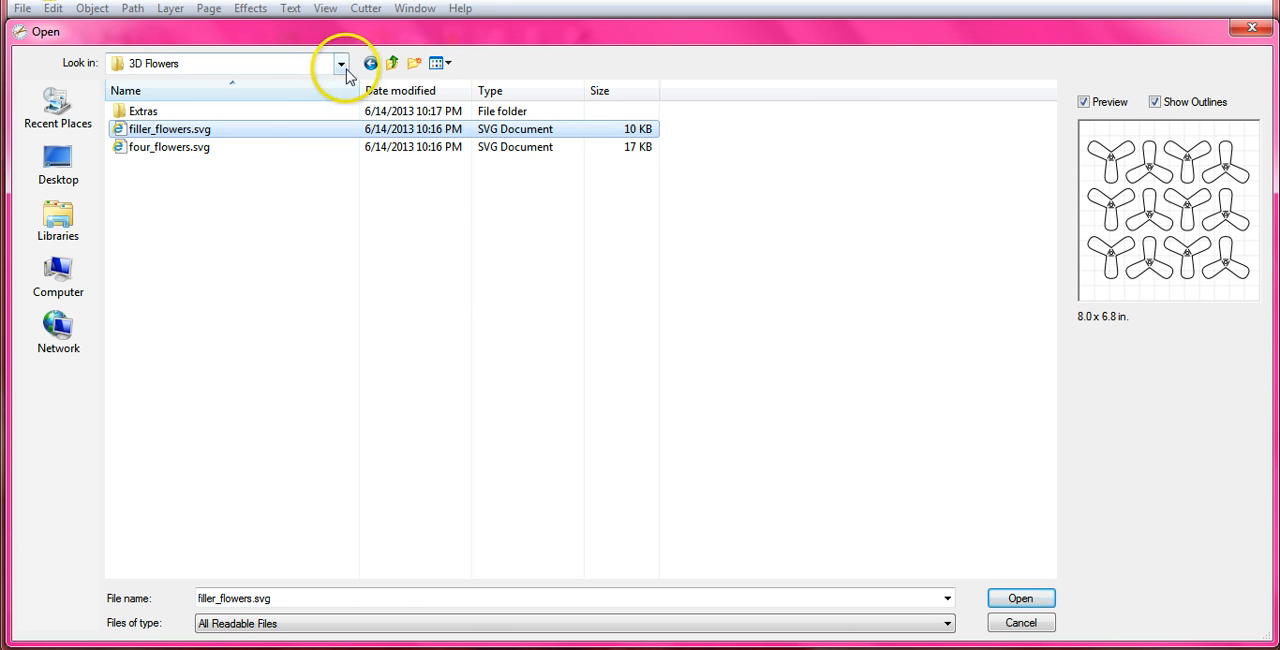
{"action": "mouse_move", "coordinate": [1104, 252]}
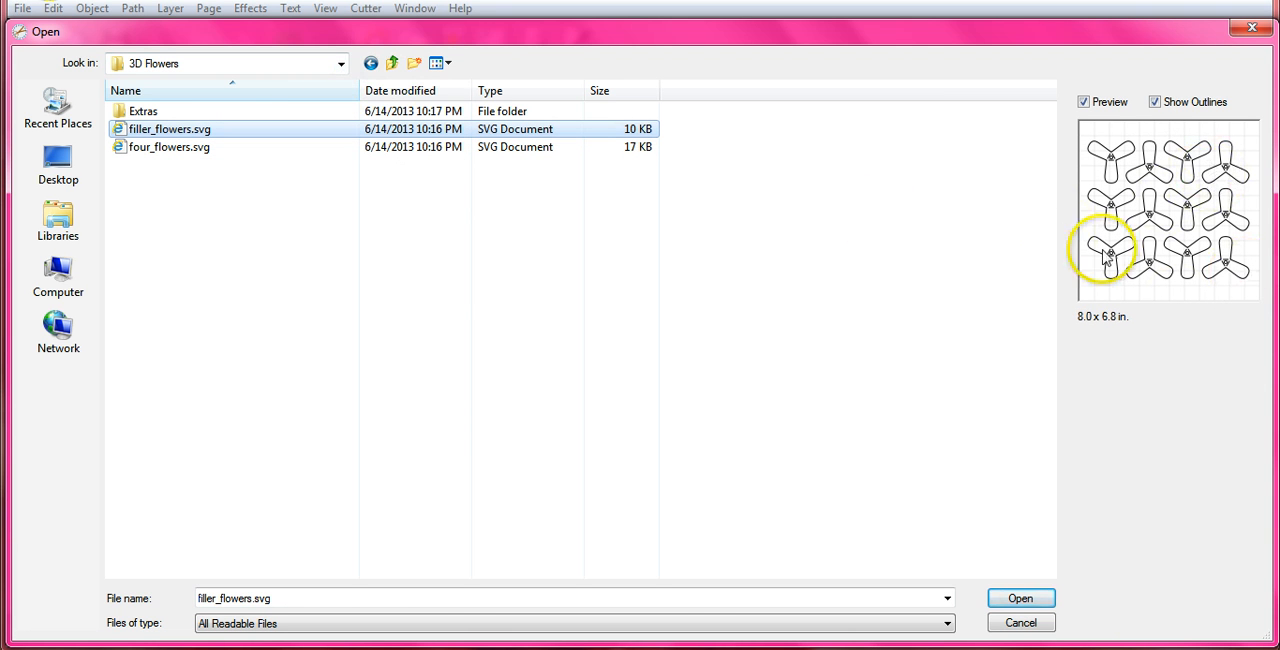
{"action": "mouse_move", "coordinate": [1210, 196]}
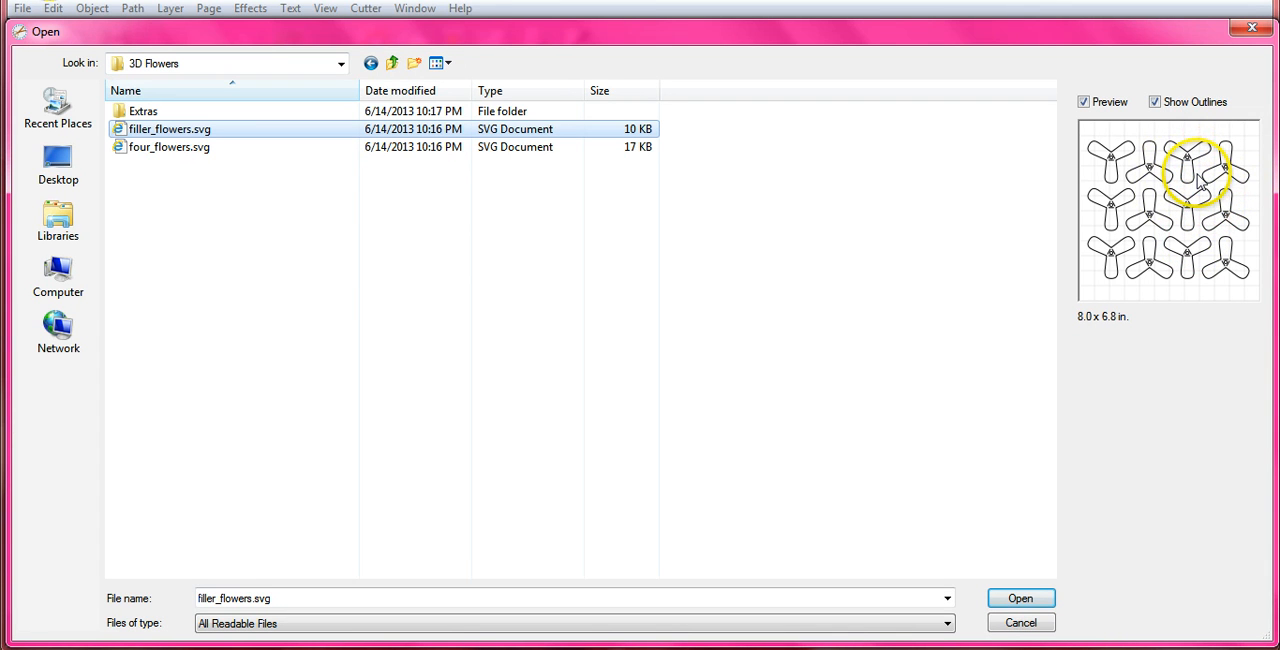
{"action": "mouse_move", "coordinate": [1108, 262]}
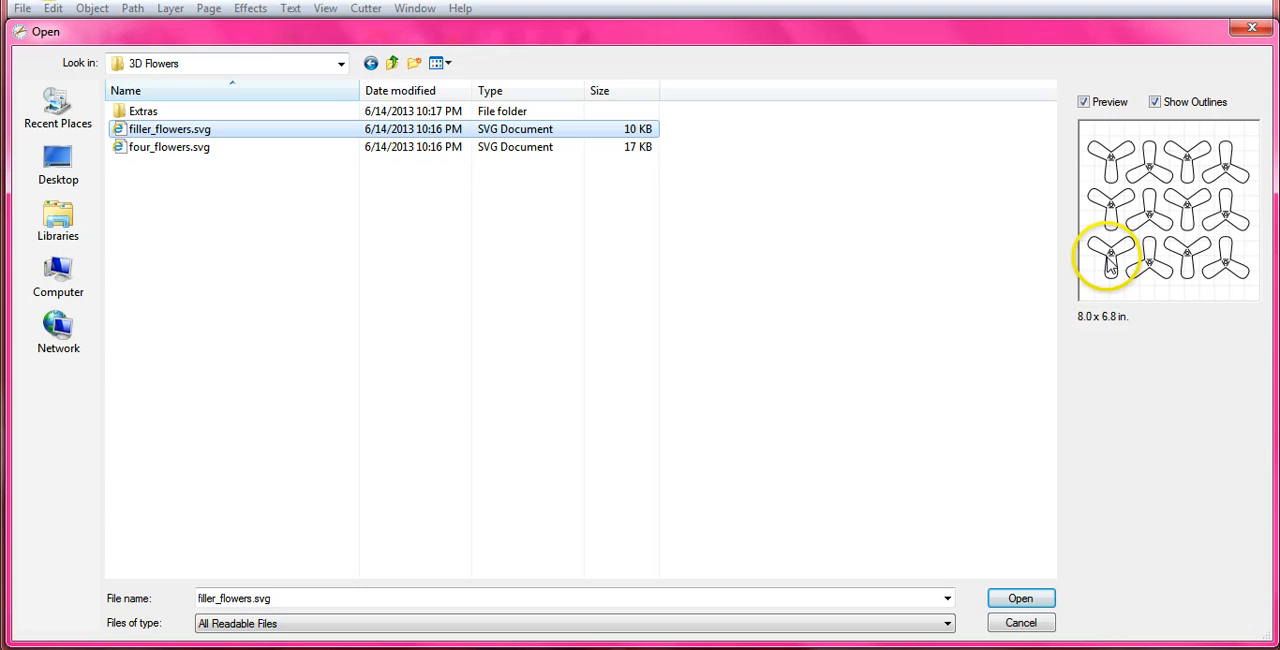
{"action": "mouse_move", "coordinate": [1200, 284]}
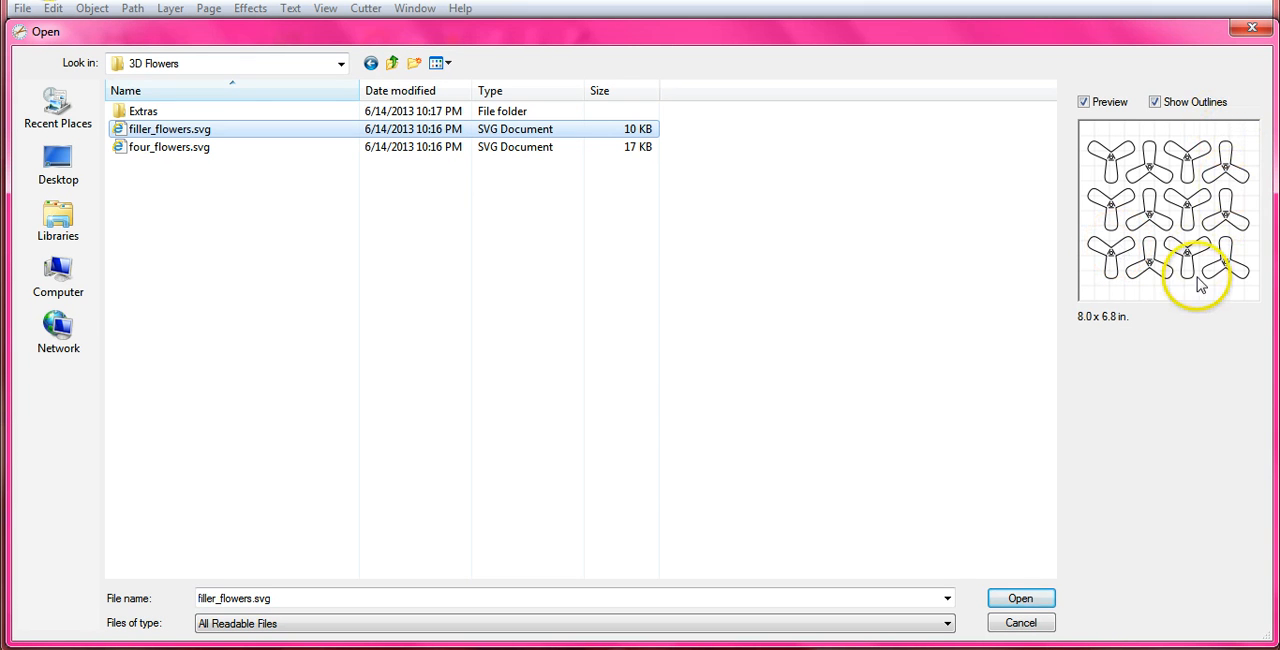
{"action": "mouse_move", "coordinate": [388, 128]}
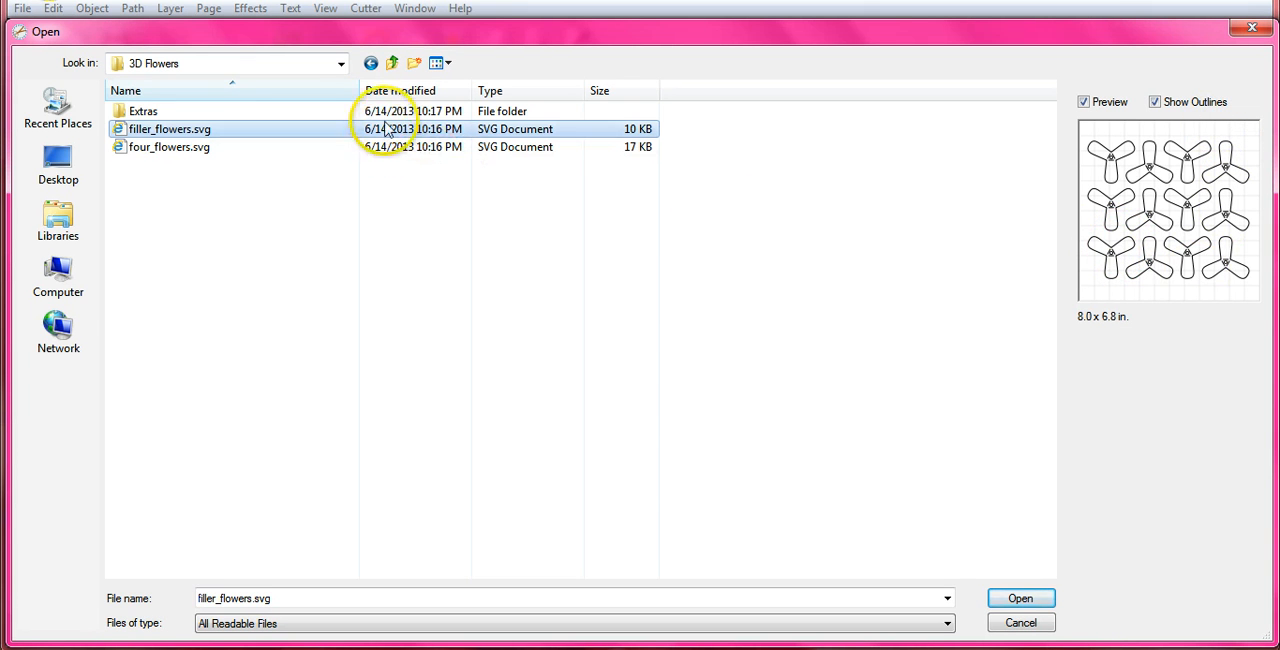
Preview the octagon bottom and urn panels in Small Urn, then open urn.svg (11.4 x 11.4 in)
{"action": "left_click", "coordinate": [370, 62]}
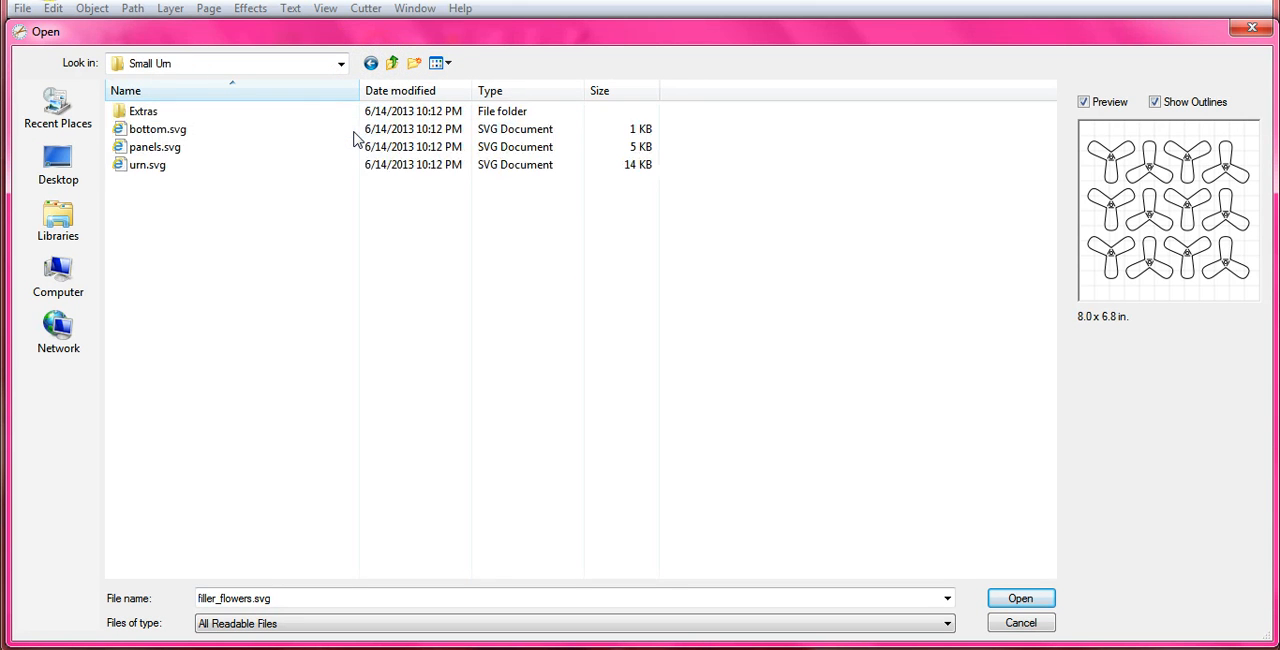
{"action": "left_click", "coordinate": [156, 128]}
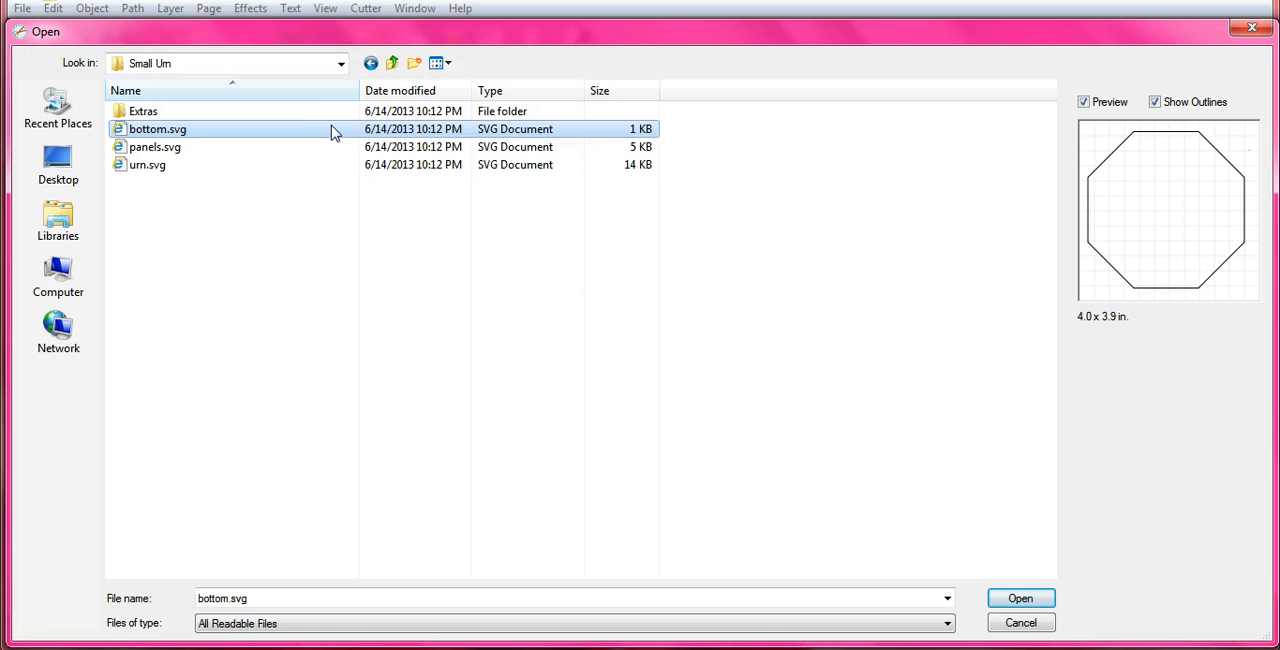
{"action": "left_click", "coordinate": [156, 148]}
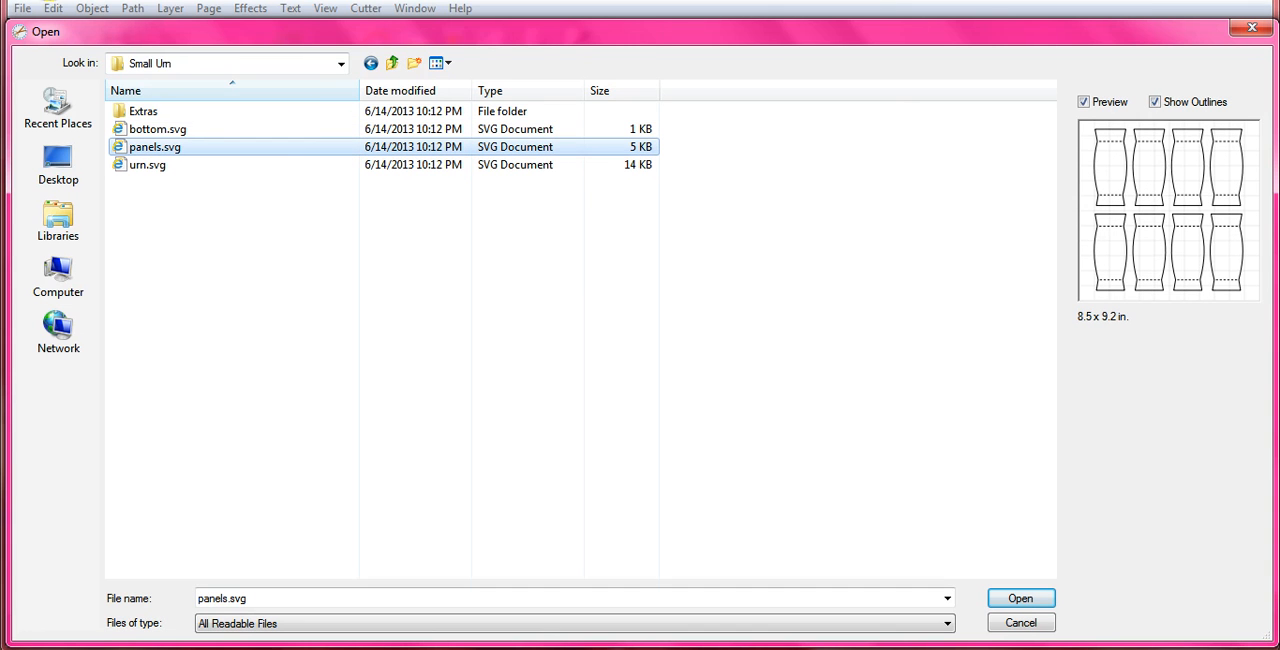
{"action": "mouse_move", "coordinate": [1104, 262]}
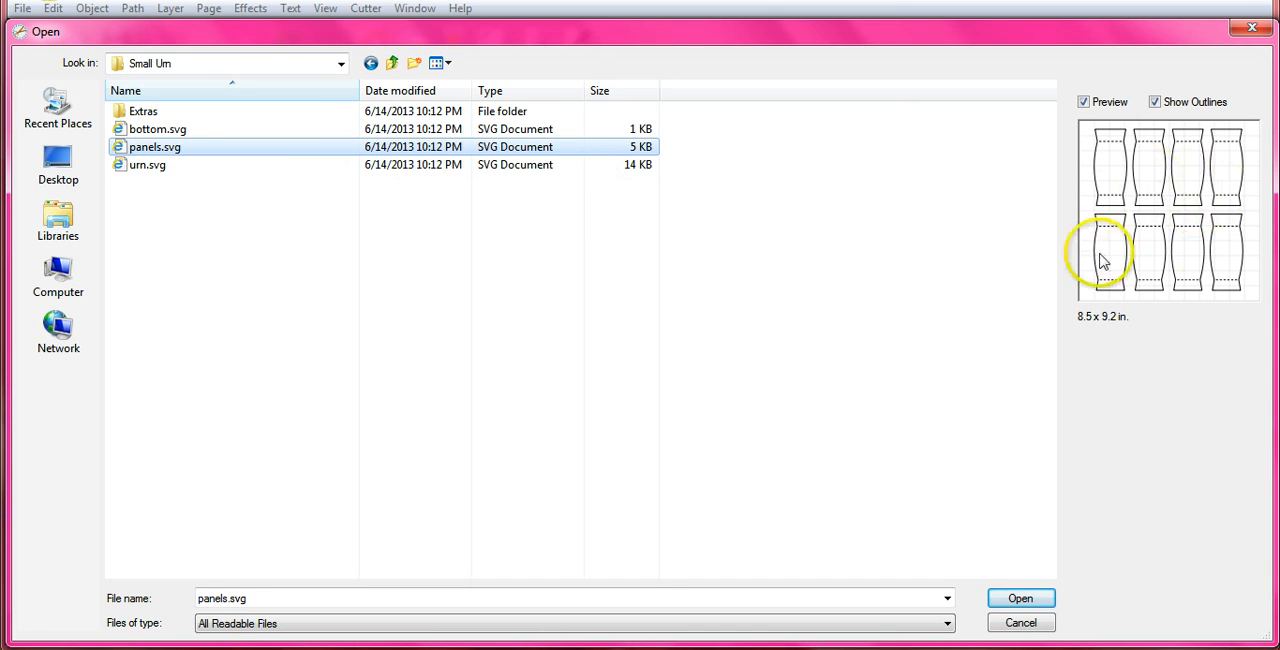
{"action": "mouse_move", "coordinate": [364, 176]}
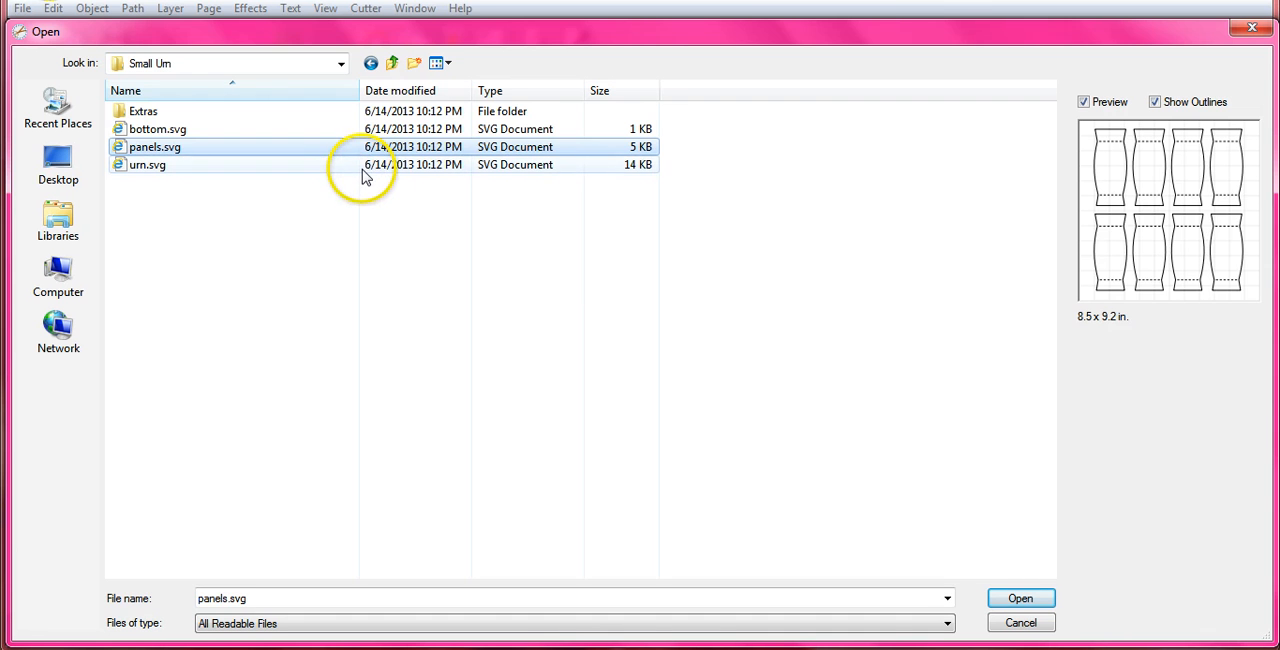
{"action": "left_click", "coordinate": [148, 164]}
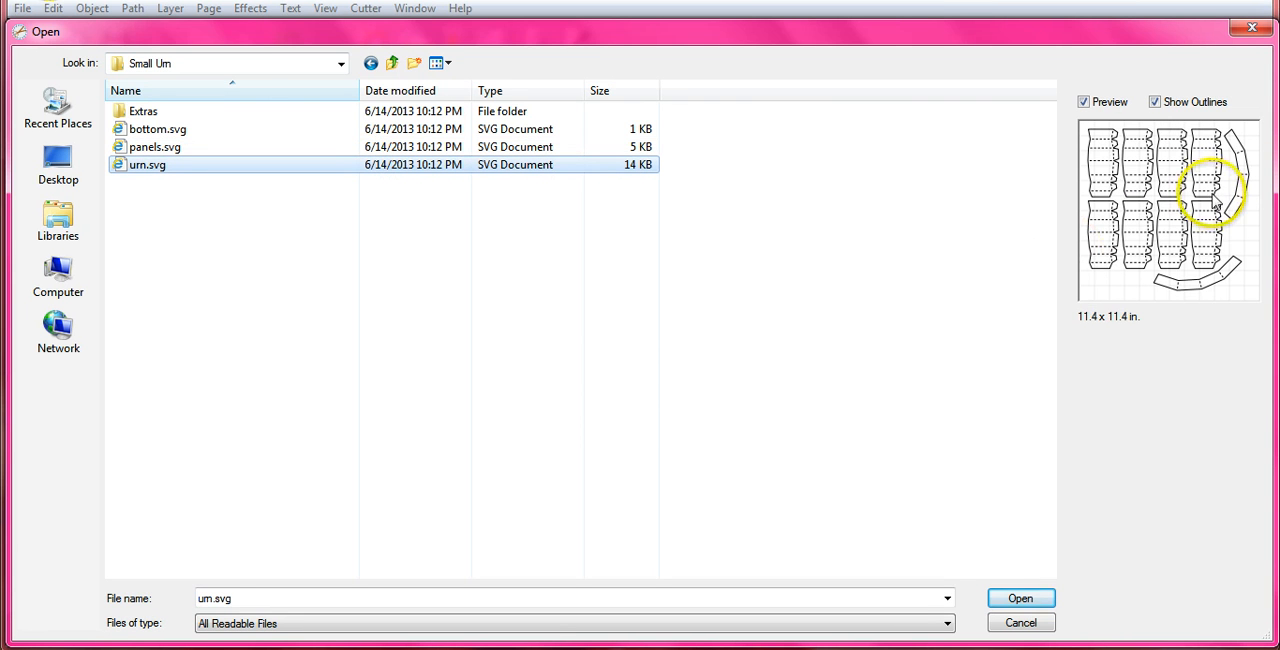
{"action": "mouse_move", "coordinate": [916, 108]}
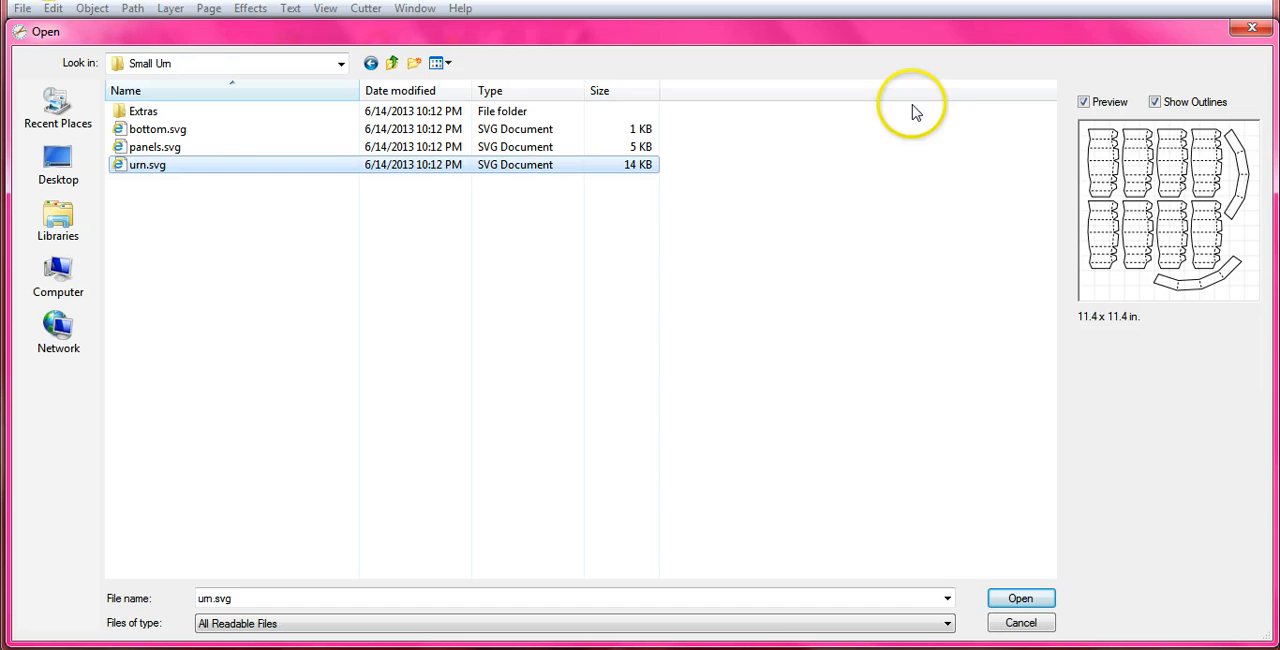
{"action": "left_click", "coordinate": [1020, 598]}
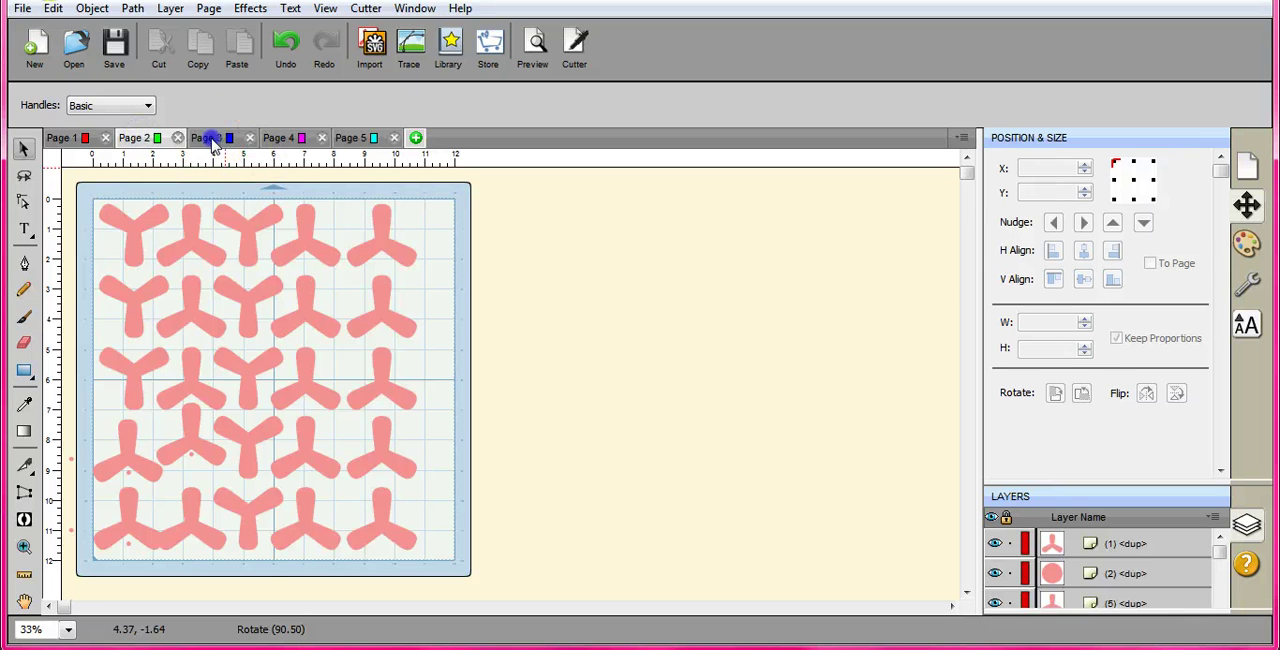
Check the octagon base on Page 4 and the urn on Page 5, then return to Page 1's flowers
{"action": "left_click", "coordinate": [350, 136]}
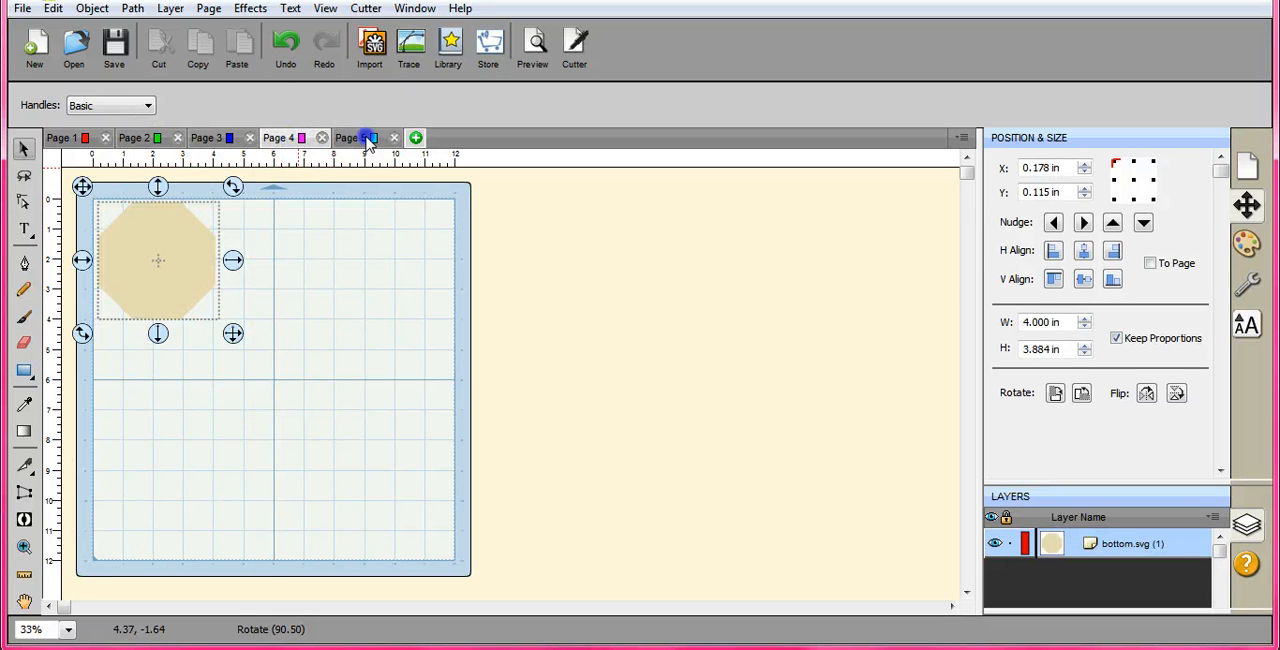
{"action": "left_click", "coordinate": [350, 136]}
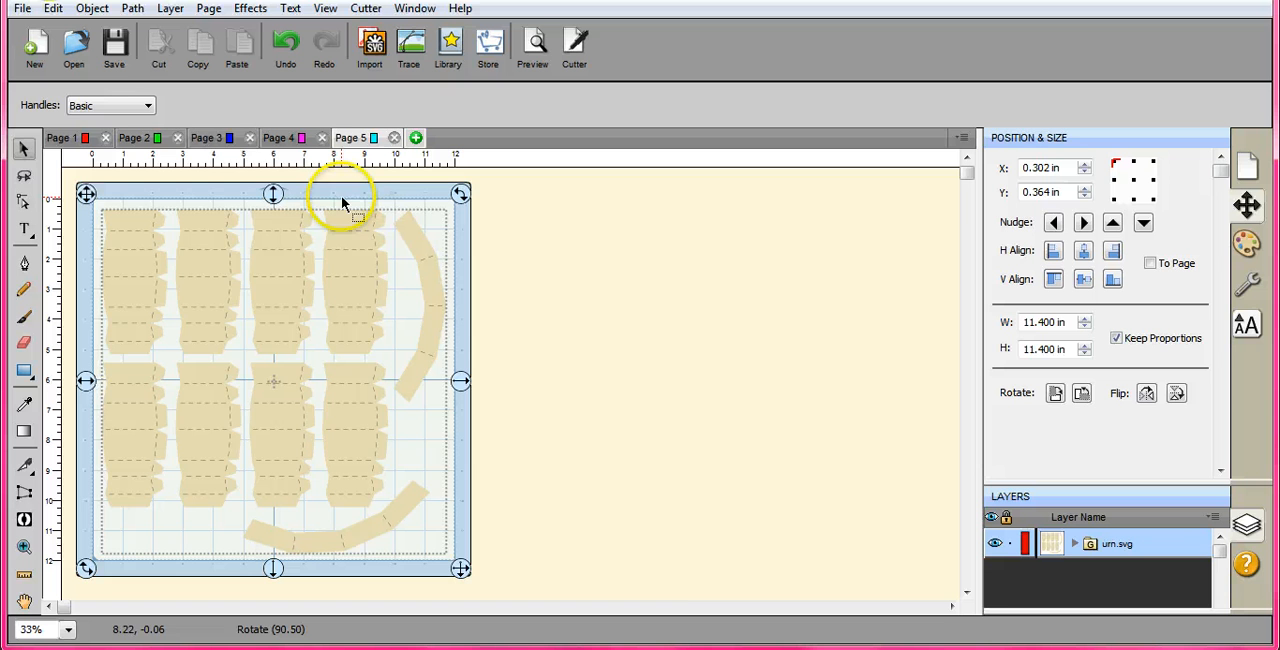
{"action": "left_click", "coordinate": [62, 136]}
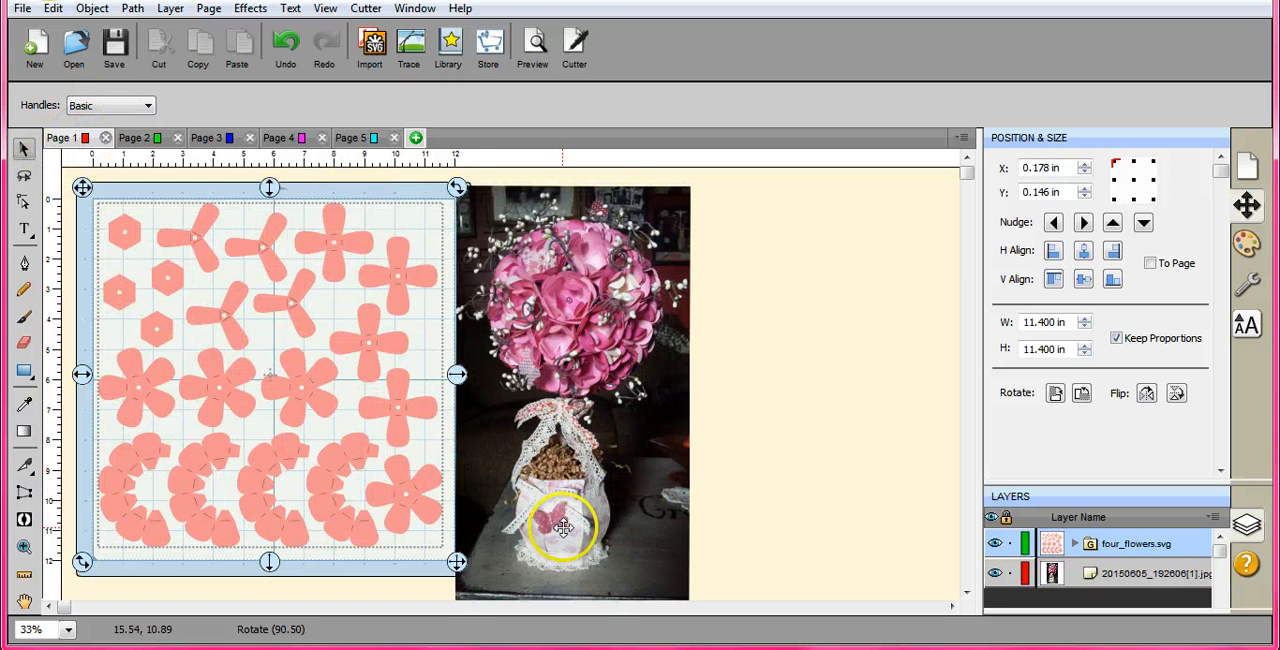
{"action": "mouse_move", "coordinate": [616, 300]}
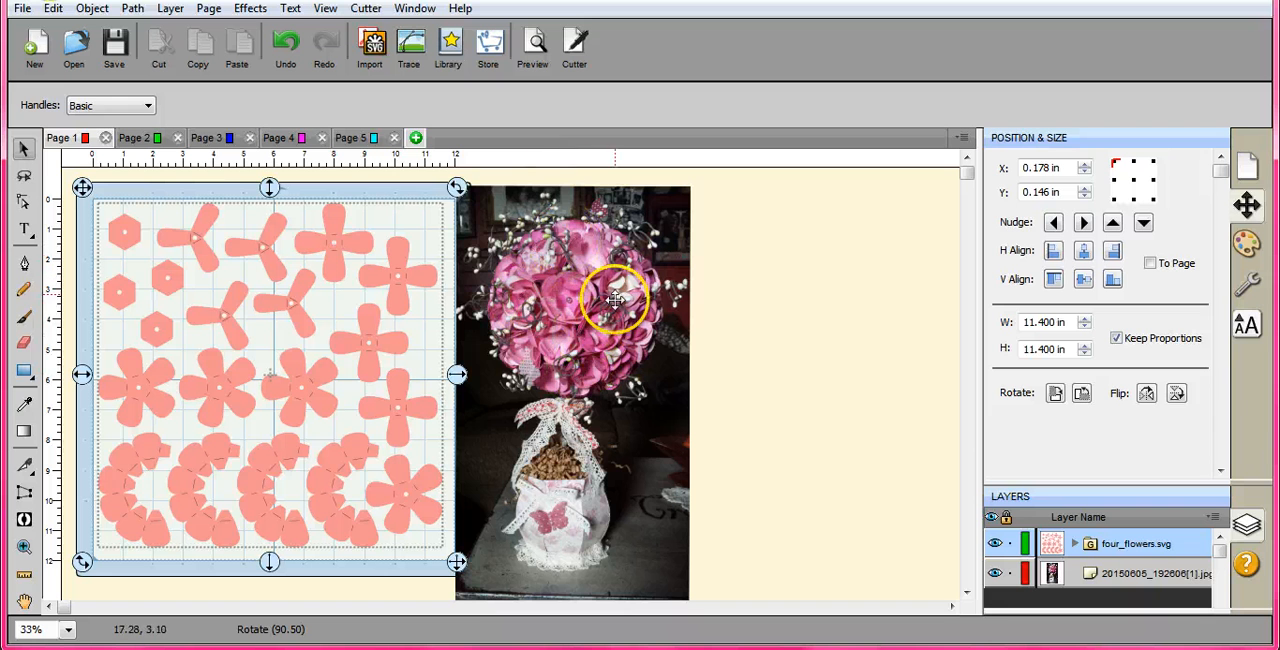
{"action": "mouse_move", "coordinate": [622, 264]}
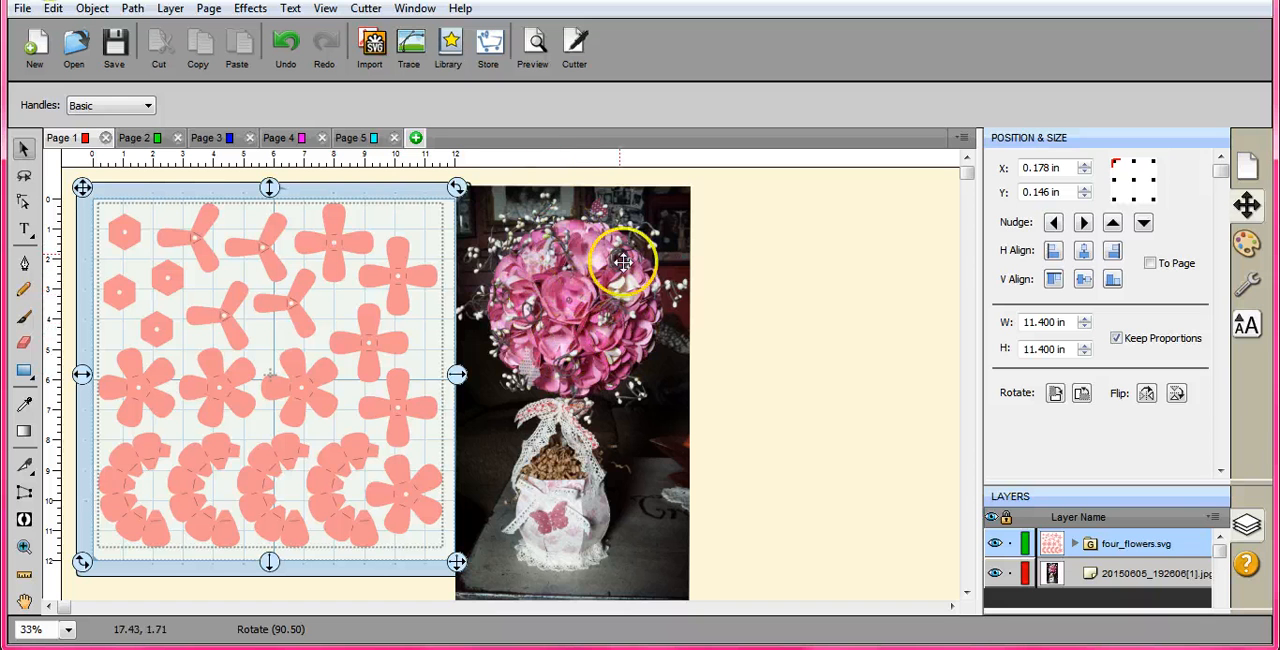
{"action": "mouse_move", "coordinate": [590, 296]}
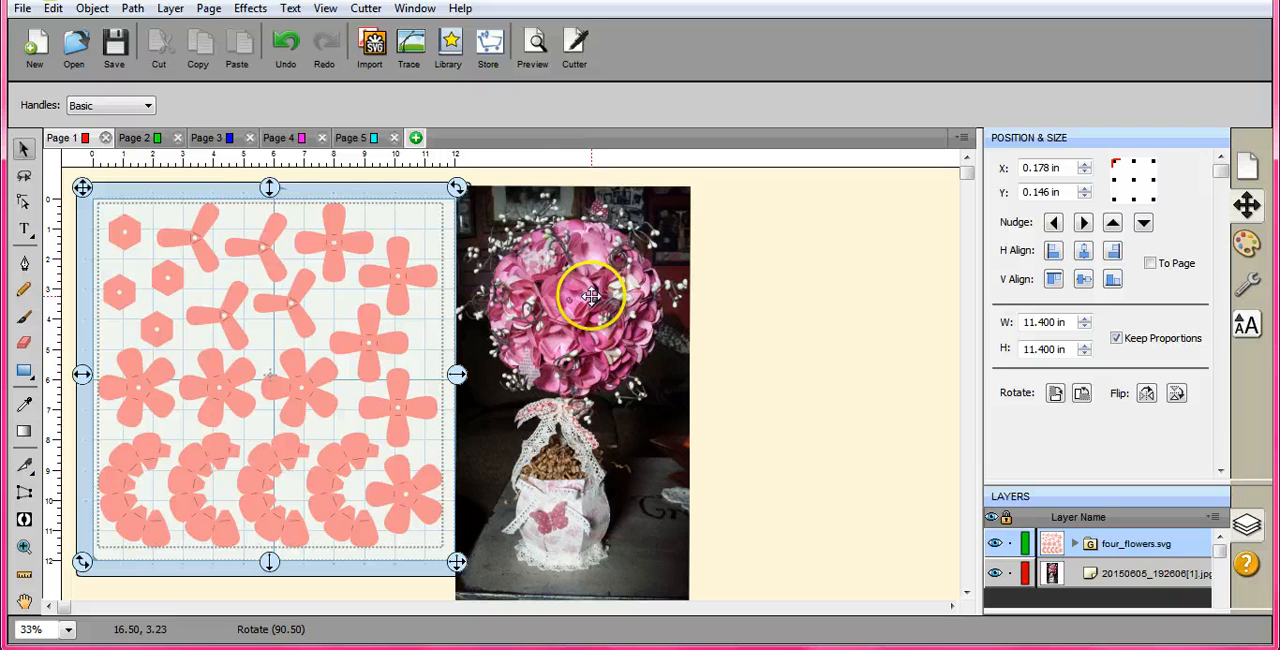
{"action": "mouse_move", "coordinate": [556, 284]}
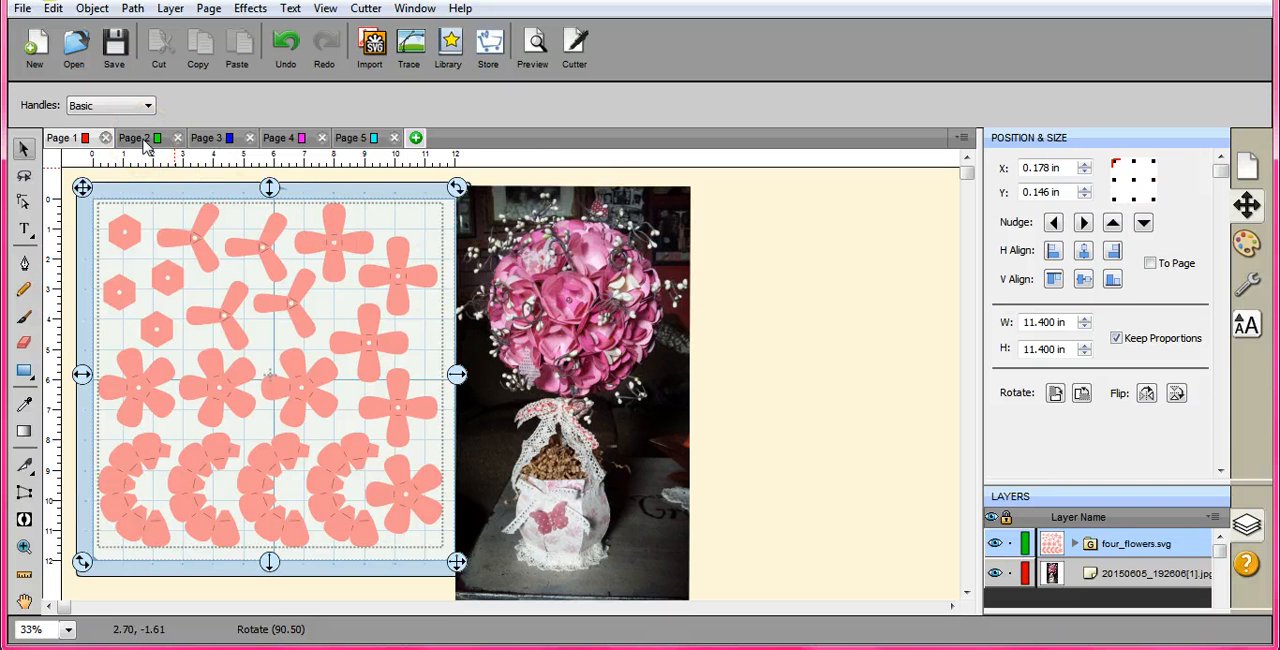
{"action": "mouse_move", "coordinate": [336, 258]}
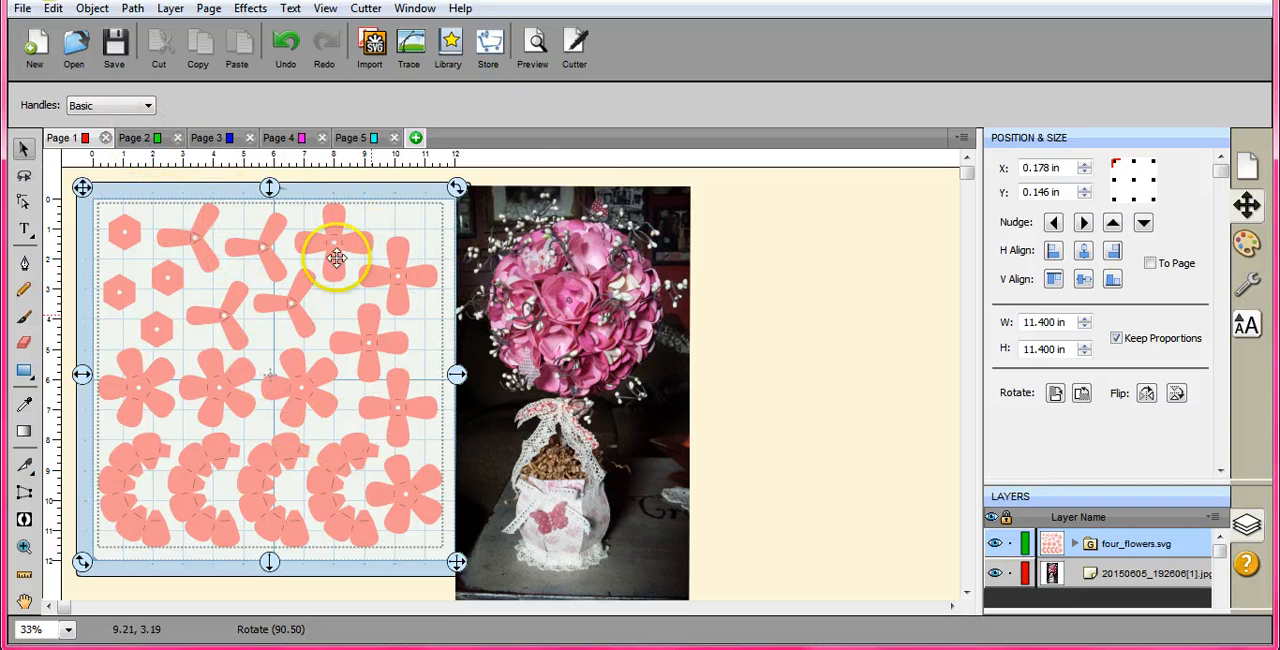
Review the panels on Page 3, urn on Page 5 and octagon base on Page 4, ending on Page 1
{"action": "left_click", "coordinate": [204, 136]}
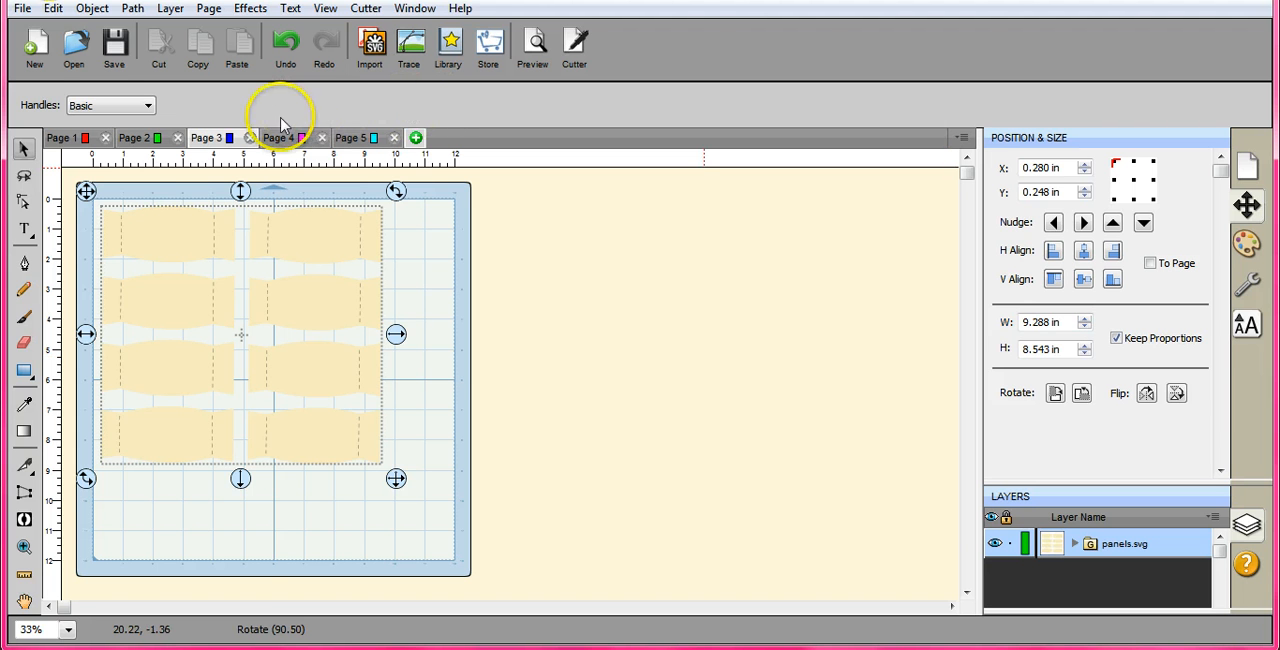
{"action": "left_click", "coordinate": [350, 136]}
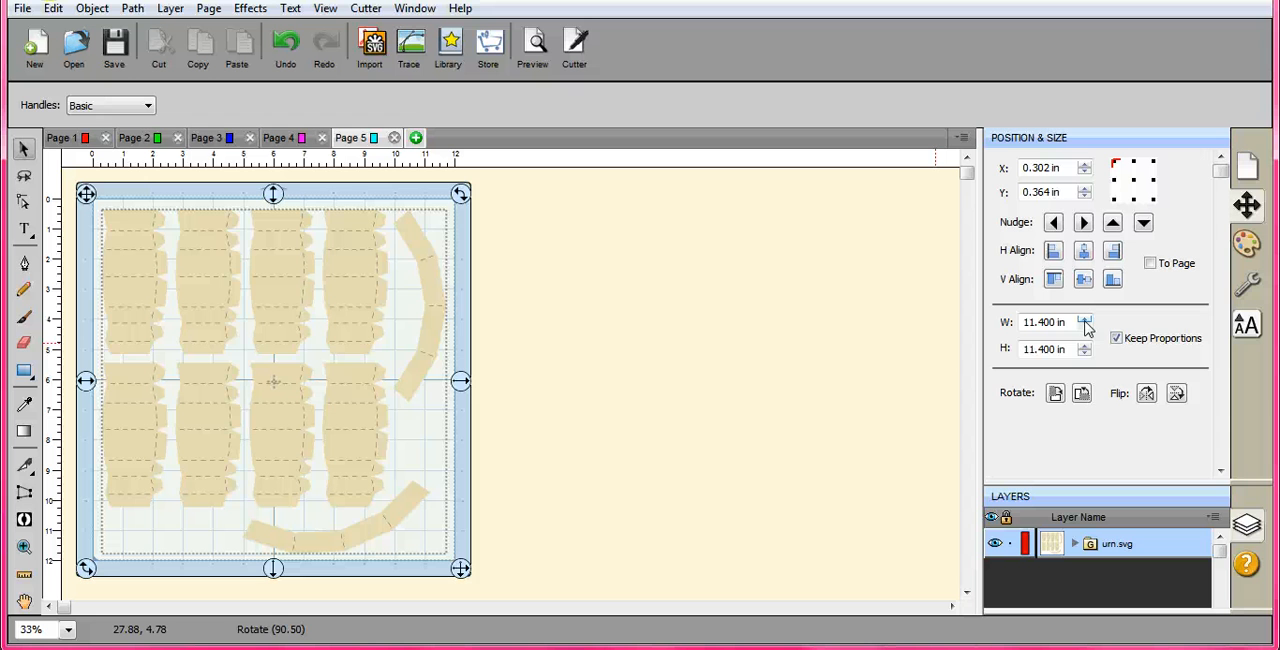
{"action": "mouse_move", "coordinate": [490, 196]}
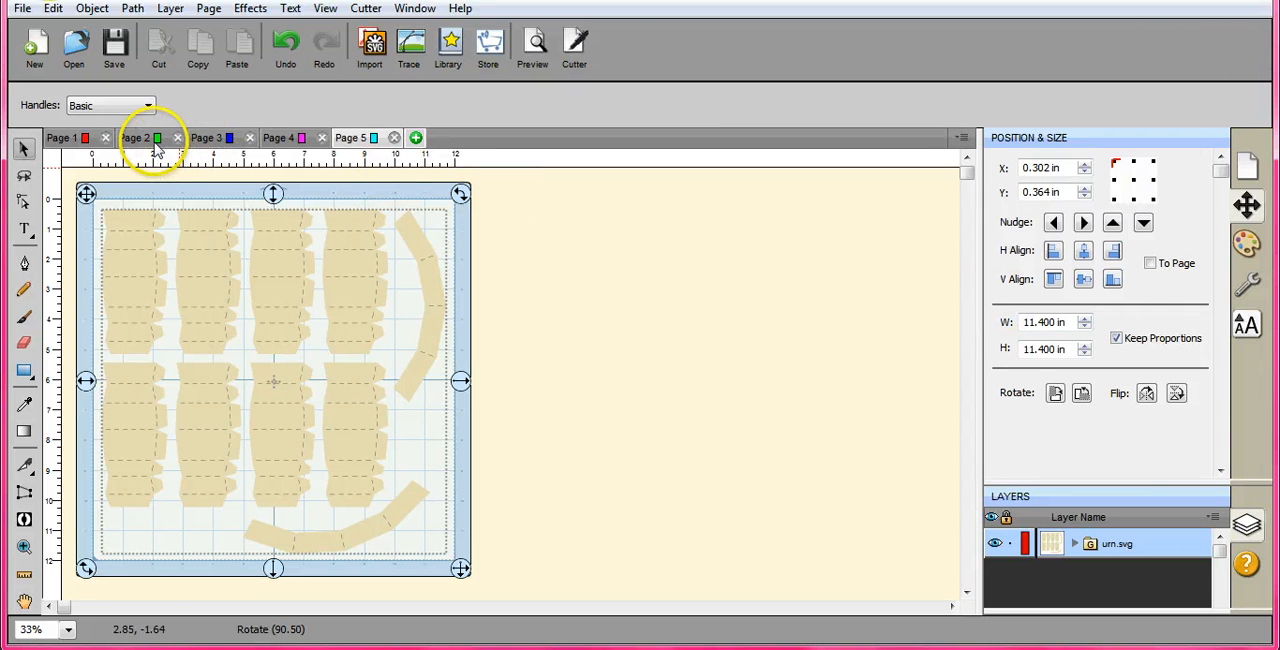
{"action": "left_click", "coordinate": [278, 136]}
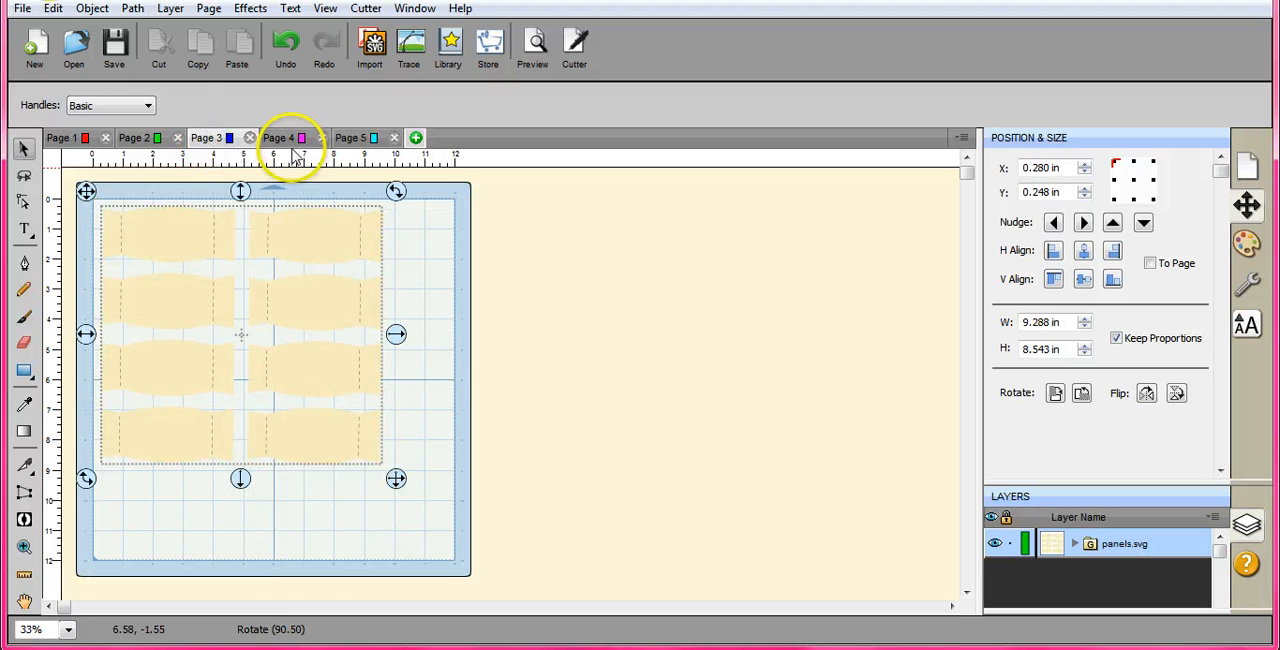
{"action": "left_click", "coordinate": [204, 136]}
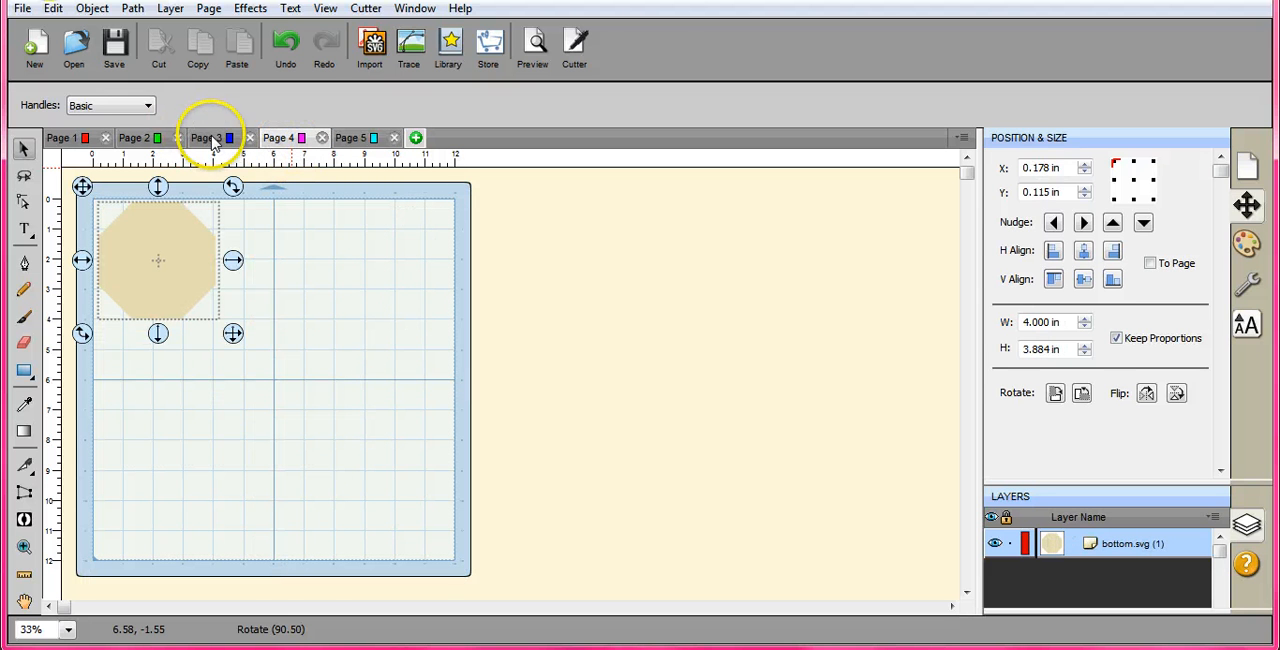
{"action": "mouse_move", "coordinate": [218, 116]}
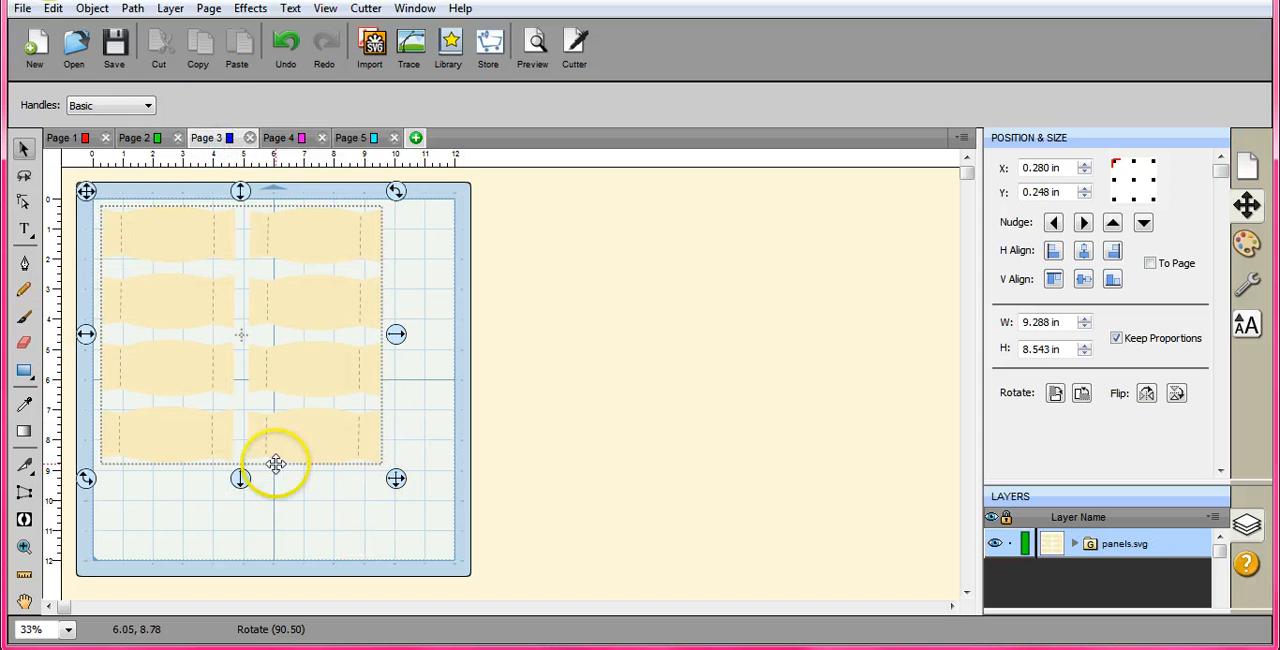
{"action": "left_click", "coordinate": [278, 136]}
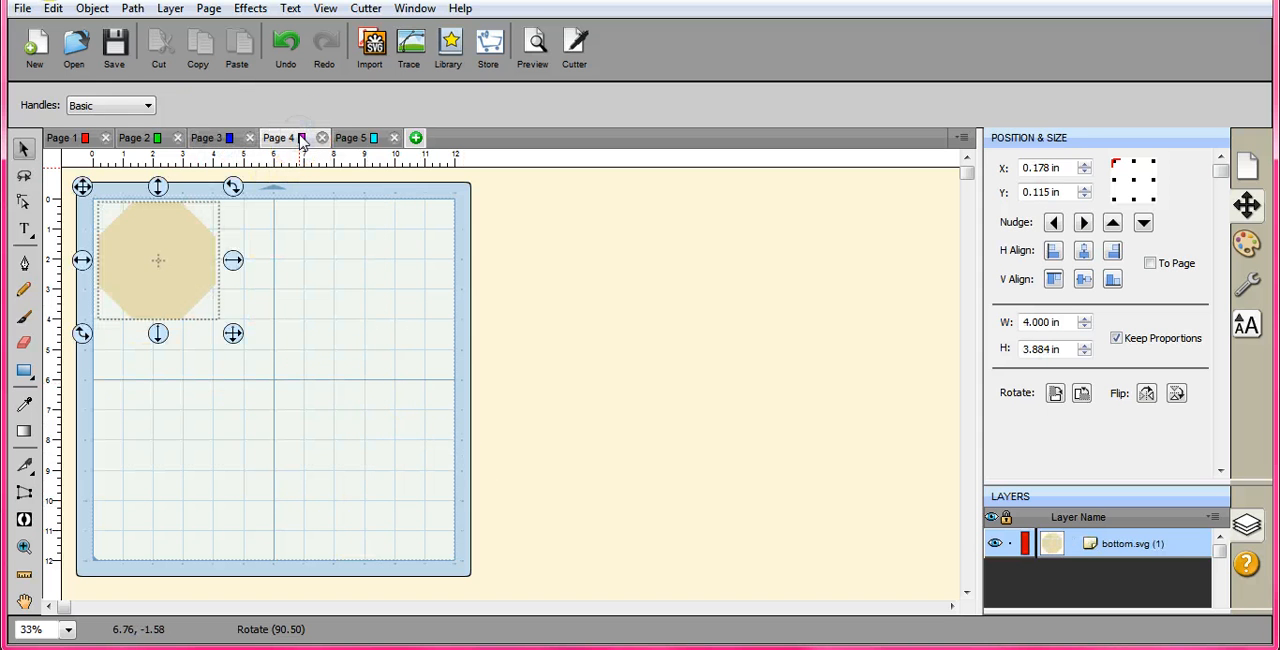
{"action": "left_click", "coordinate": [64, 136]}
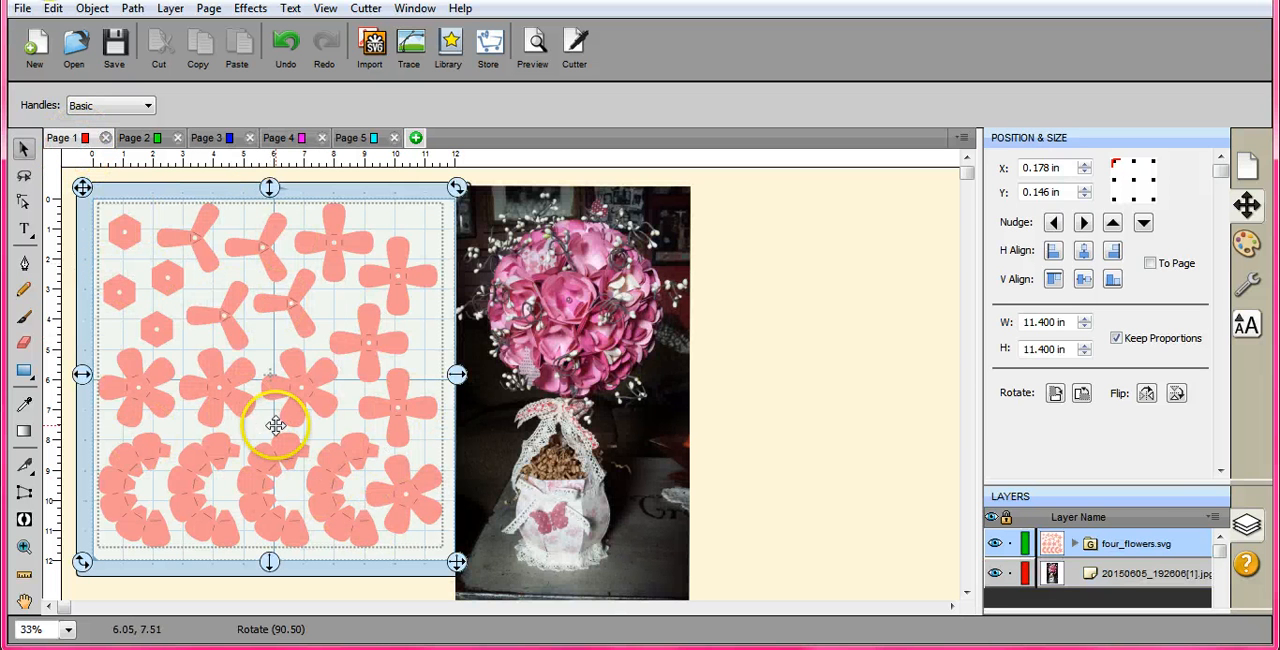
{"action": "mouse_move", "coordinate": [258, 272]}
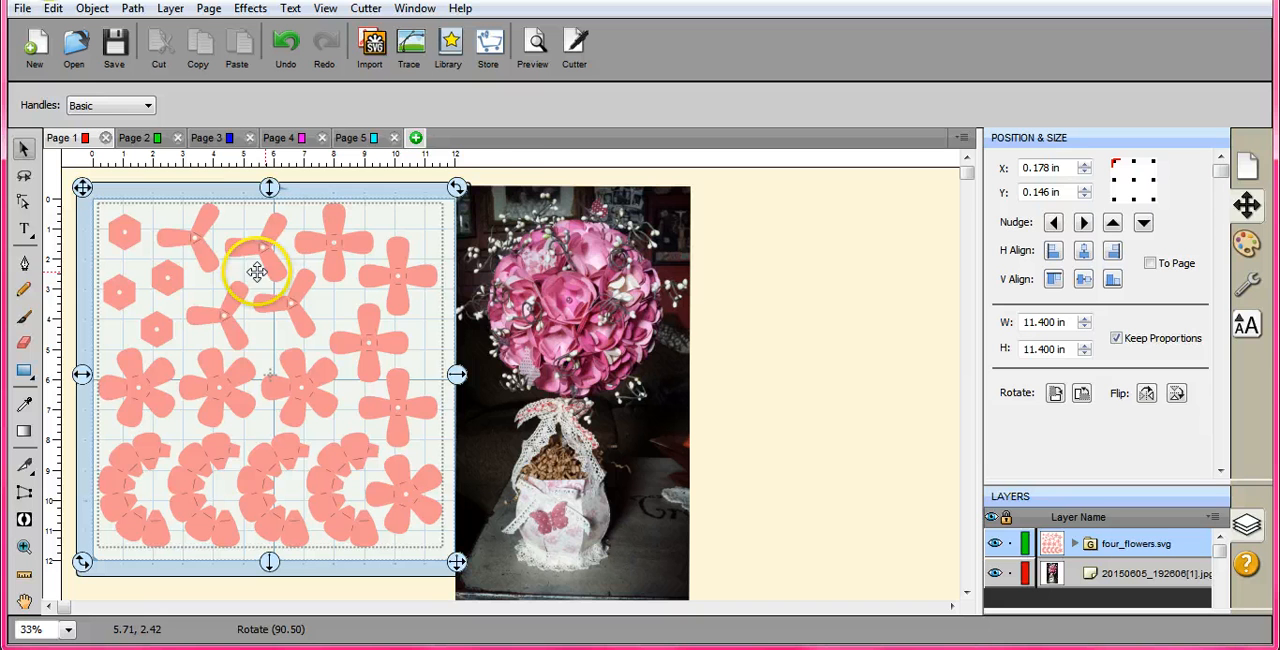
{"action": "mouse_move", "coordinate": [518, 328]}
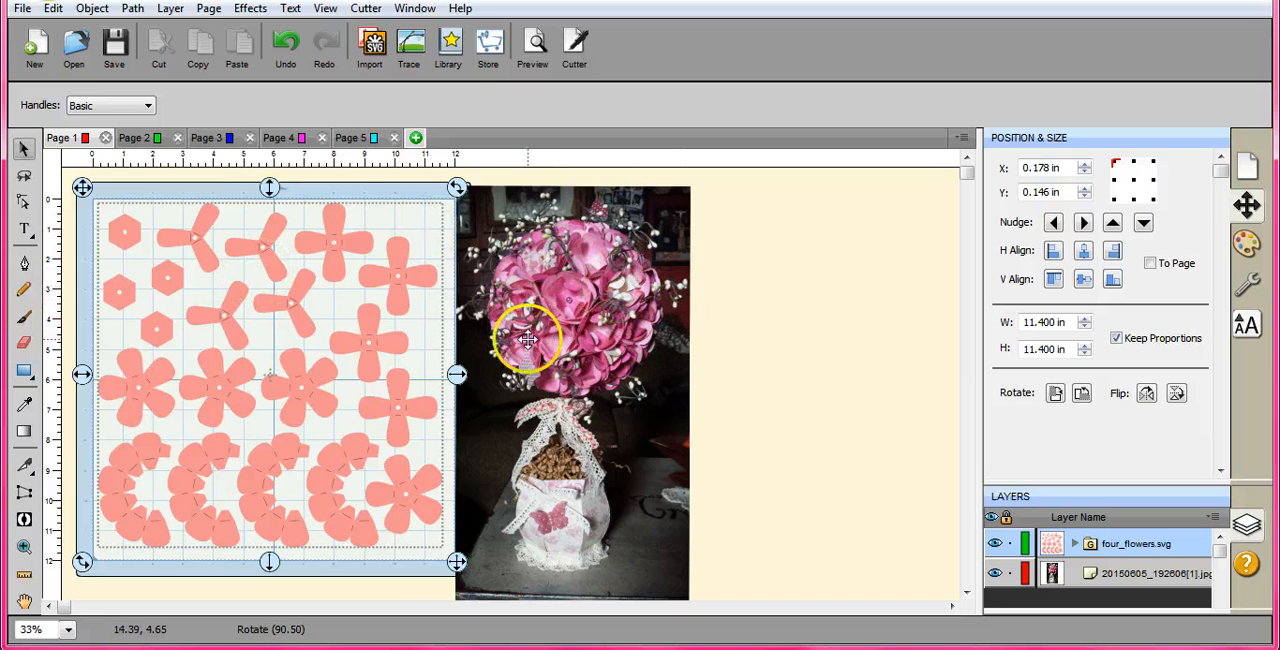
{"action": "mouse_move", "coordinate": [320, 438]}
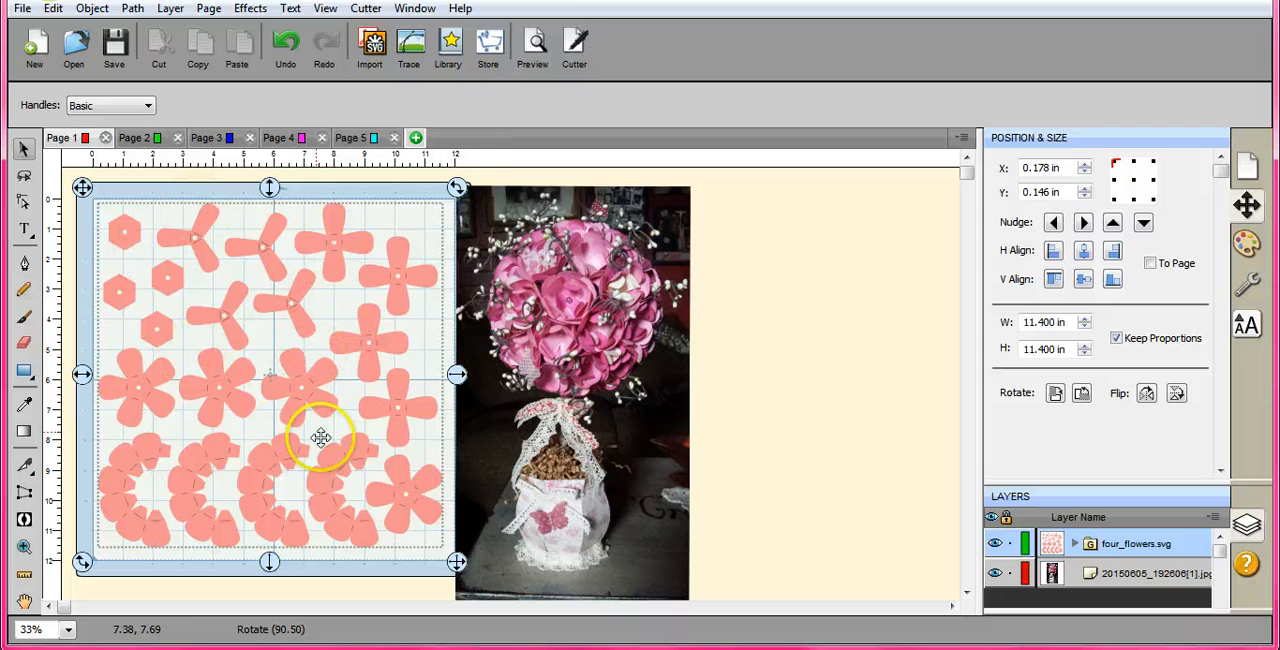
{"action": "mouse_move", "coordinate": [248, 276]}
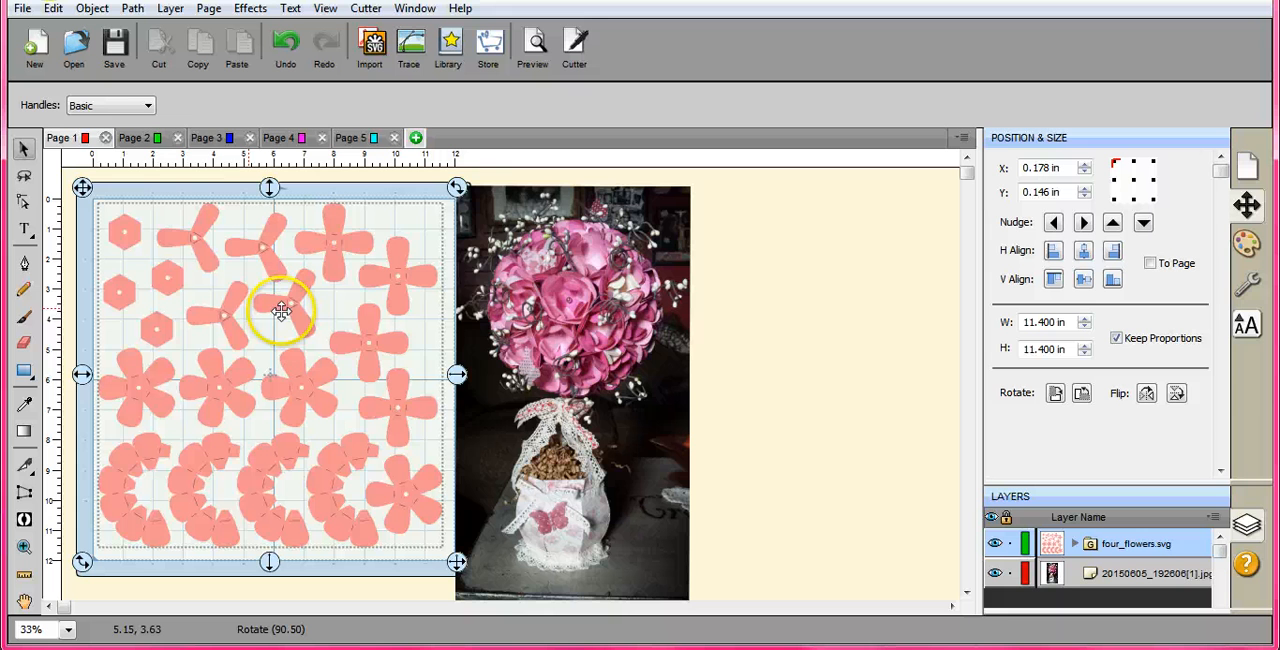
{"action": "mouse_move", "coordinate": [580, 308]}
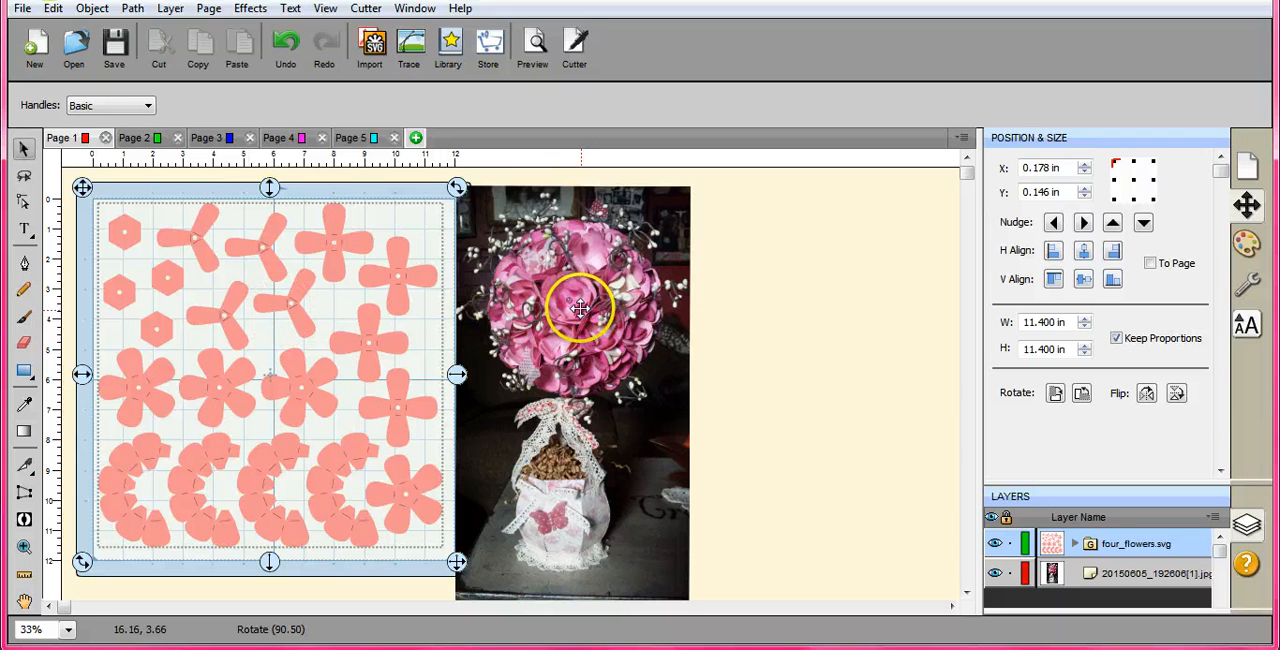
{"action": "mouse_move", "coordinate": [570, 296]}
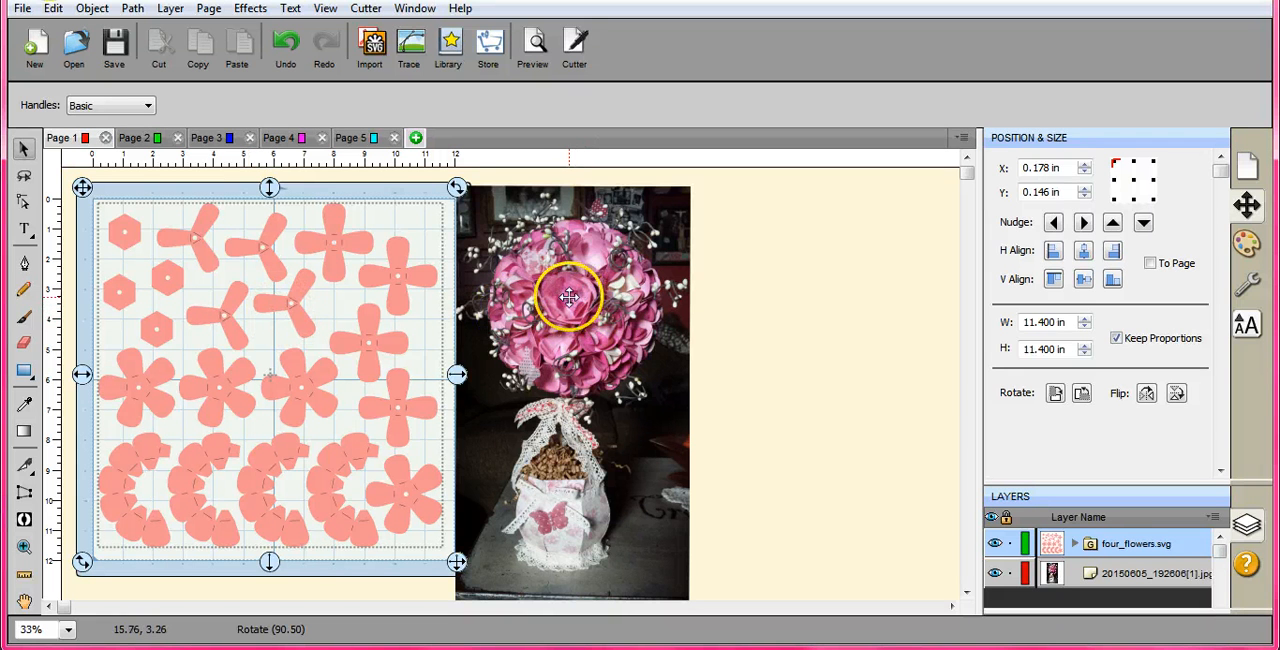
{"action": "mouse_move", "coordinate": [572, 290]}
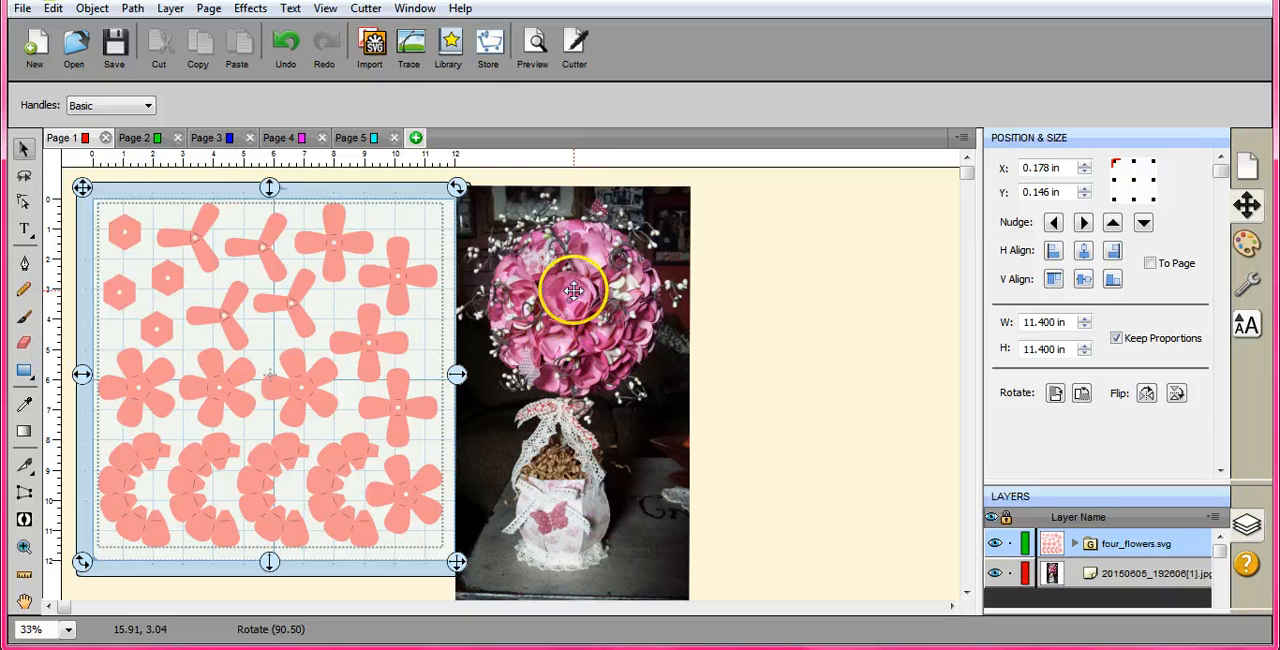
{"action": "mouse_move", "coordinate": [568, 324]}
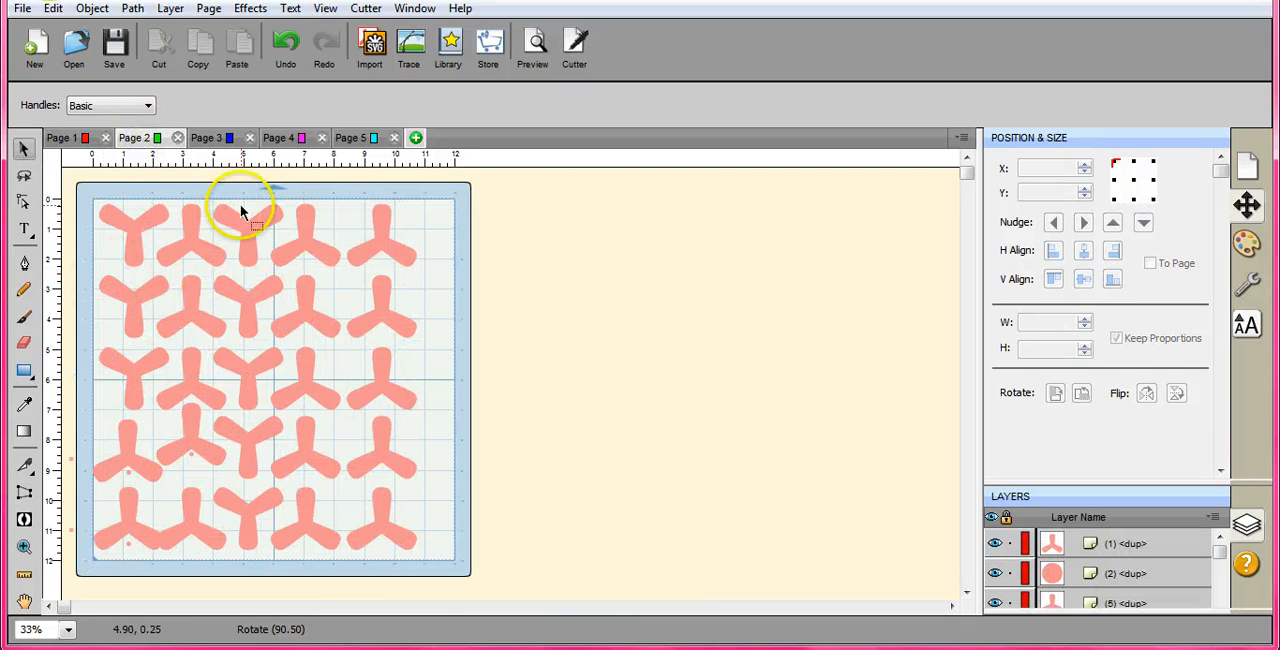
{"action": "mouse_move", "coordinate": [296, 370]}
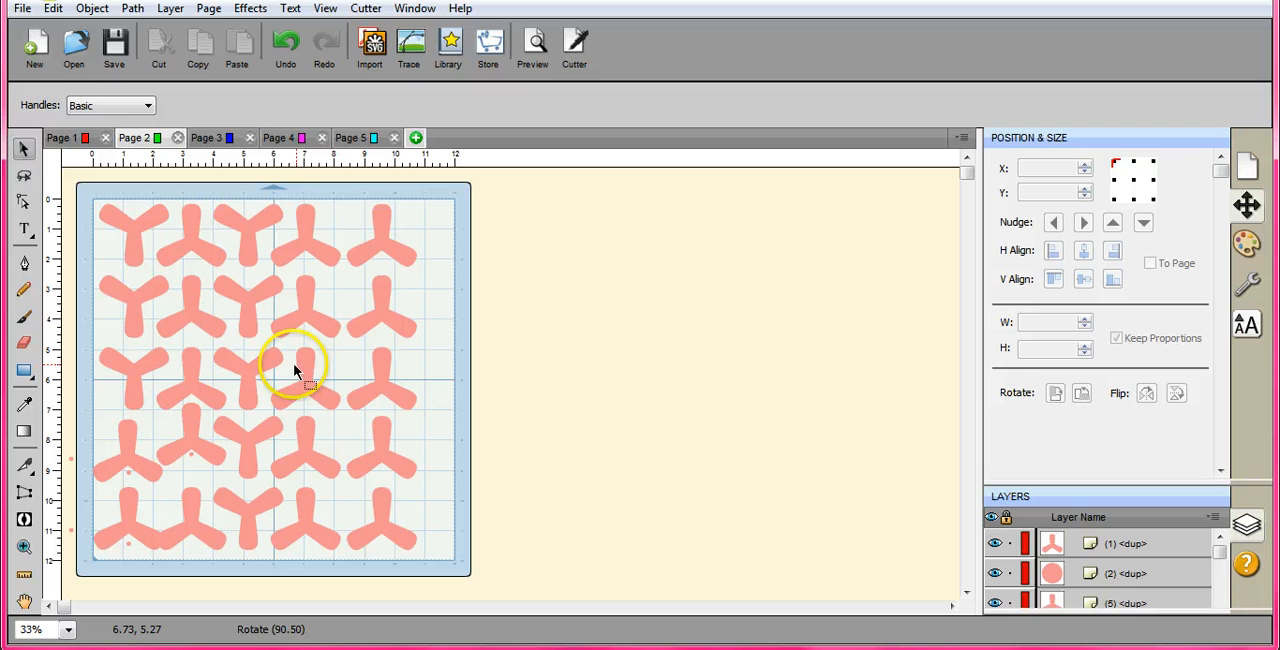
{"action": "mouse_move", "coordinate": [156, 288]}
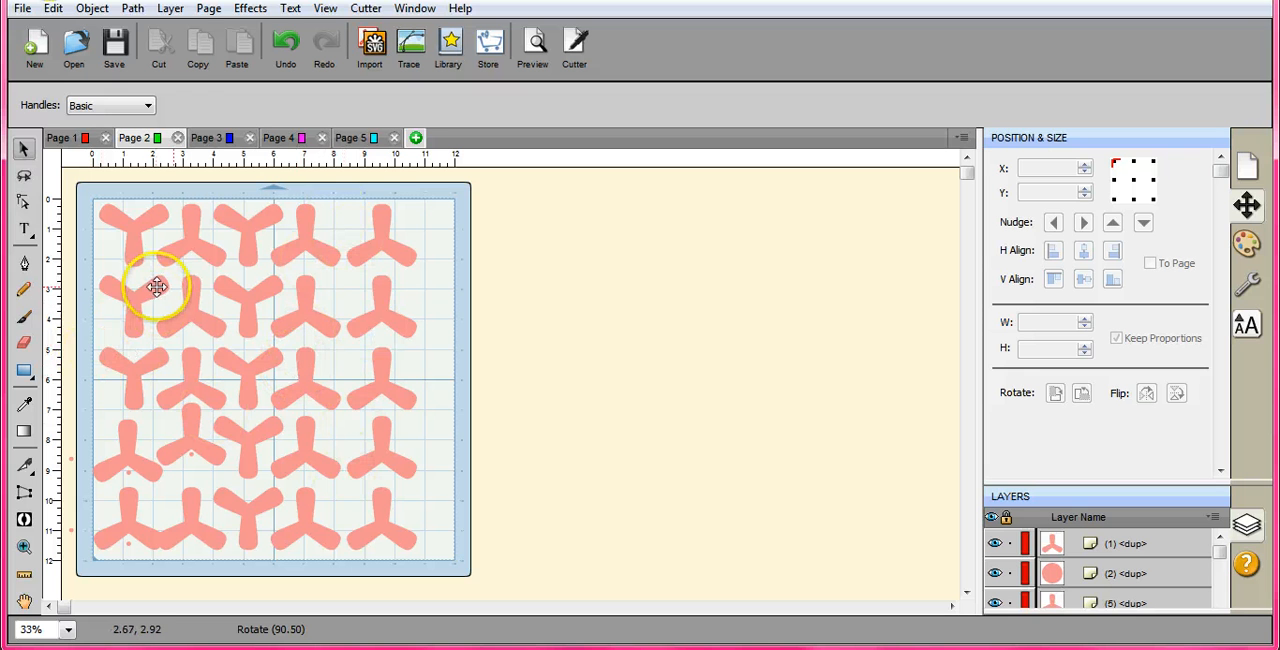
Return to Page 1 with the flower pieces beside the topiary photo
{"action": "left_click", "coordinate": [62, 136]}
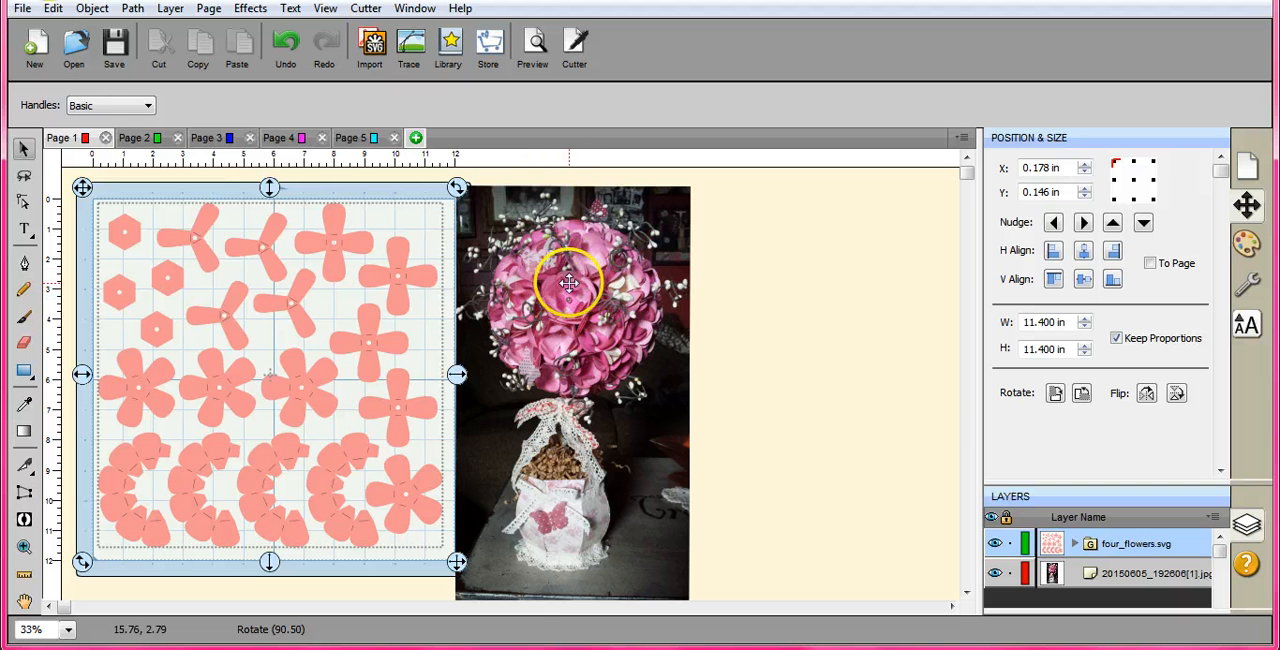
{"action": "mouse_move", "coordinate": [536, 344]}
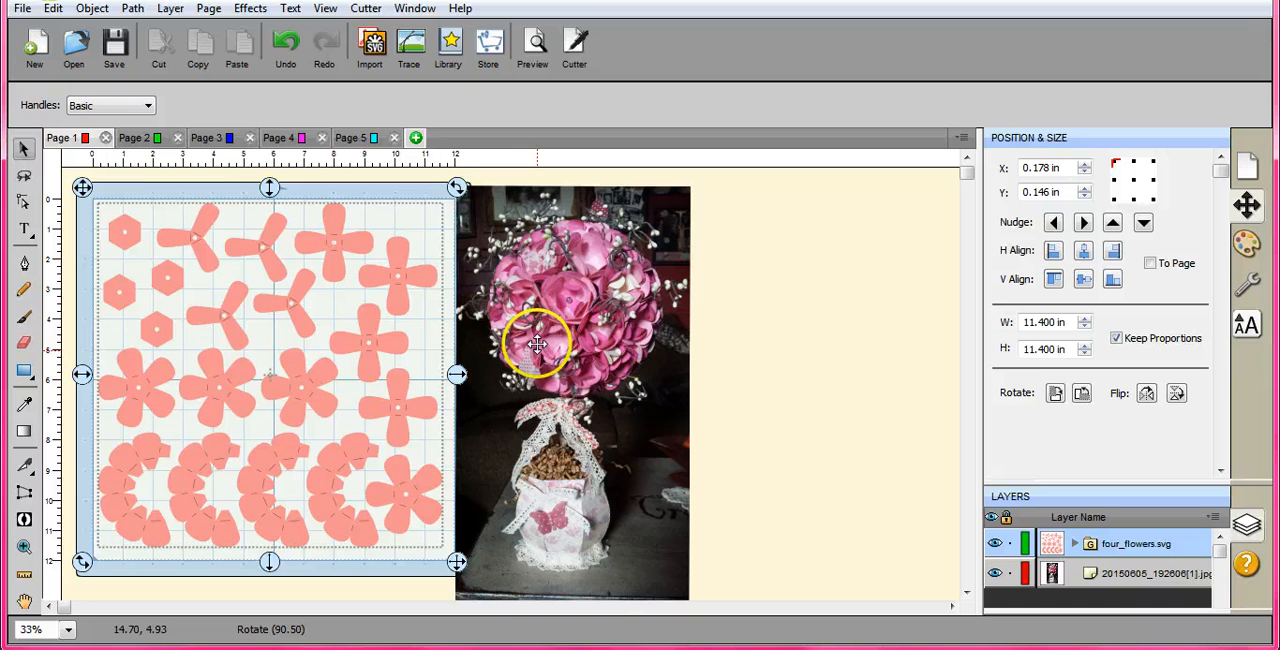
{"action": "mouse_move", "coordinate": [600, 304]}
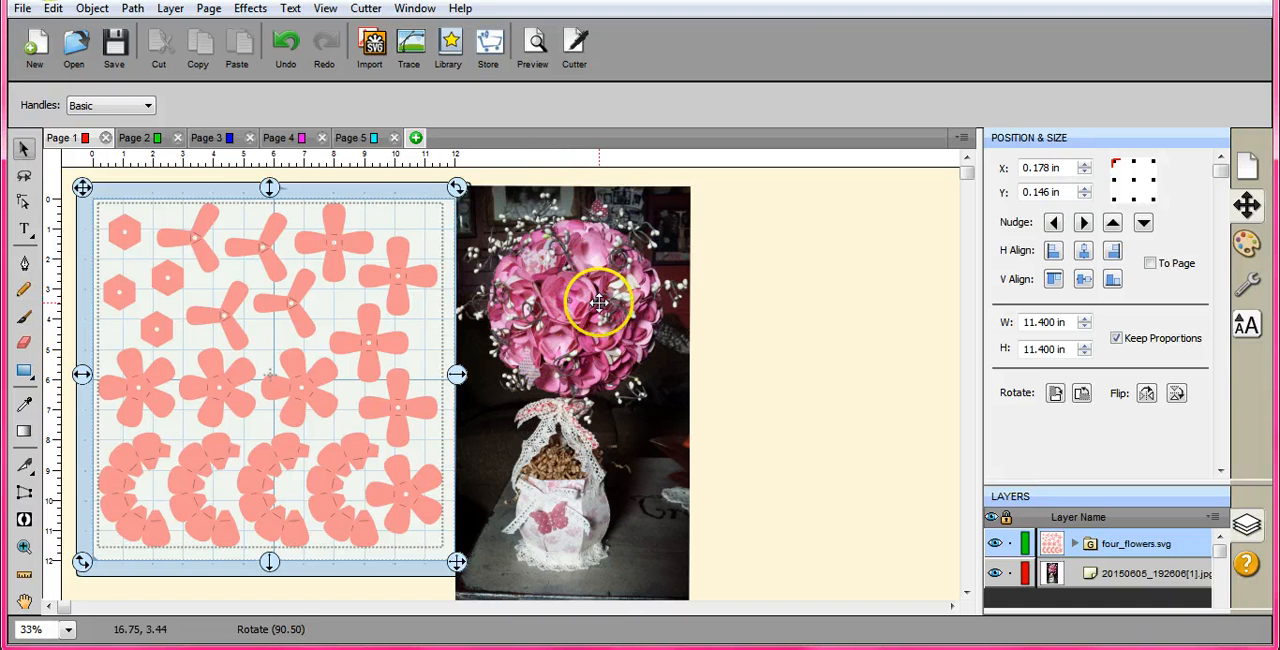
{"action": "mouse_move", "coordinate": [558, 242]}
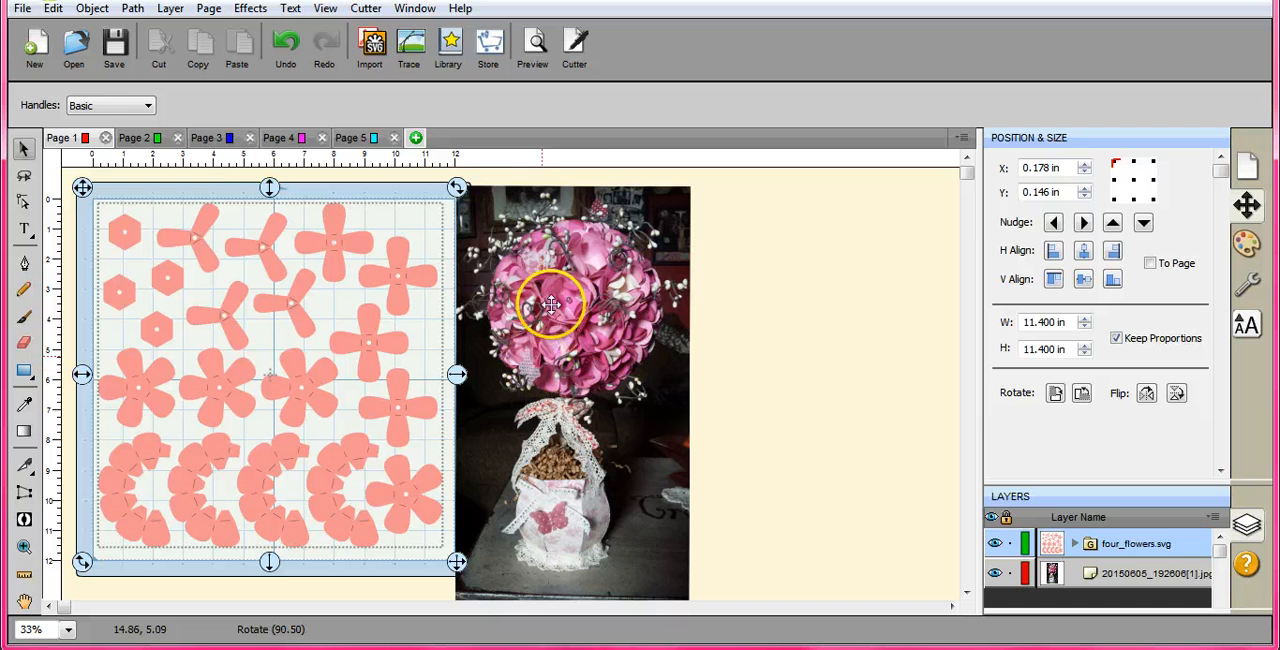
{"action": "mouse_move", "coordinate": [510, 310]}
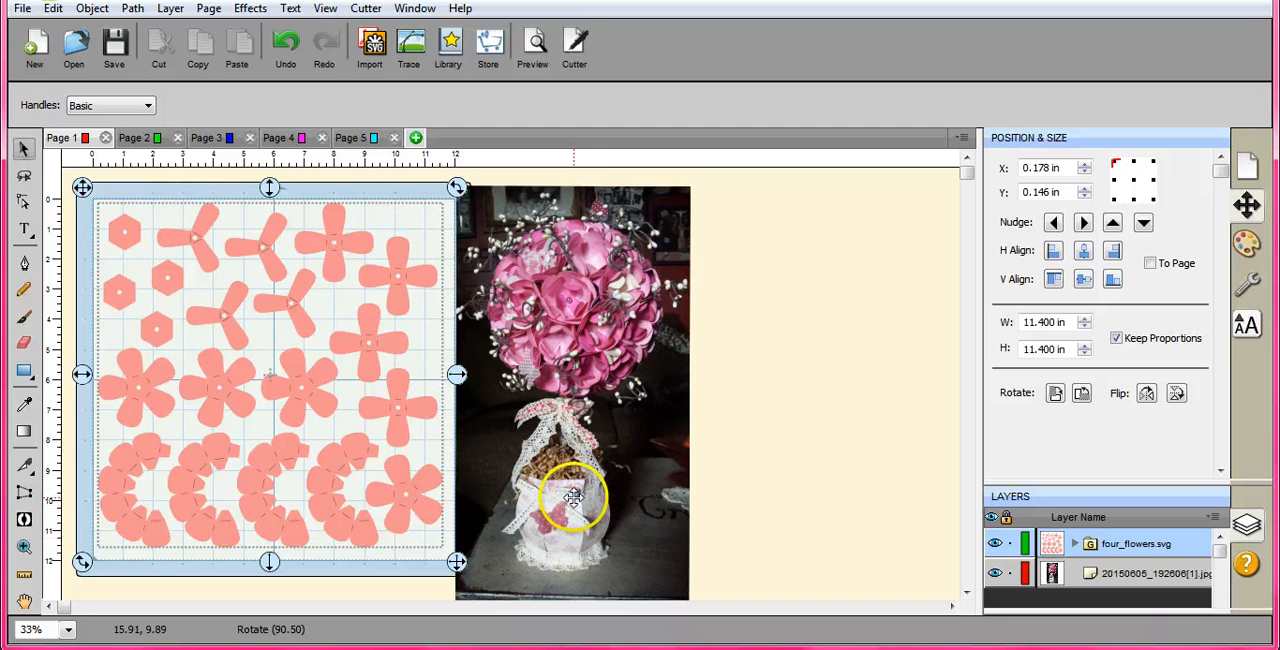
{"action": "mouse_move", "coordinate": [184, 170]}
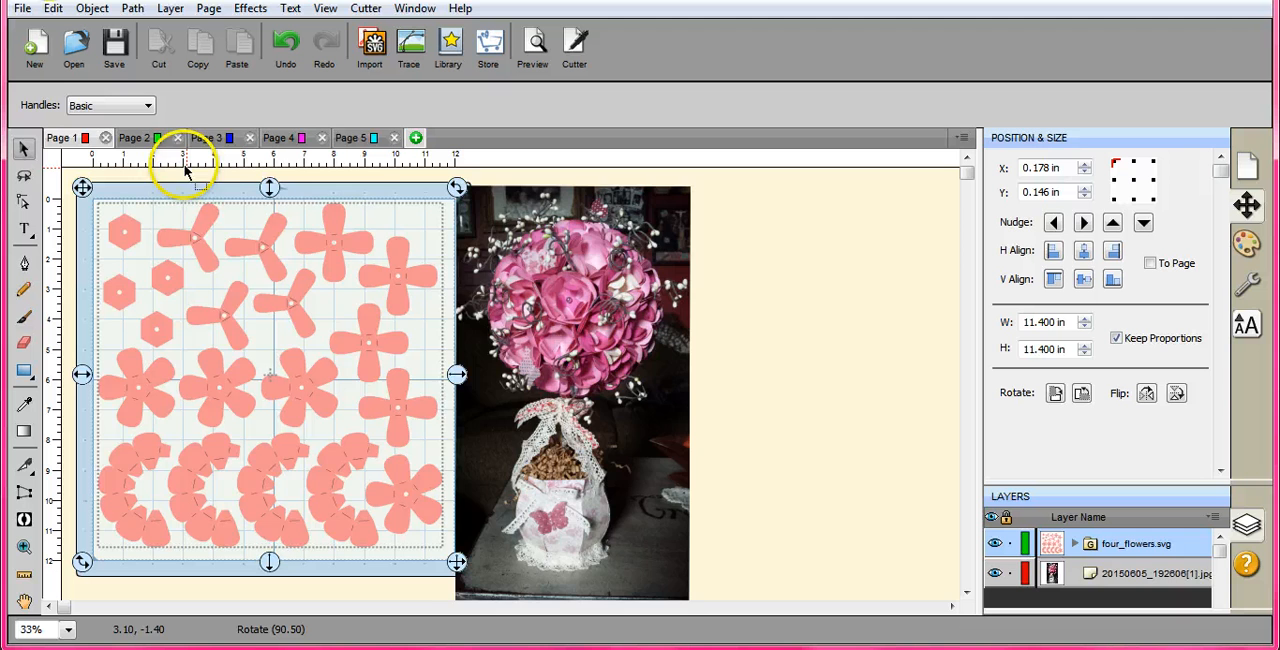
{"action": "left_click", "coordinate": [276, 136]}
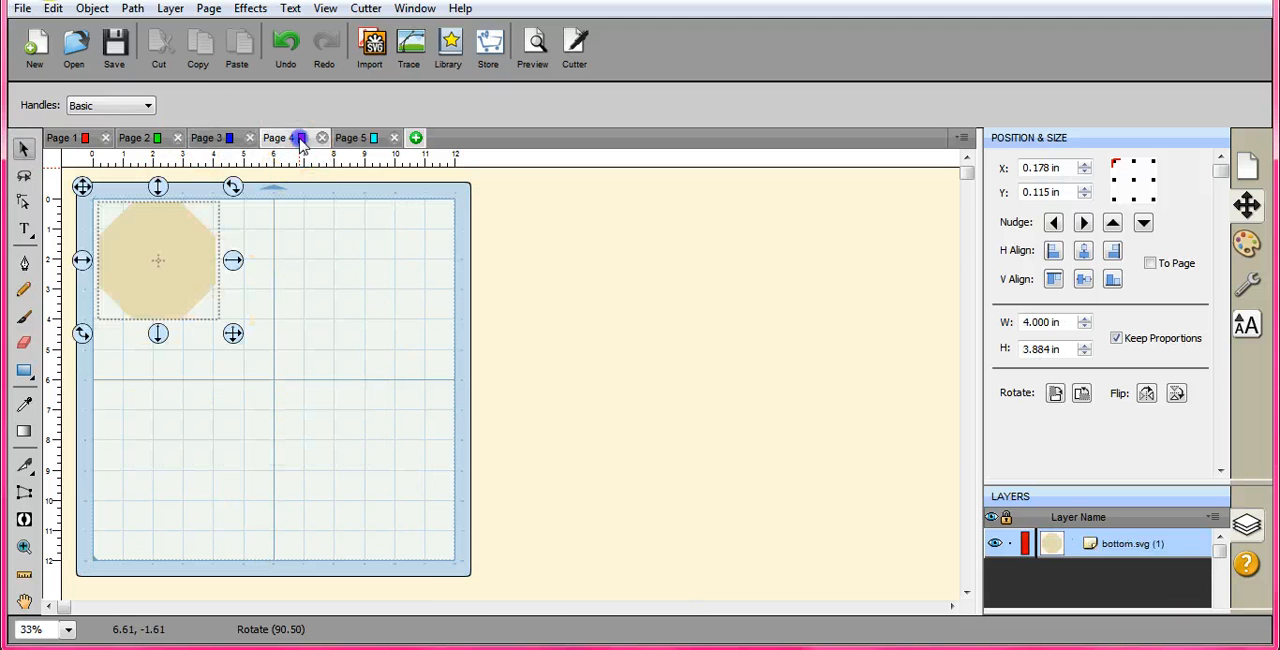
{"action": "left_click", "coordinate": [276, 136]}
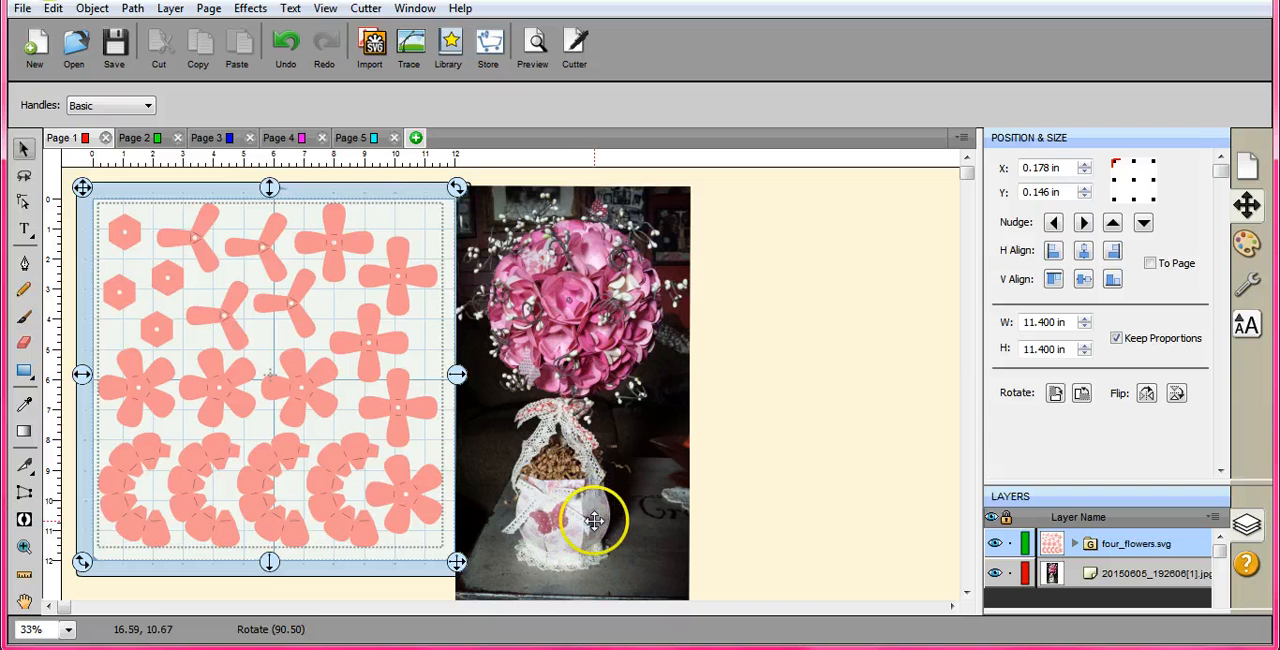
{"action": "mouse_move", "coordinate": [584, 374]}
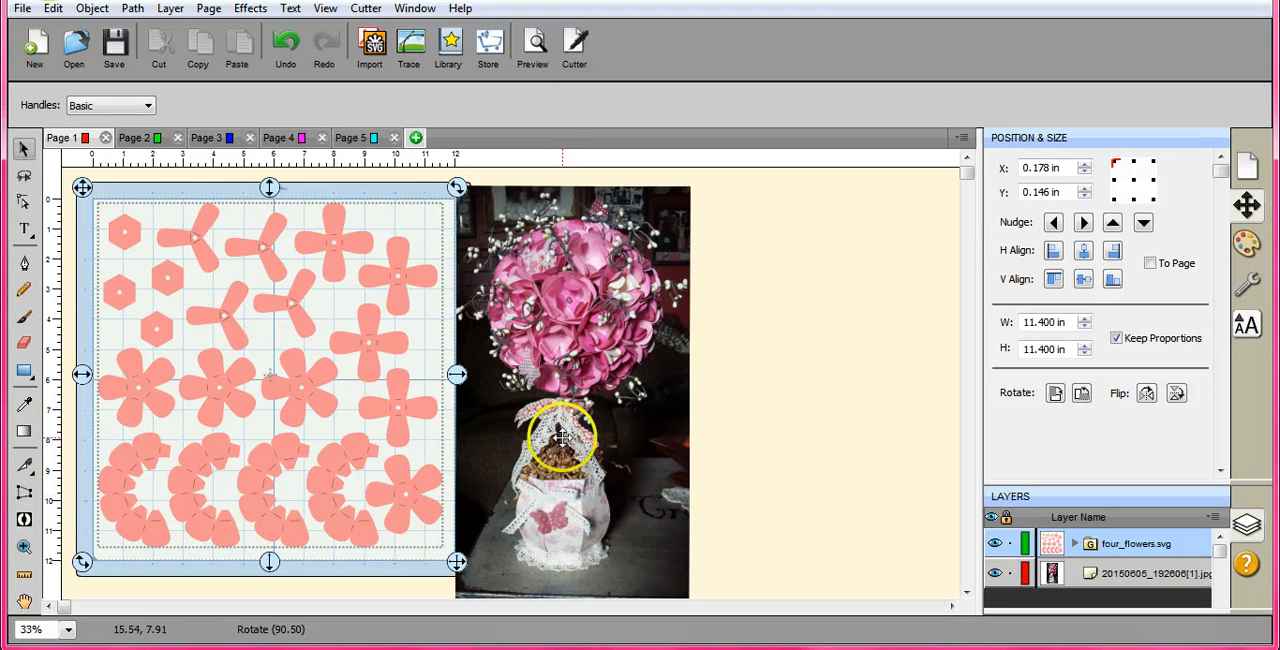
{"action": "mouse_move", "coordinate": [530, 364]}
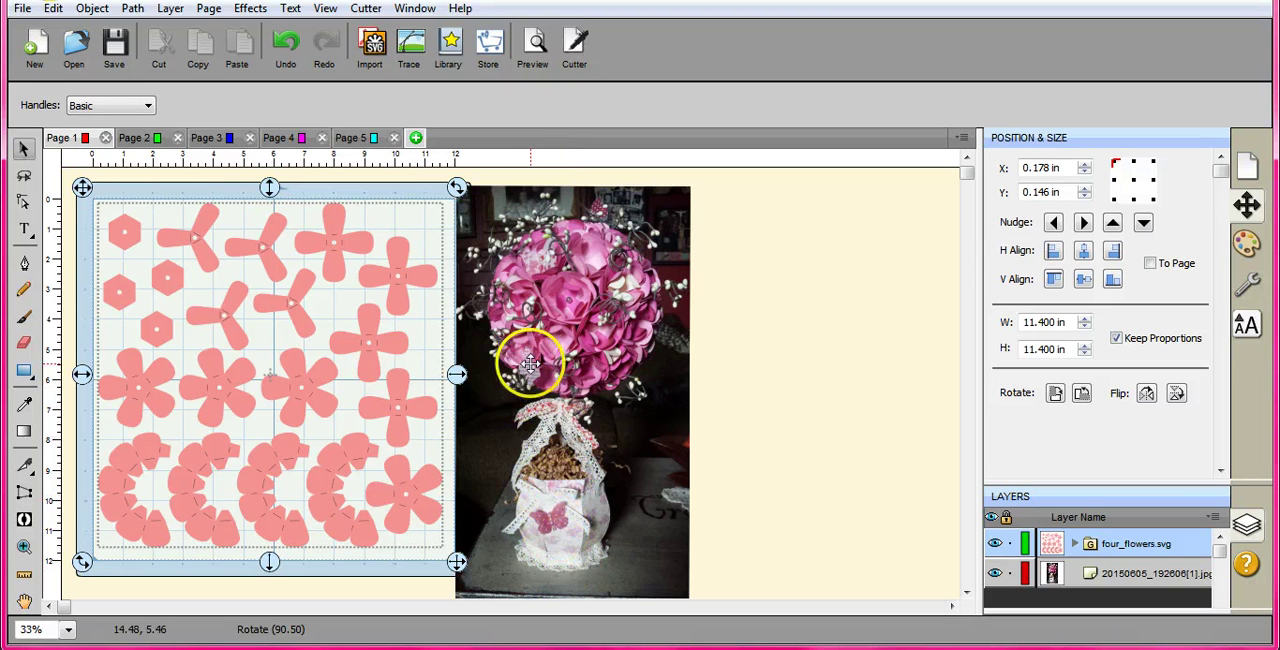
{"action": "mouse_move", "coordinate": [604, 220]}
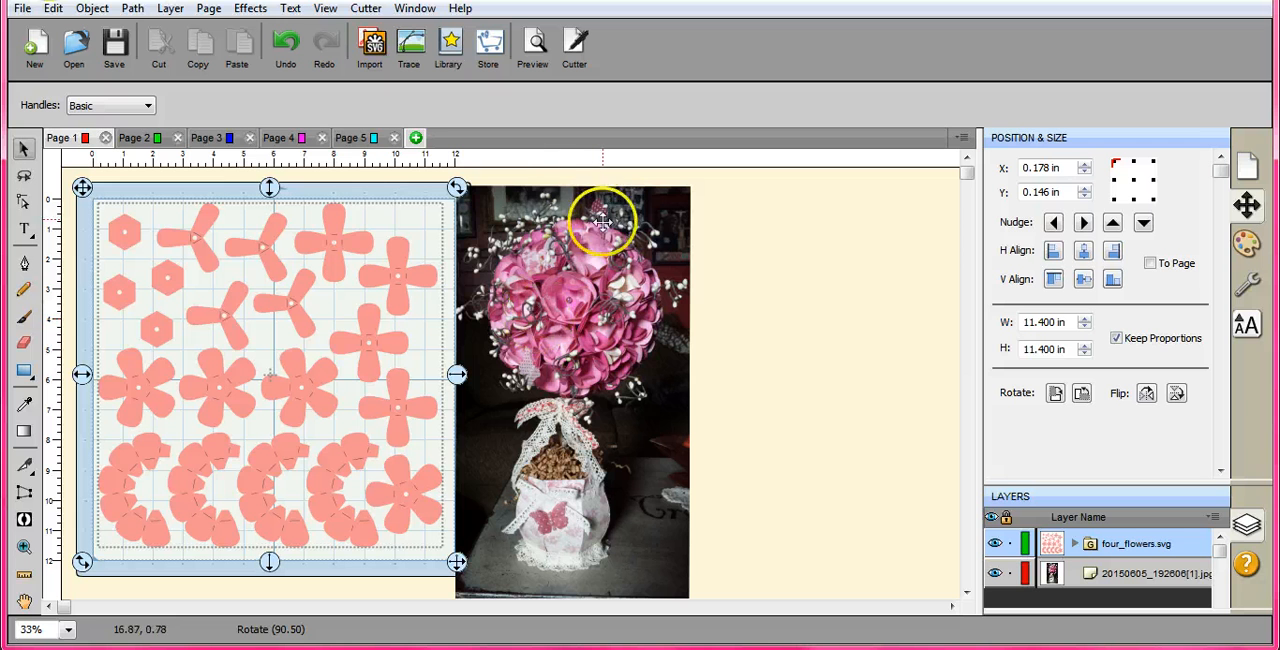
{"action": "mouse_move", "coordinate": [528, 292]}
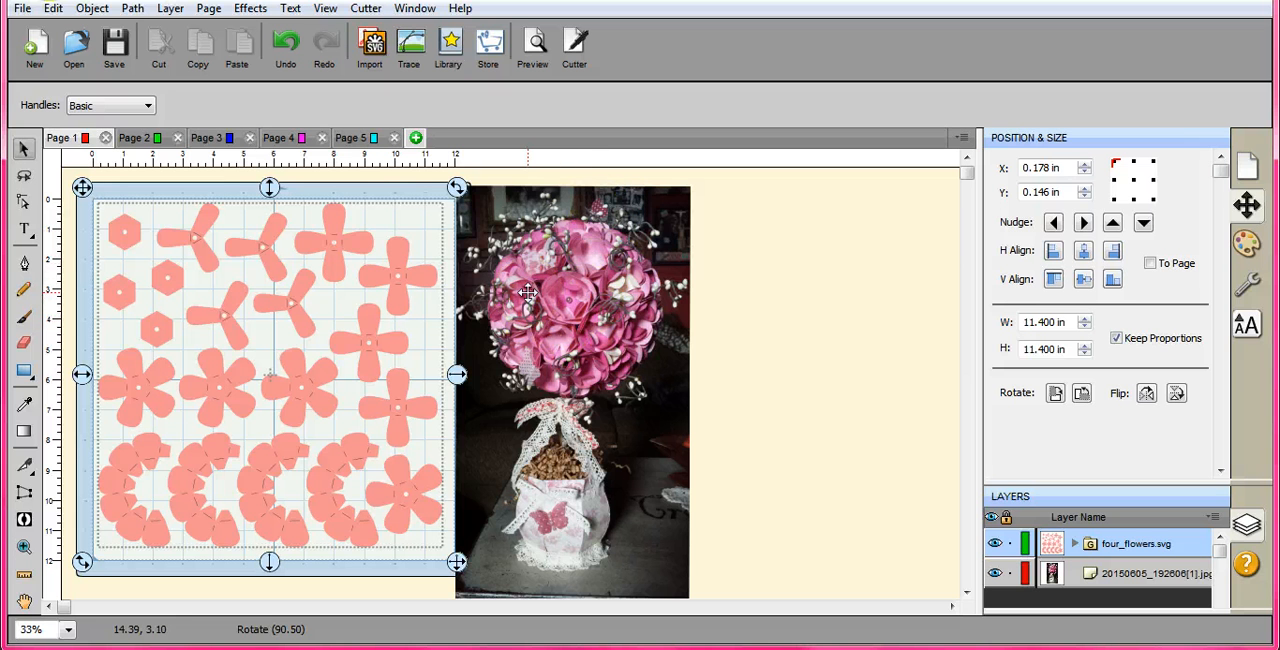
{"action": "mouse_move", "coordinate": [630, 250]}
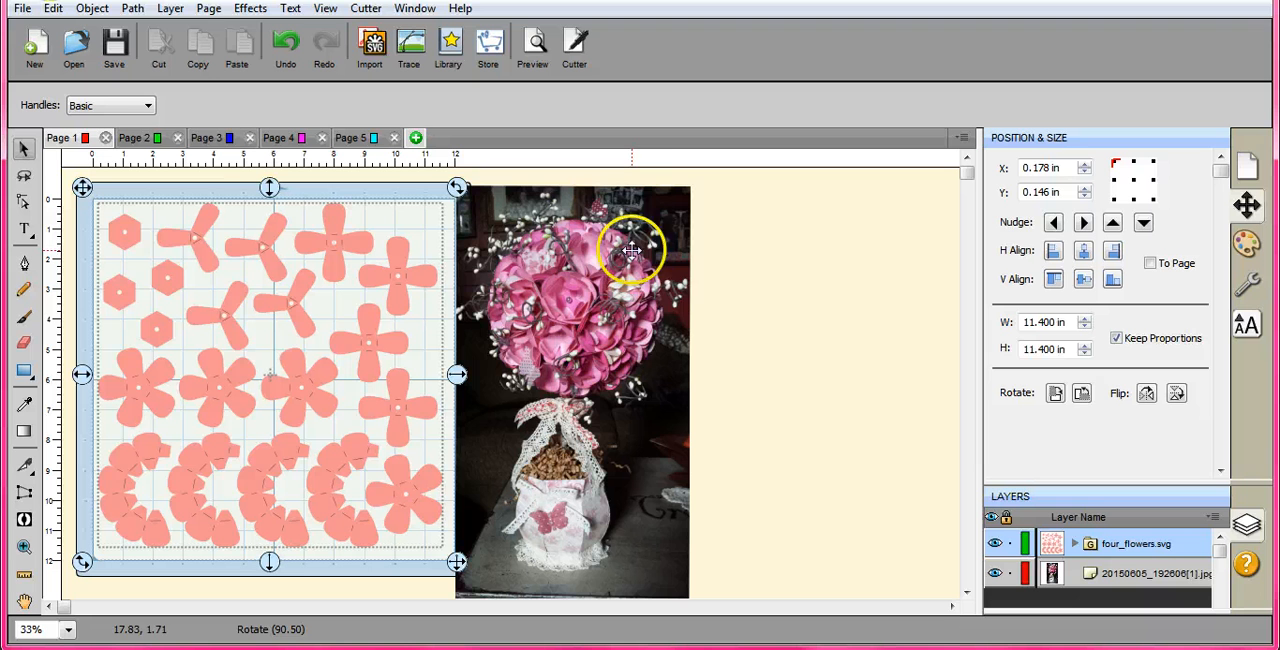
{"action": "mouse_move", "coordinate": [668, 296]}
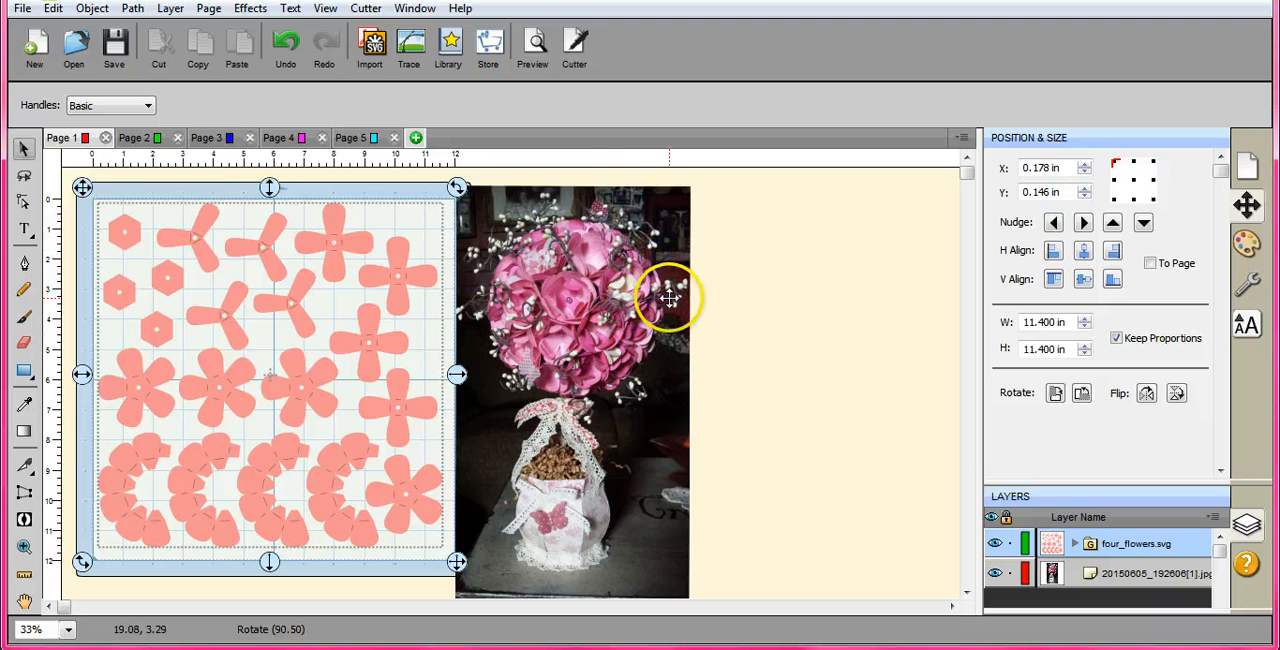
{"action": "mouse_move", "coordinate": [588, 354]}
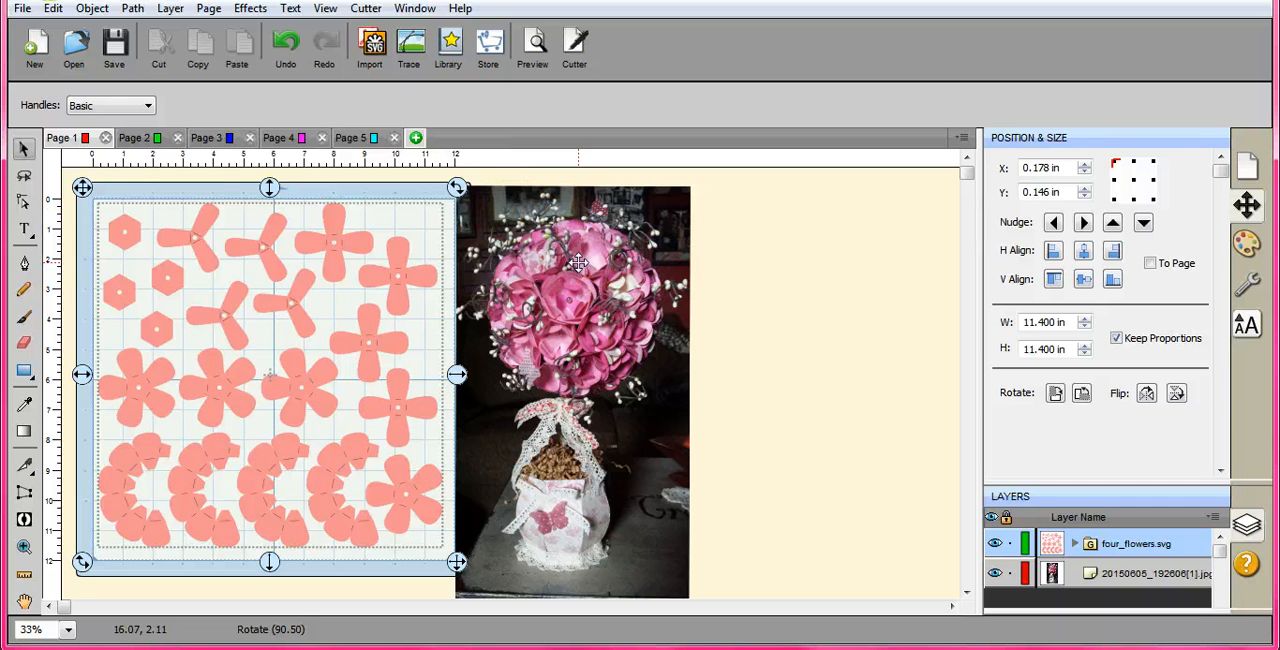
{"action": "mouse_move", "coordinate": [576, 414]}
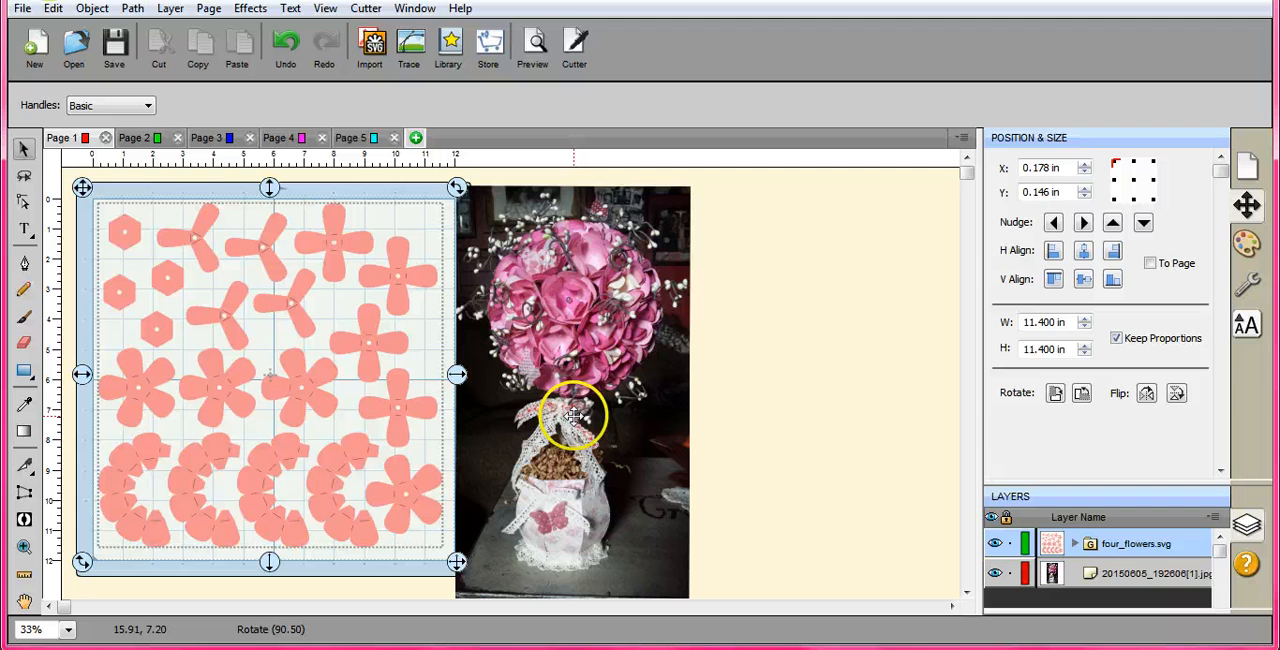
{"action": "mouse_move", "coordinate": [196, 252]}
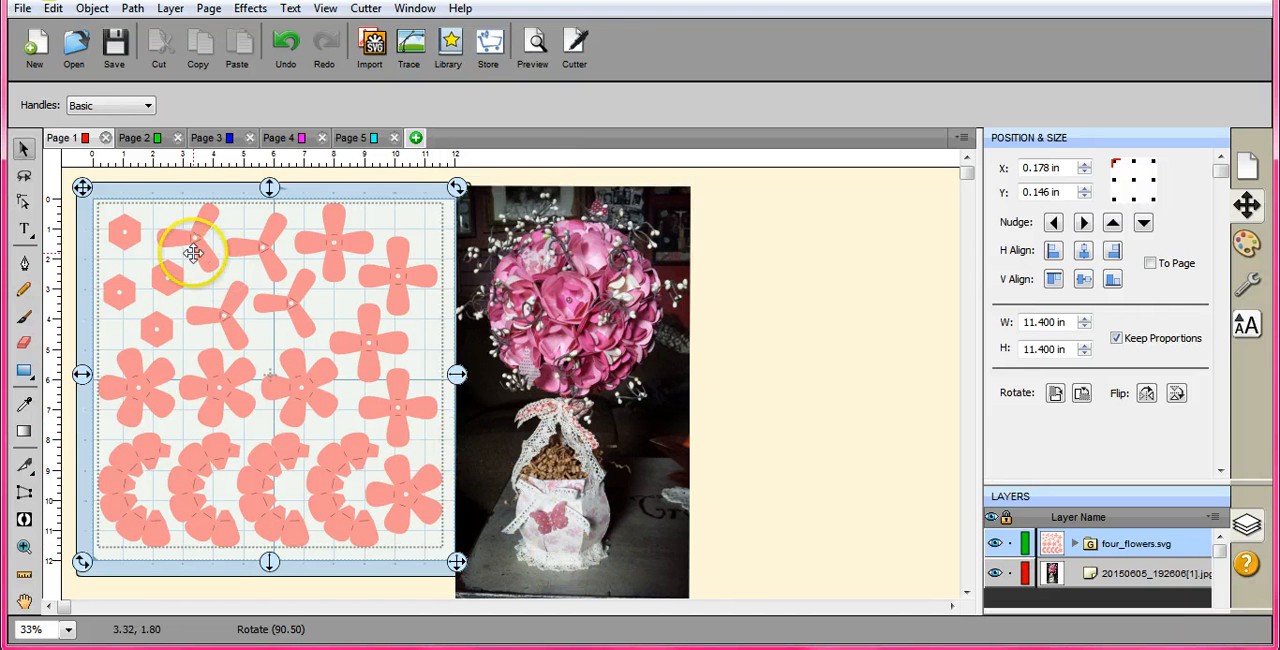
Open the File menu over Page 1's flower shapes
{"action": "left_click", "coordinate": [20, 8]}
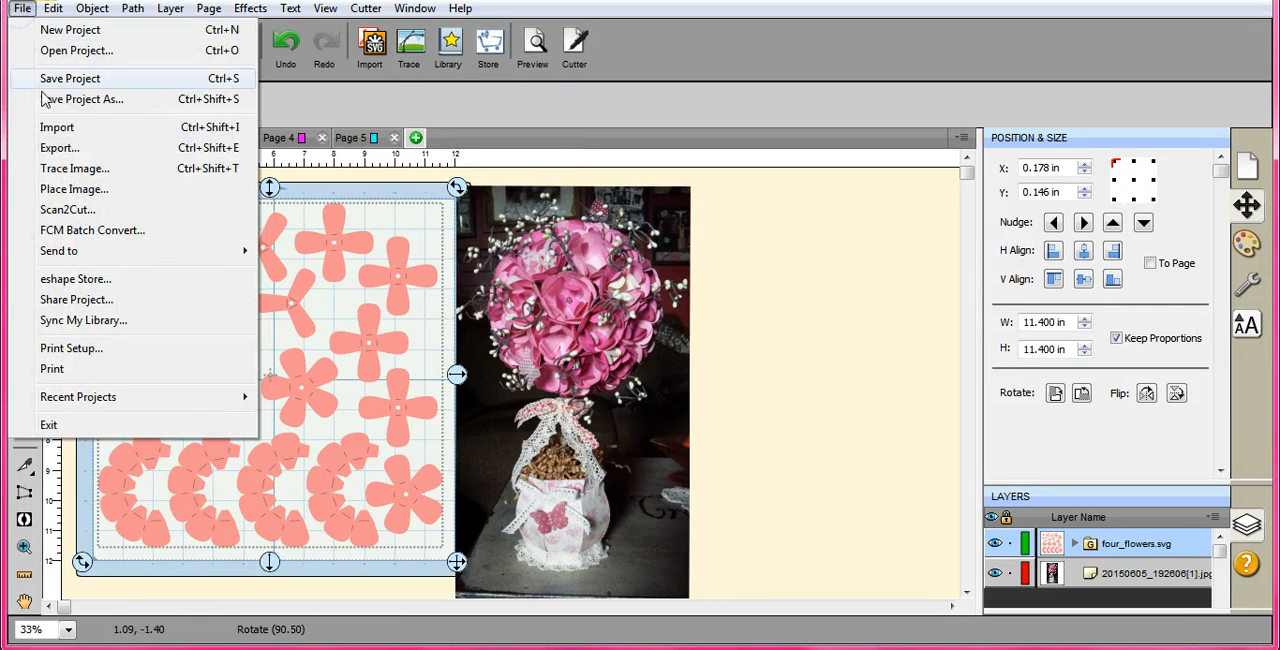
{"action": "mouse_move", "coordinate": [296, 188]}
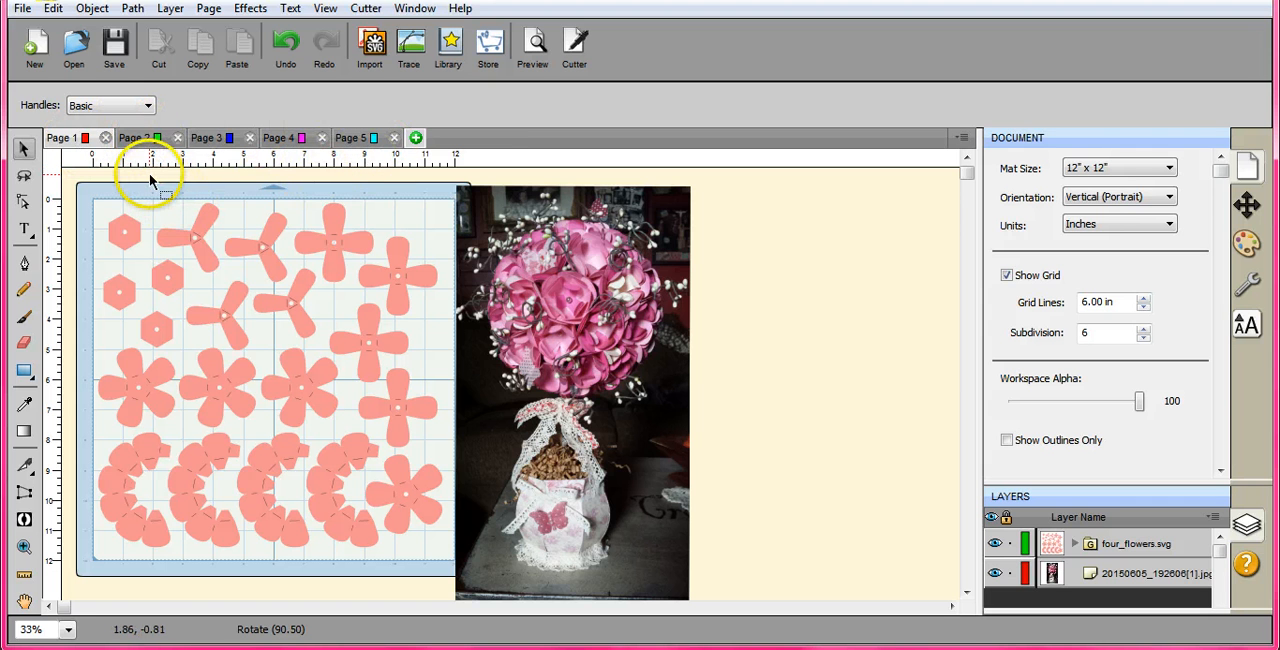
{"action": "mouse_move", "coordinate": [96, 156]}
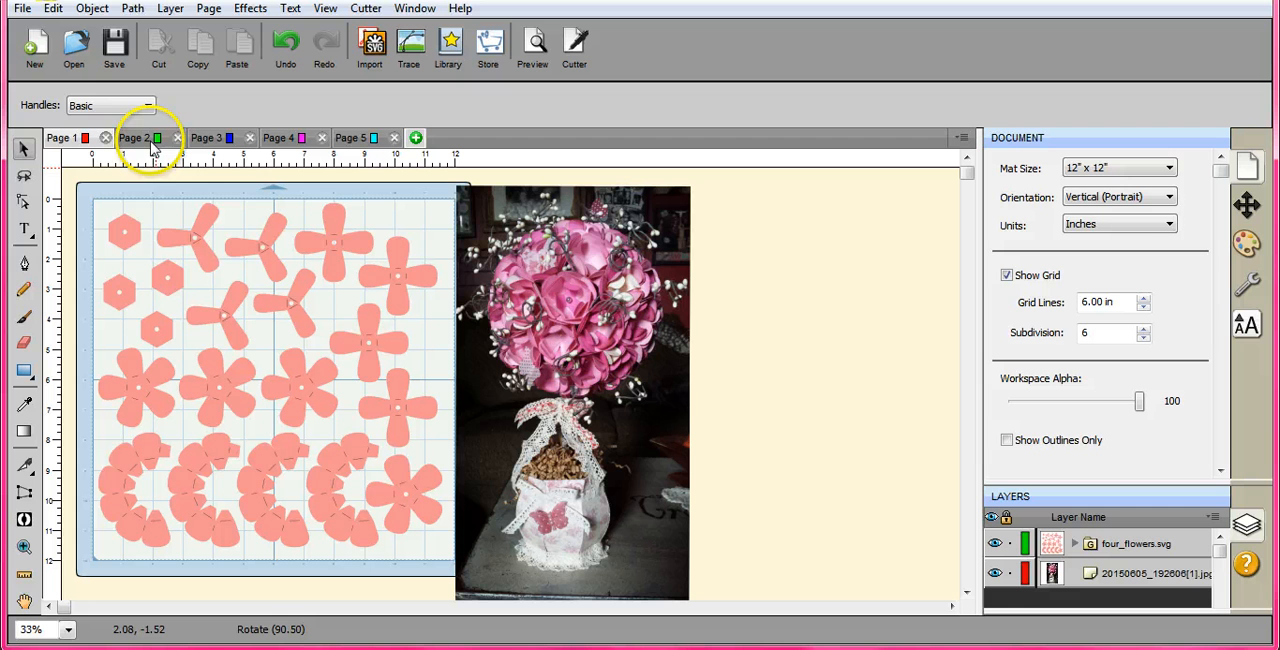
{"action": "mouse_move", "coordinate": [316, 152]}
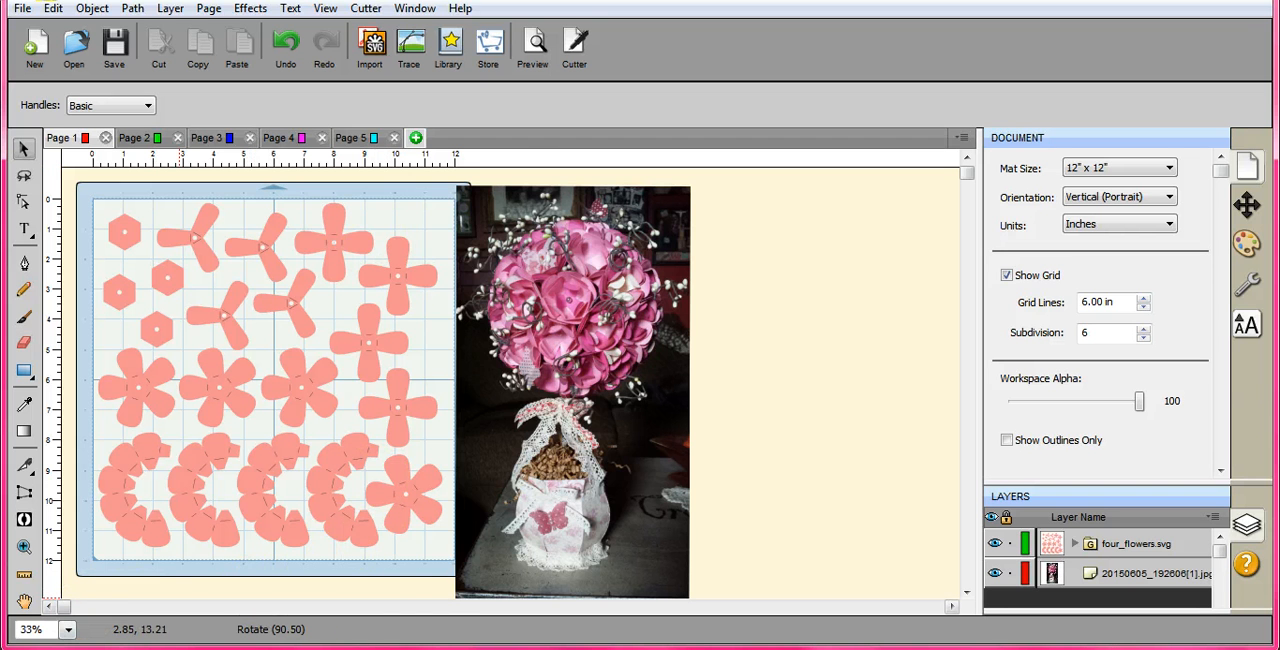
{"action": "mouse_move", "coordinate": [548, 228]}
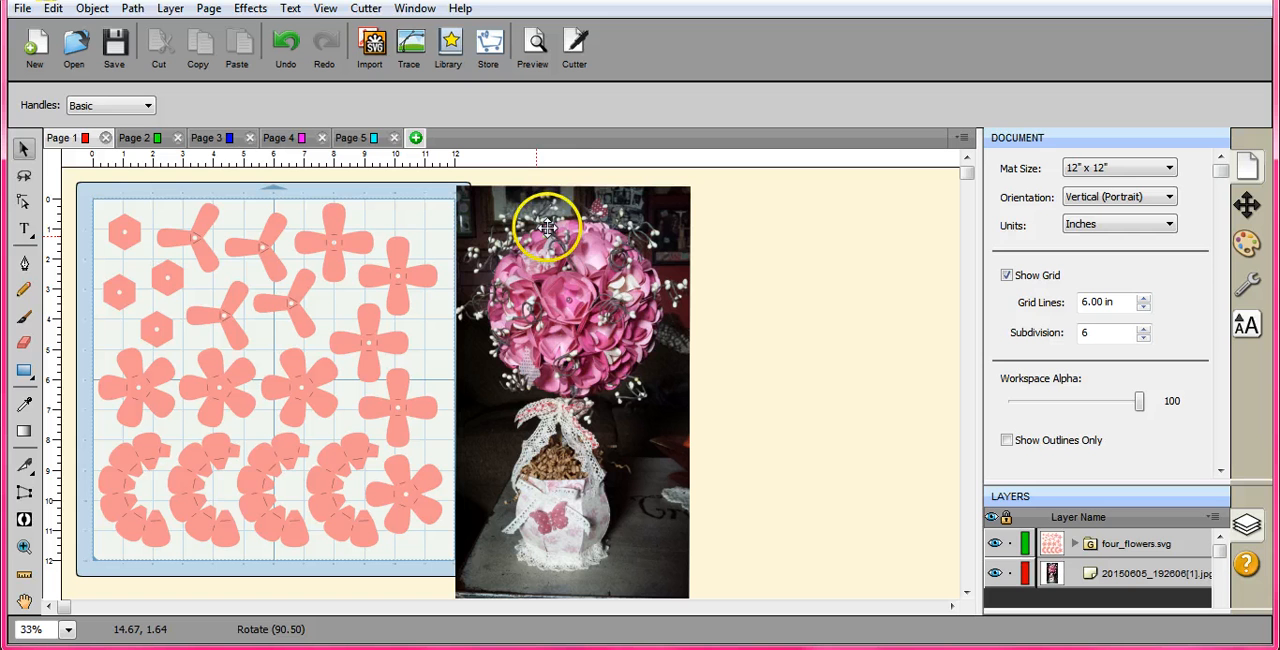
{"action": "mouse_move", "coordinate": [596, 386]}
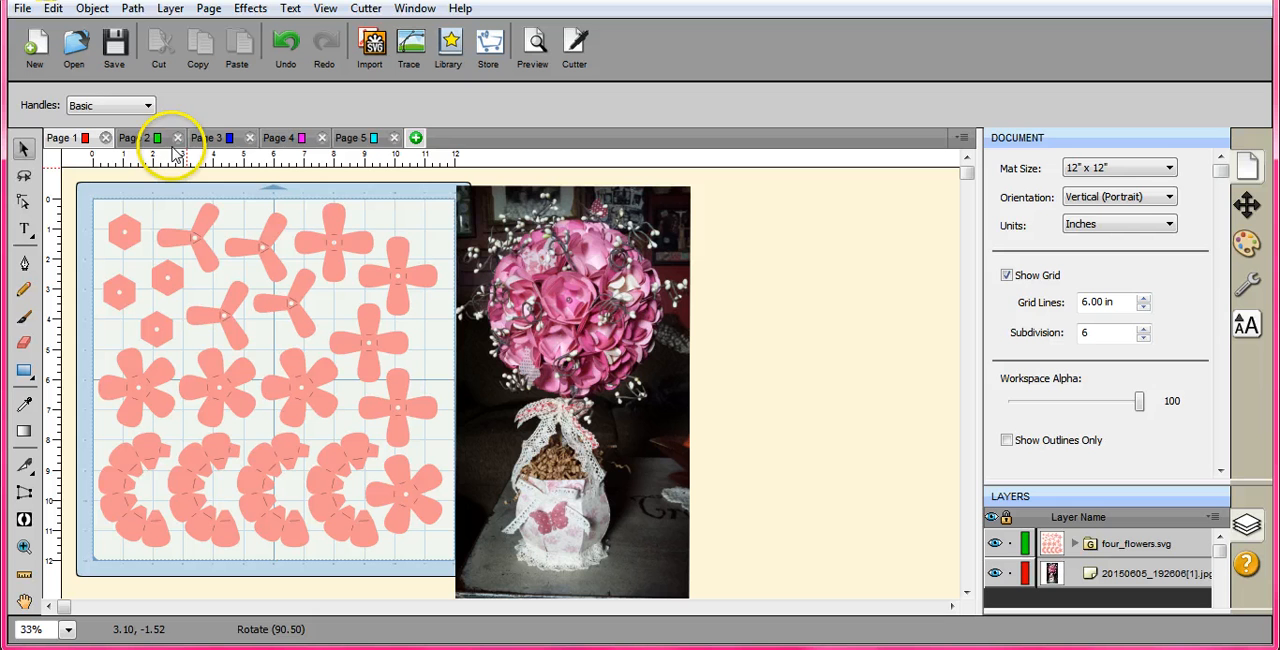
{"action": "mouse_move", "coordinate": [460, 190]}
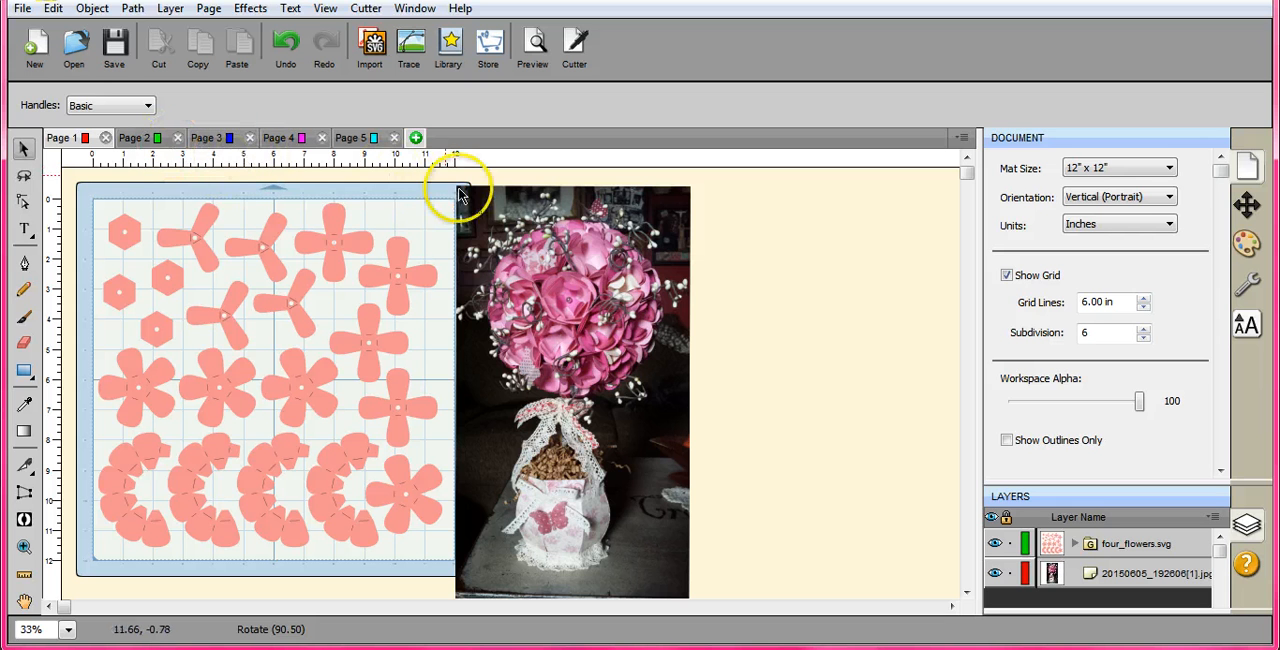
{"action": "mouse_move", "coordinate": [198, 292]}
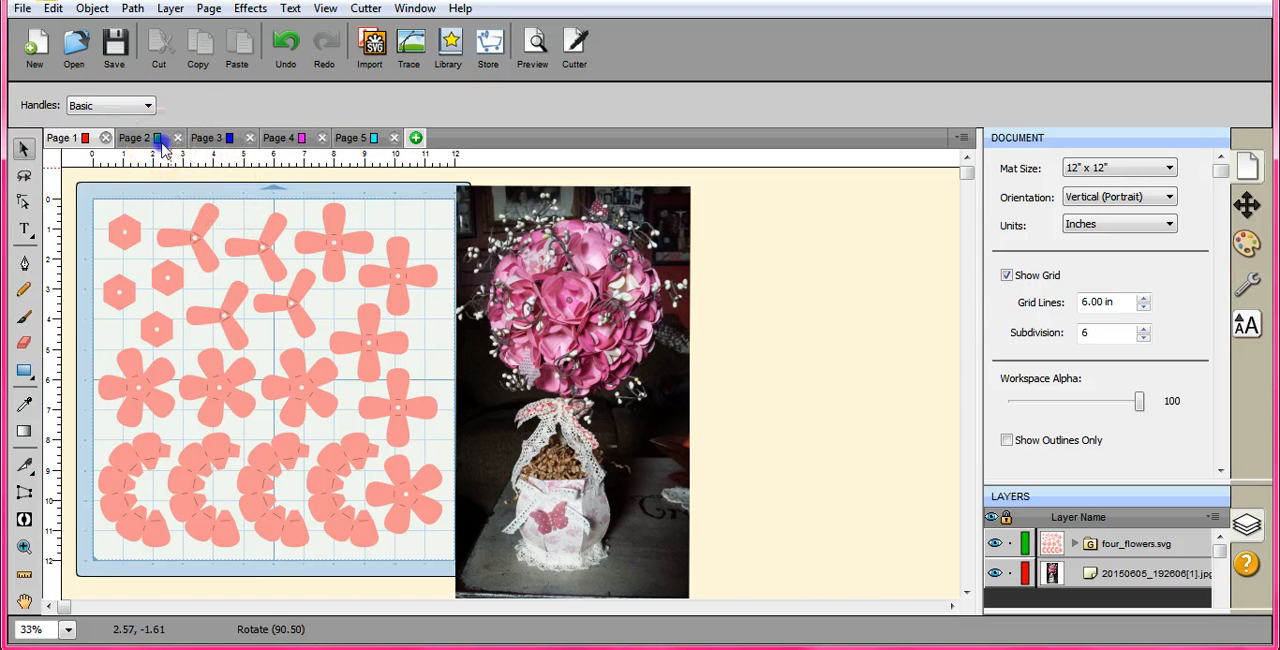
Switch to Page 4 showing the octagonal bottom piece
{"action": "left_click", "coordinate": [276, 136]}
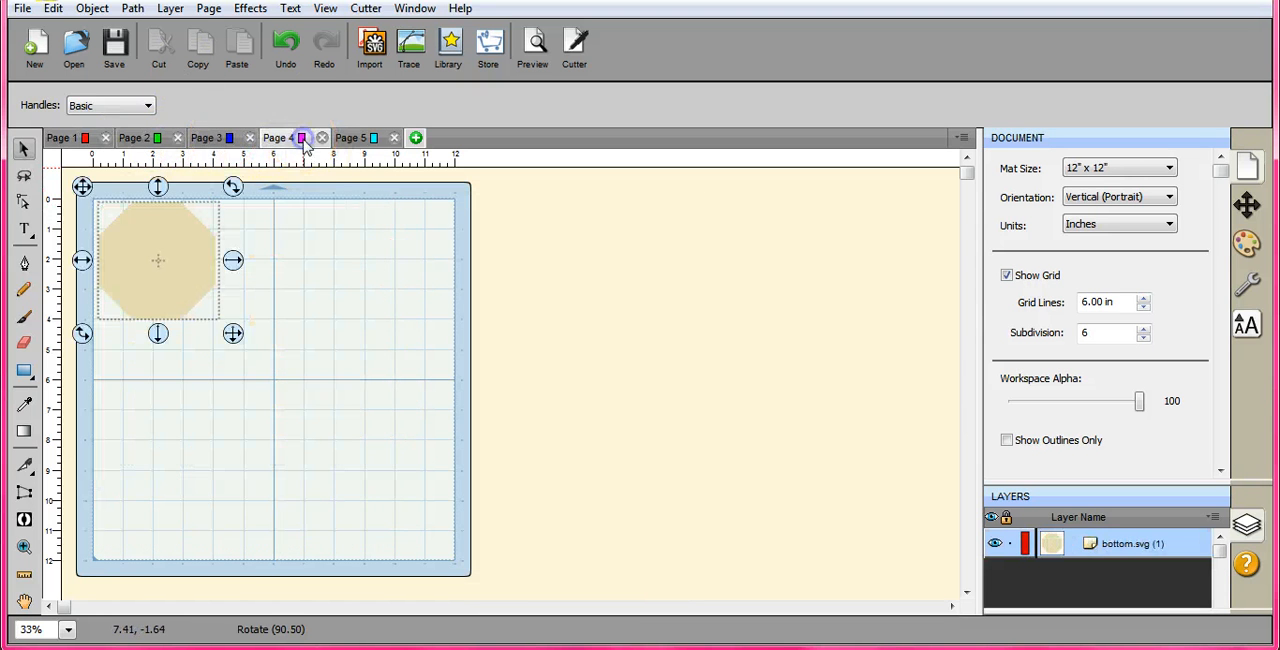